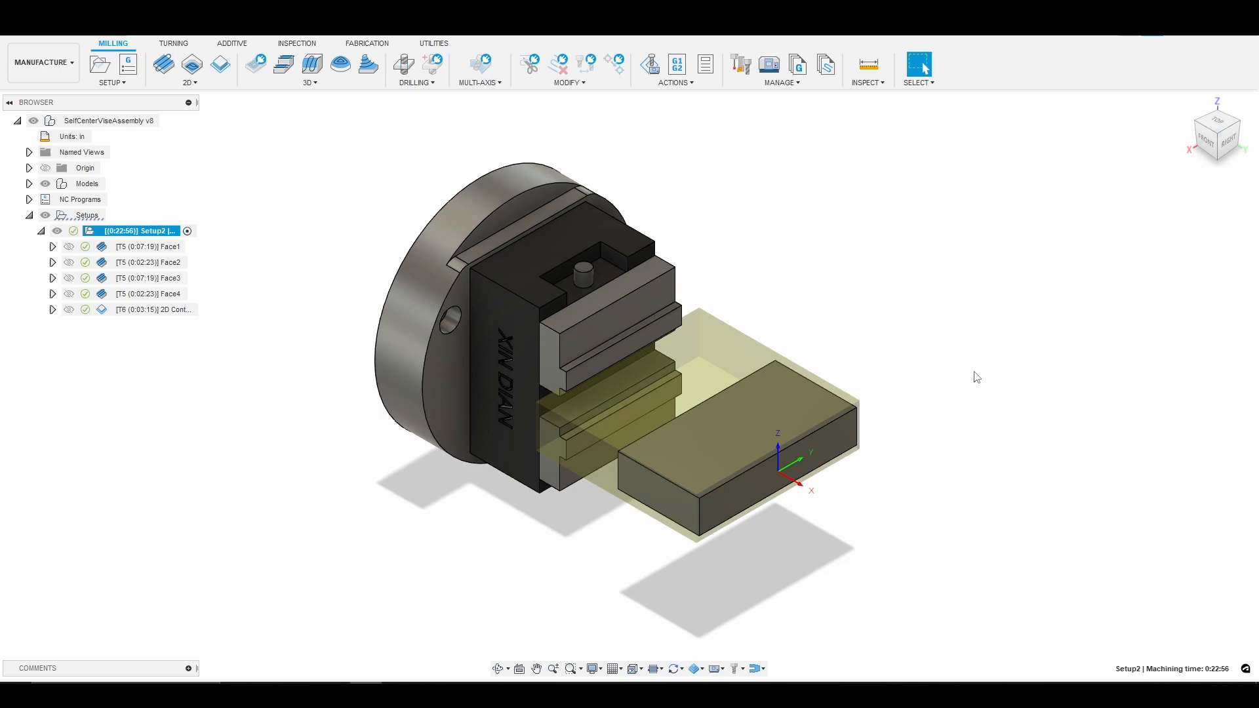
# - Select the rotary setup and start a new NC program for it
pyautogui.click(698, 505)
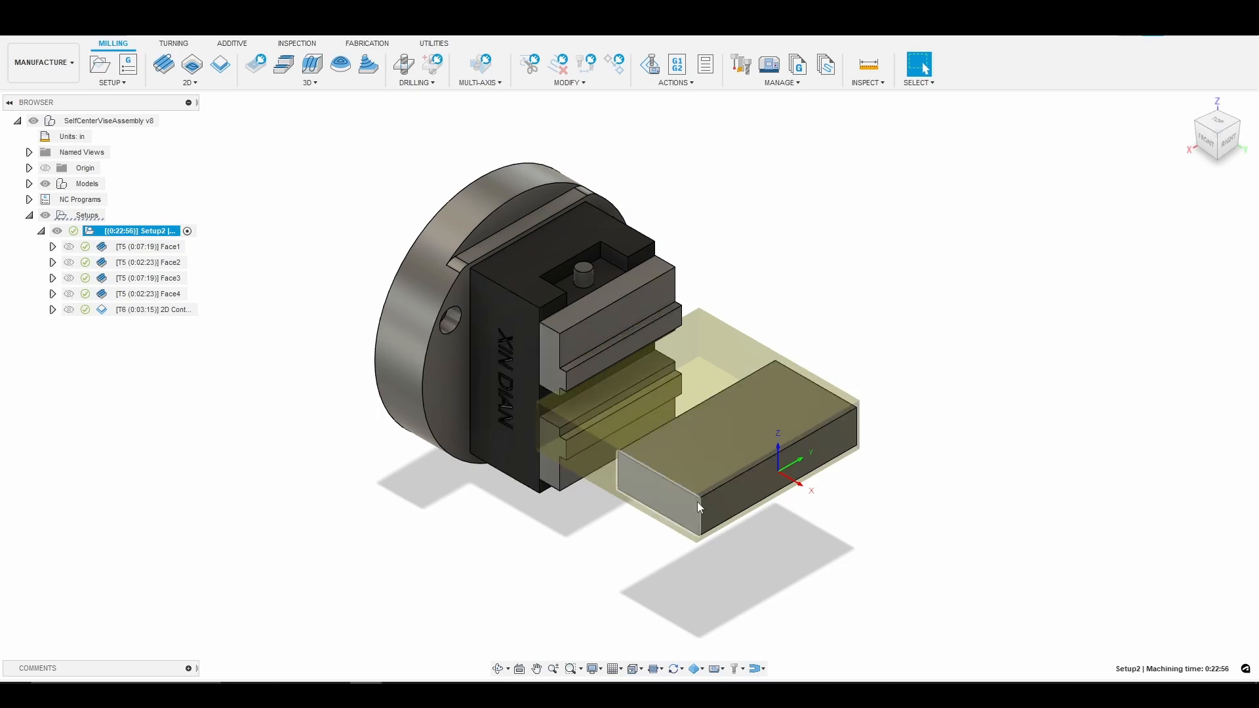
pyautogui.moveTo(776, 515)
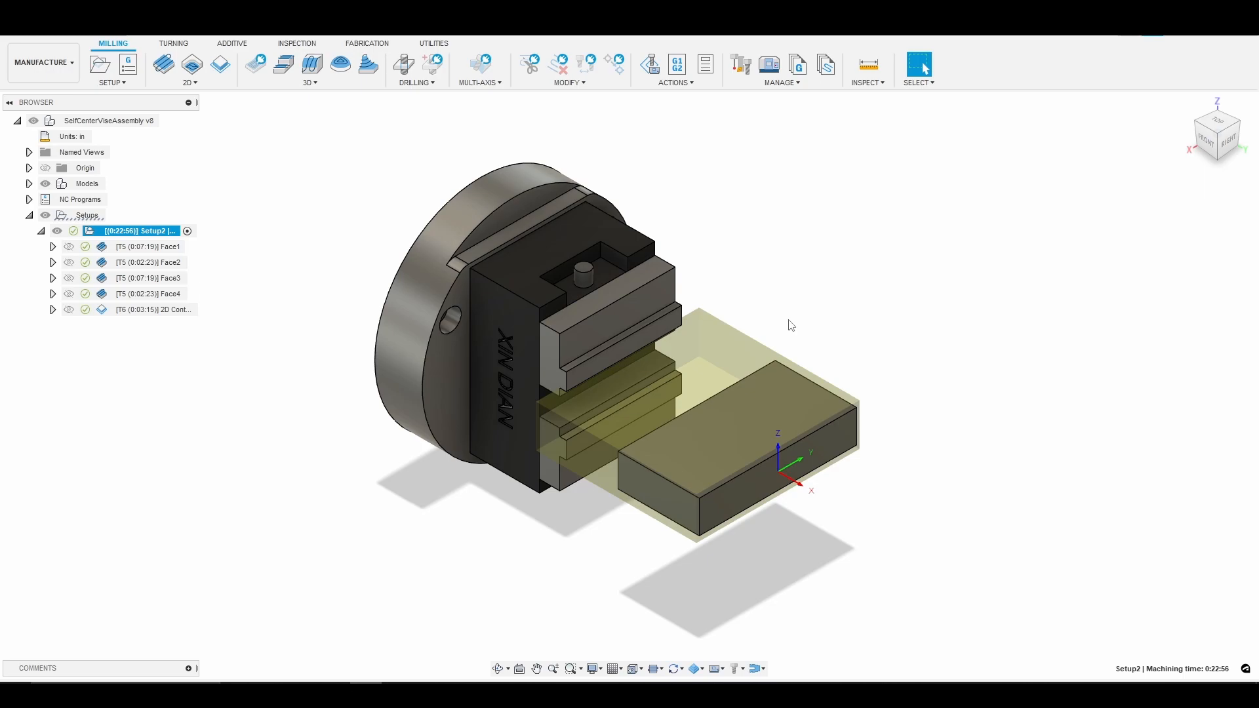
pyautogui.moveTo(726, 227)
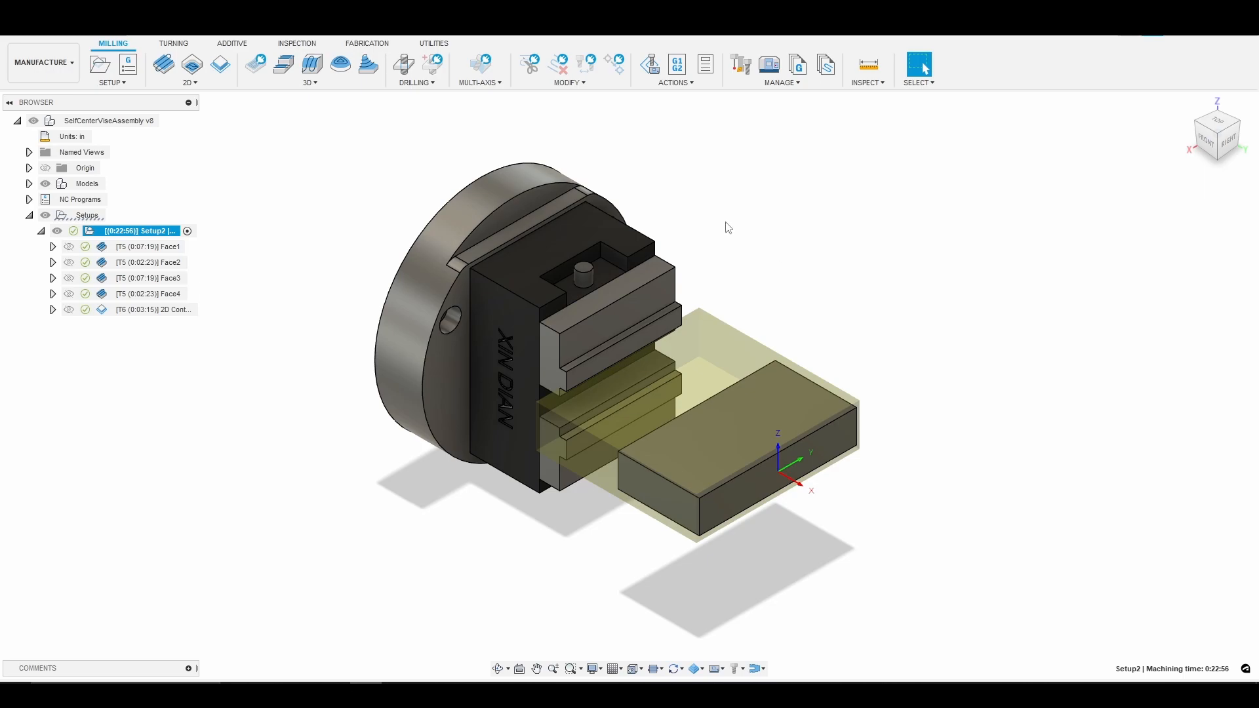
pyautogui.moveTo(809, 348)
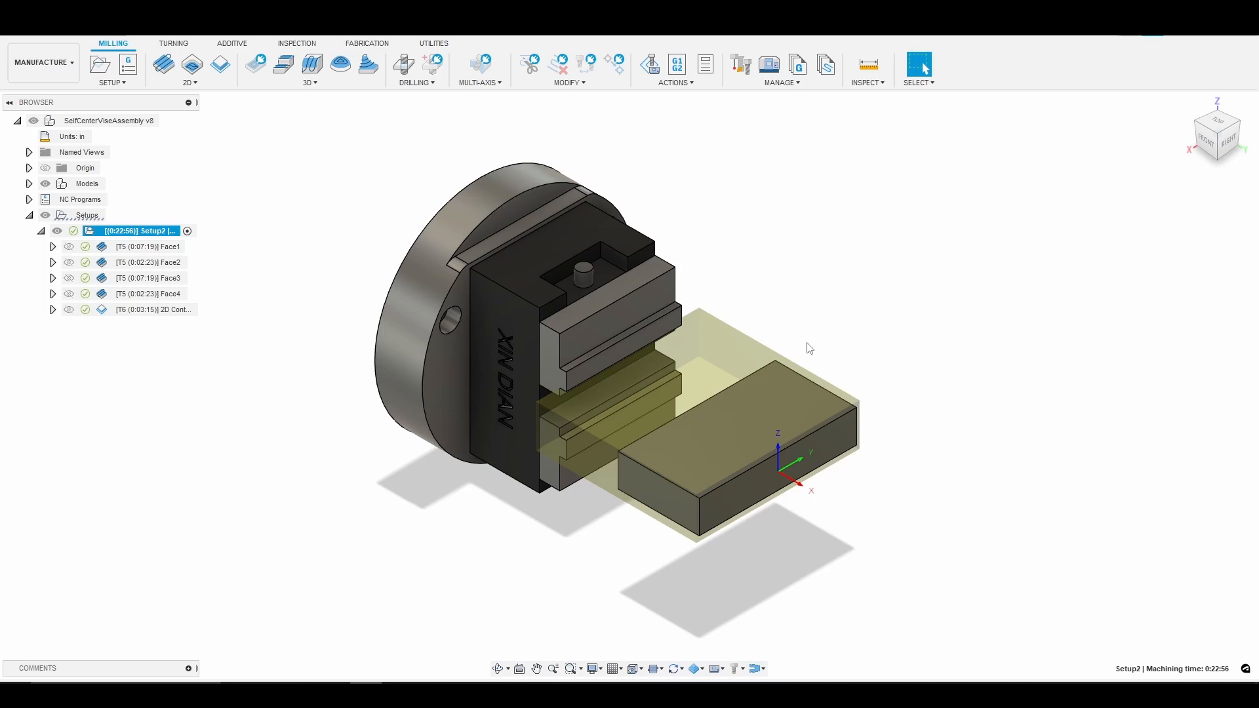
pyautogui.moveTo(912, 290)
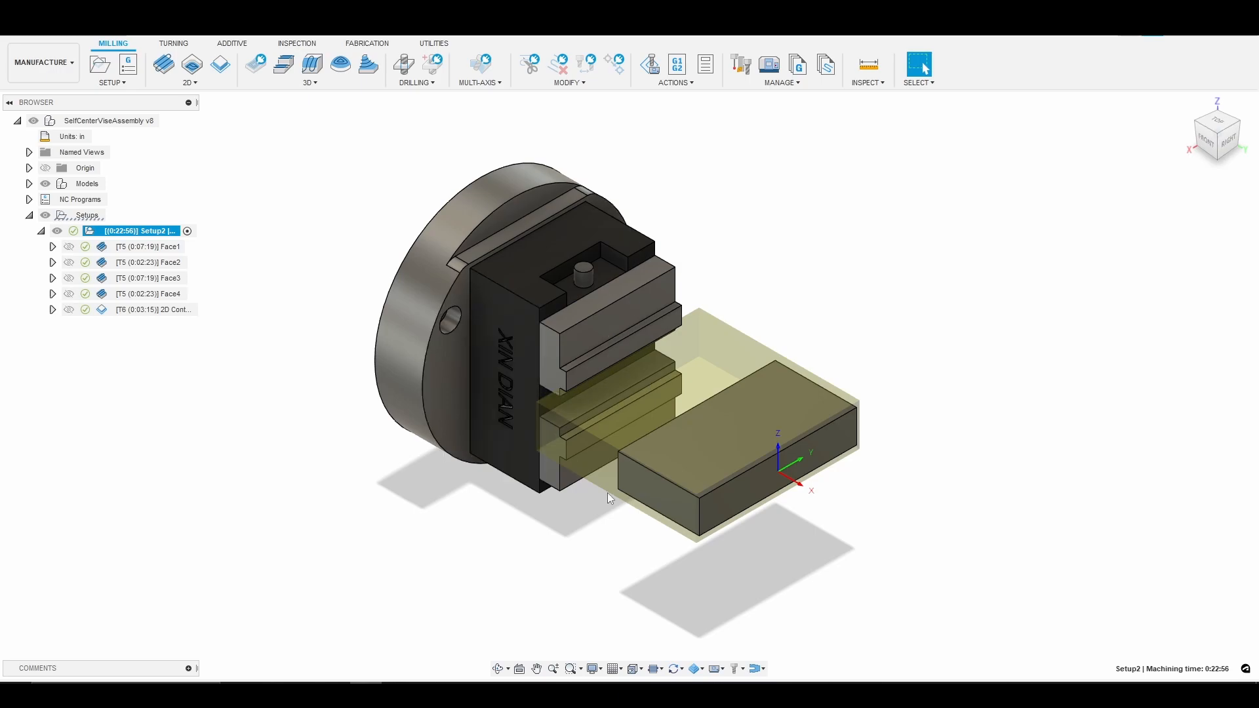
pyautogui.moveTo(393, 464)
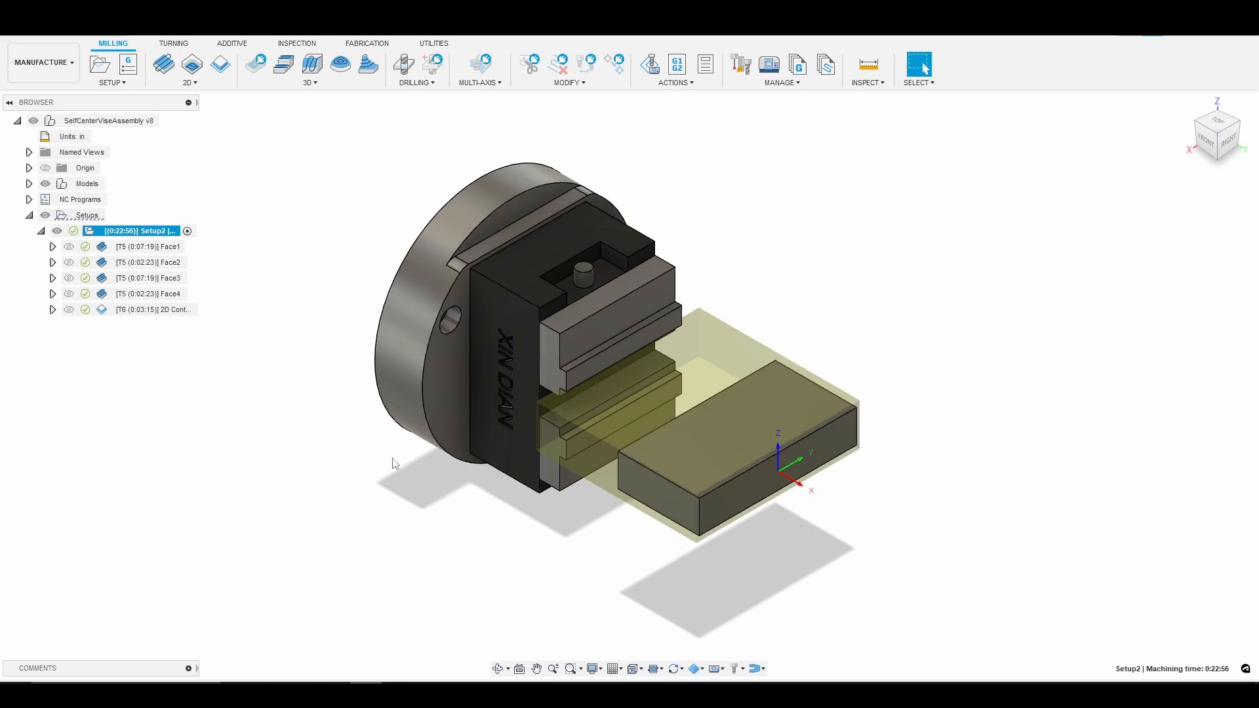
pyautogui.moveTo(298, 478)
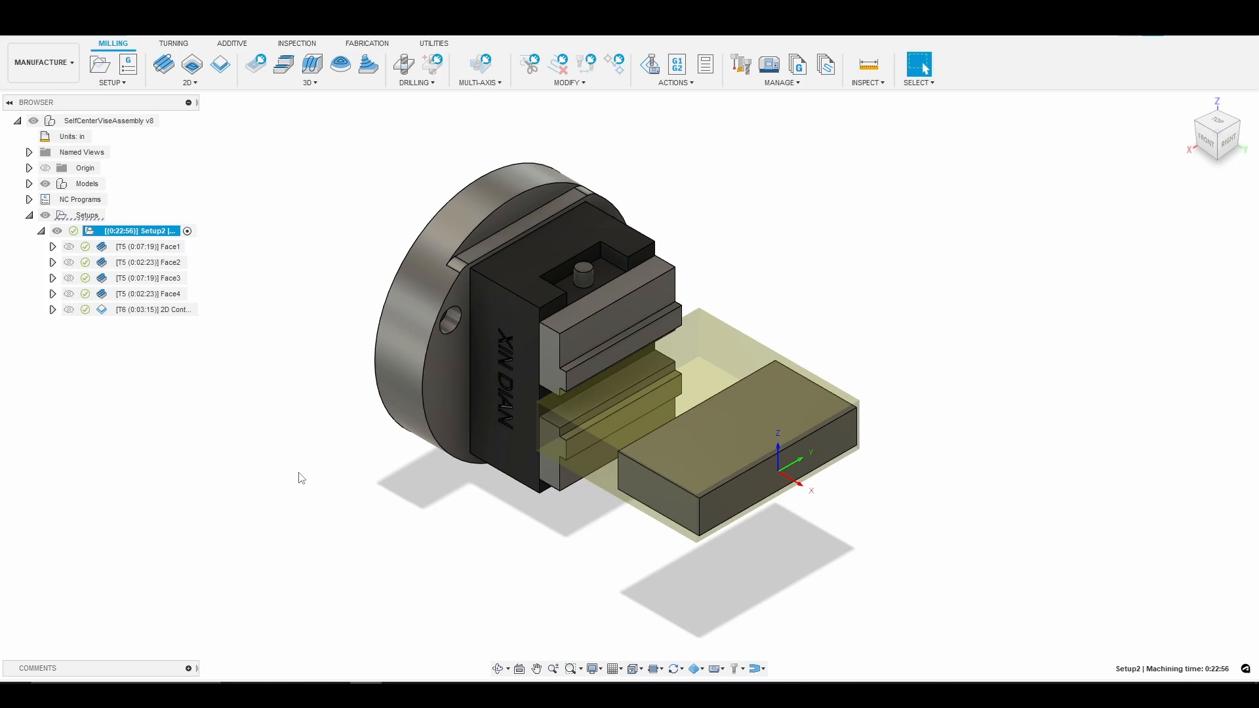
pyautogui.moveTo(293, 301)
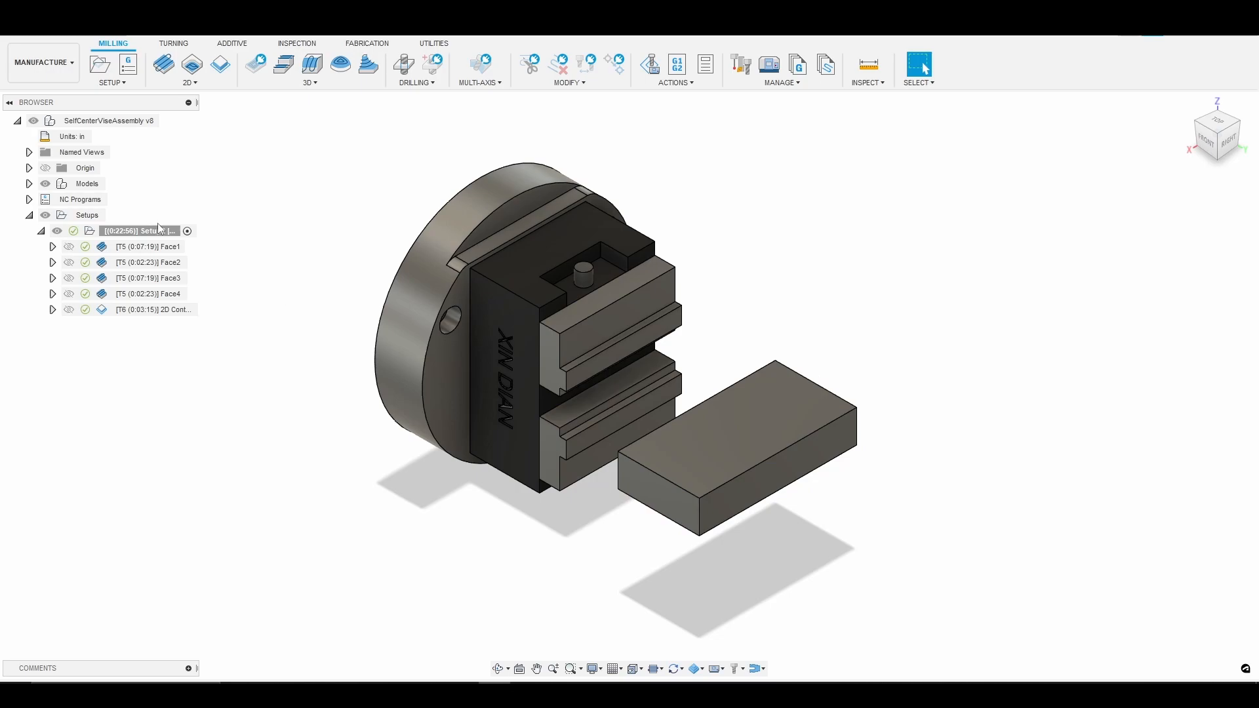
pyautogui.click(144, 231)
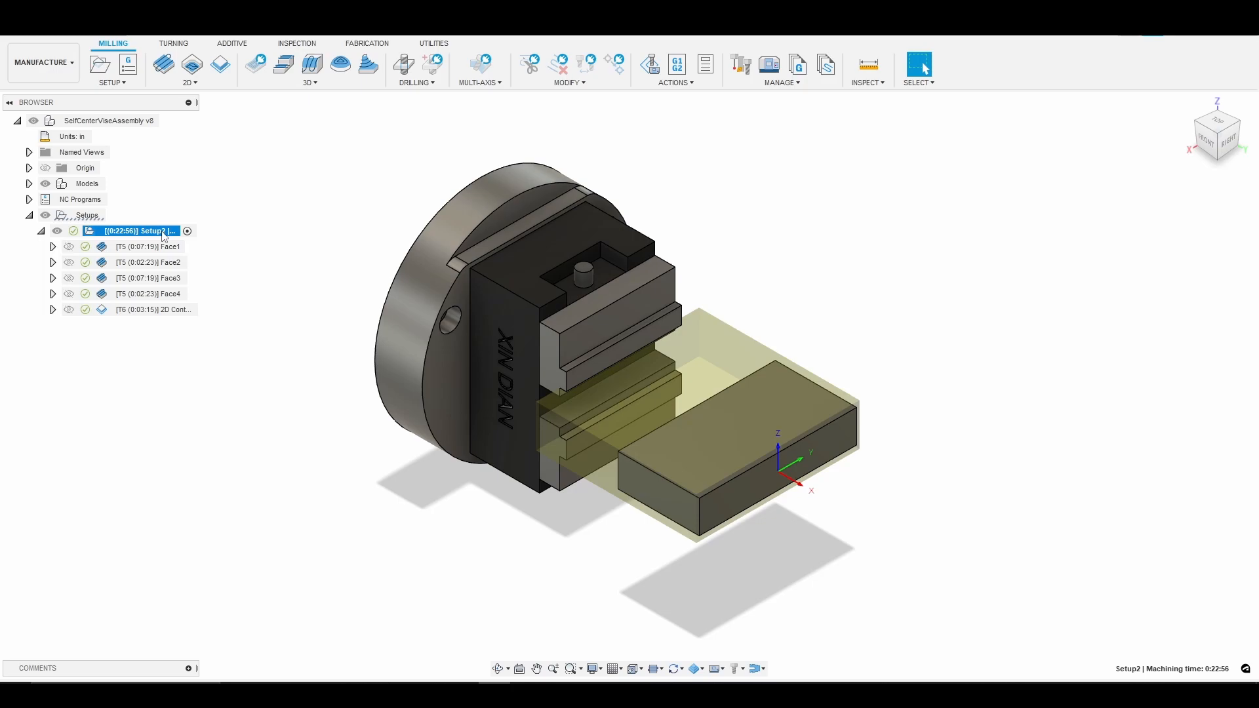
pyautogui.rightClick(137, 231)
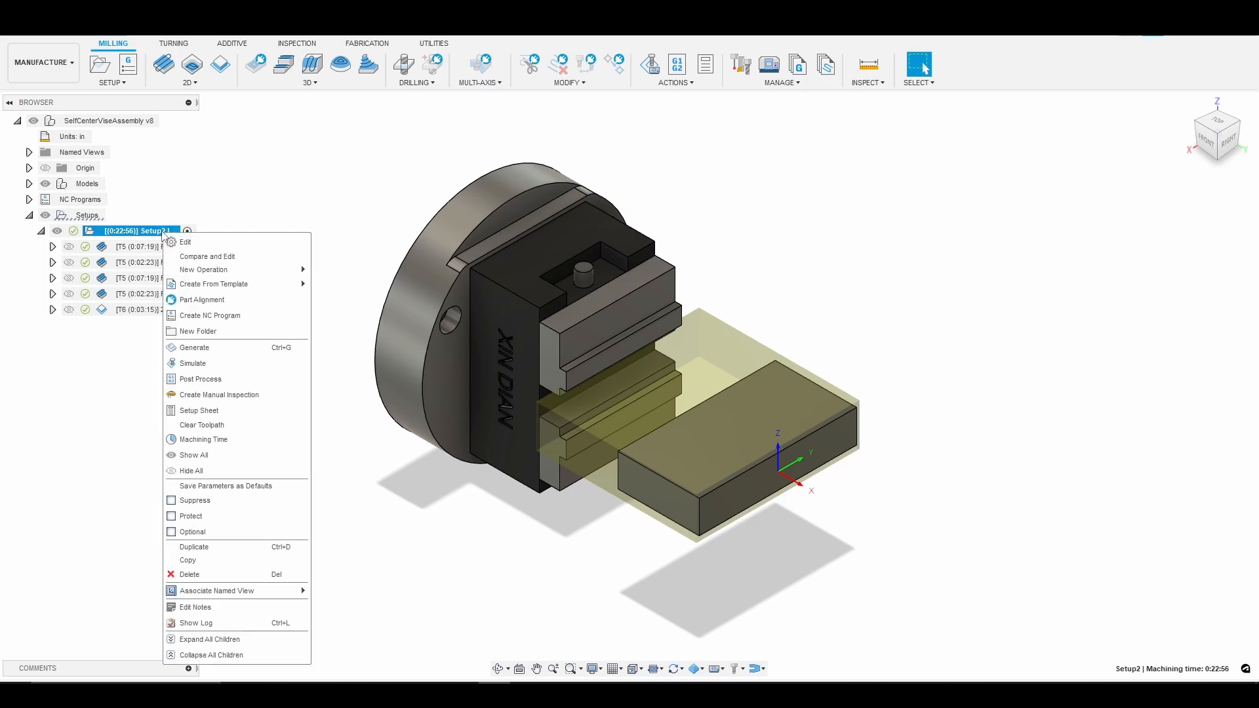
pyautogui.moveTo(164, 243)
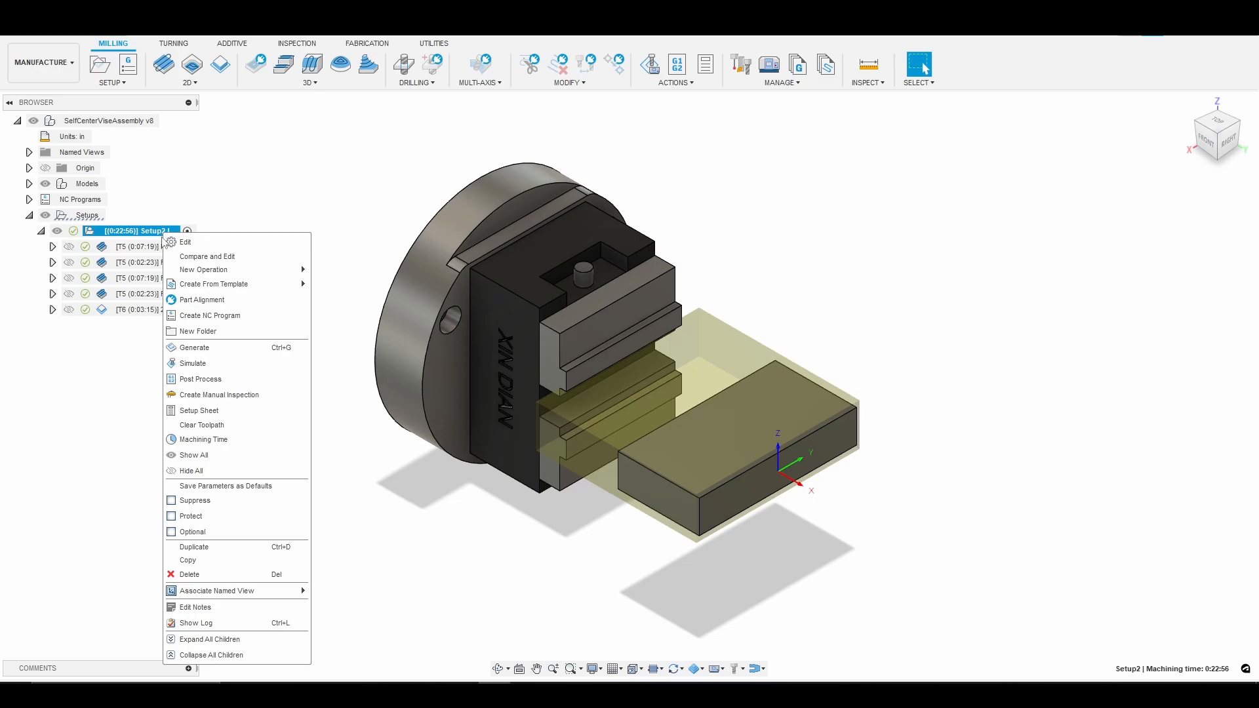
pyautogui.click(210, 315)
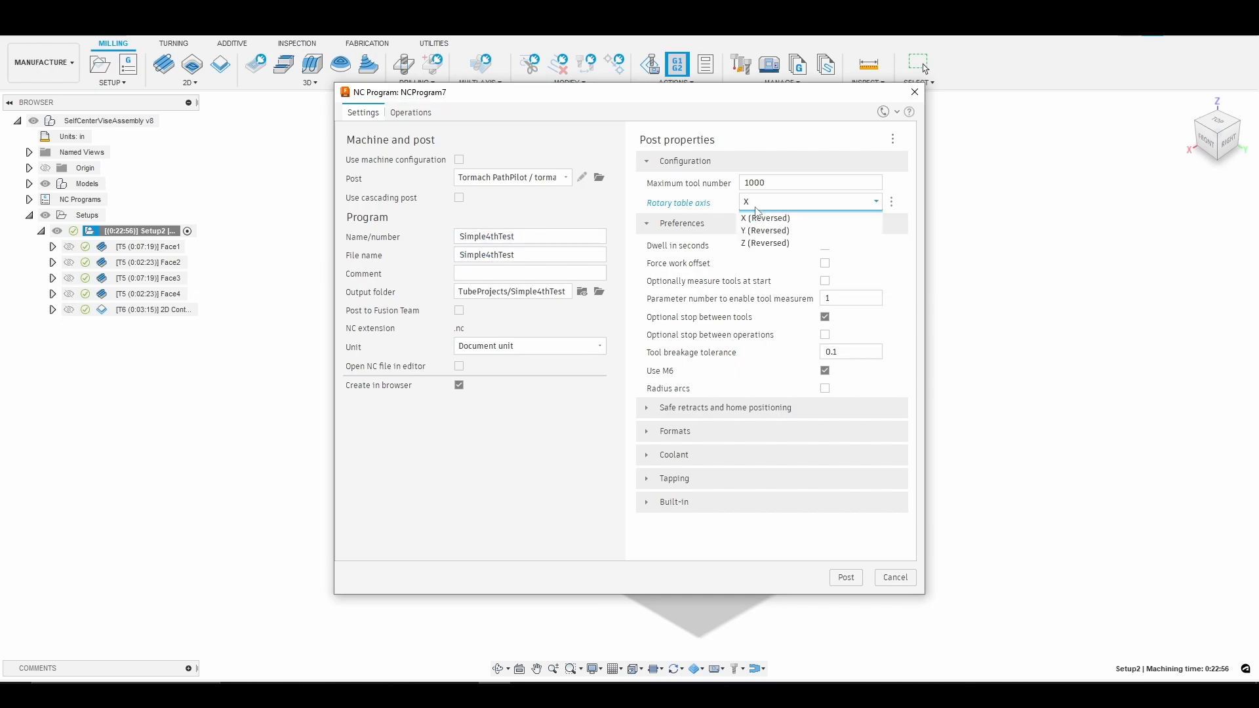
# - Review the NC program's rotary table axis choices and close it without posting
pyautogui.click(876, 202)
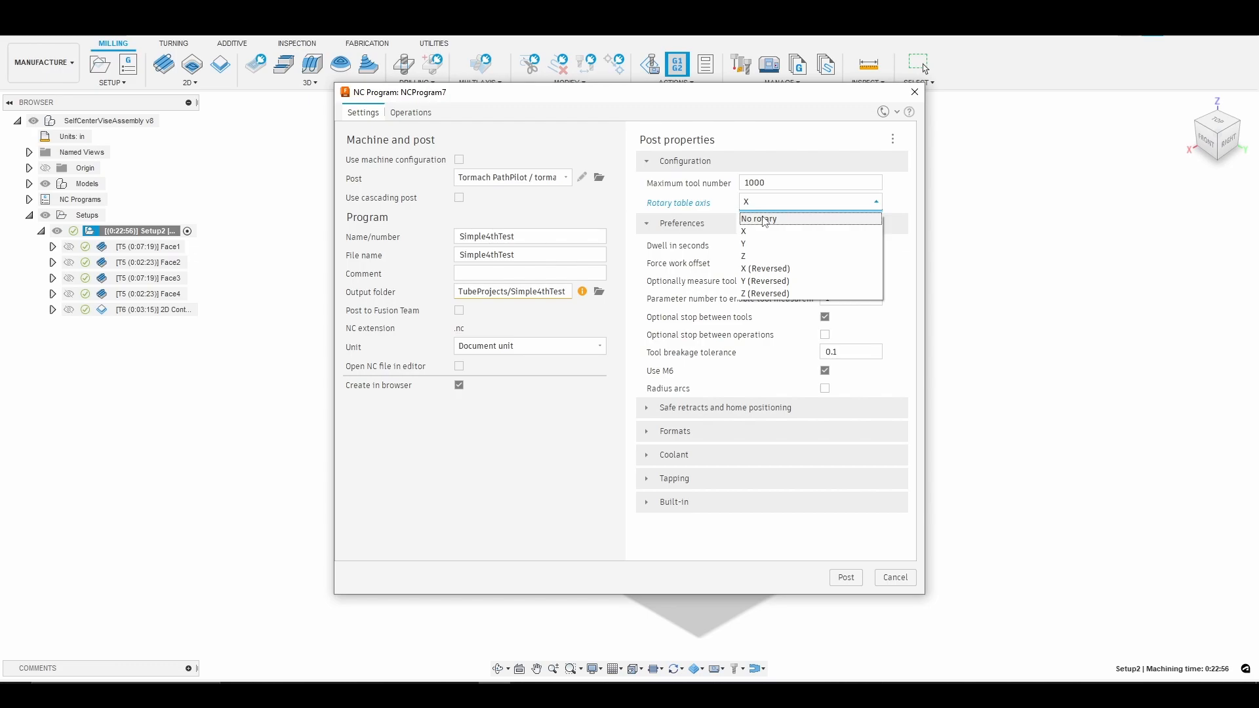
pyautogui.moveTo(755, 228)
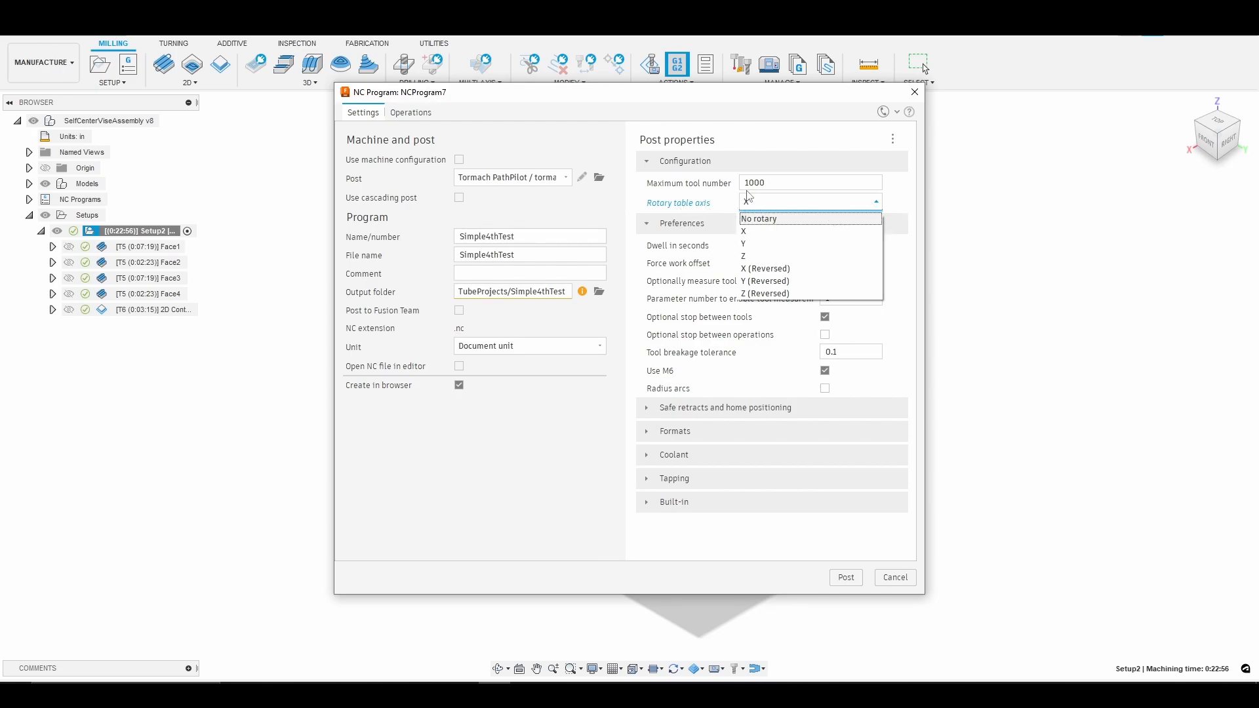
pyautogui.click(744, 231)
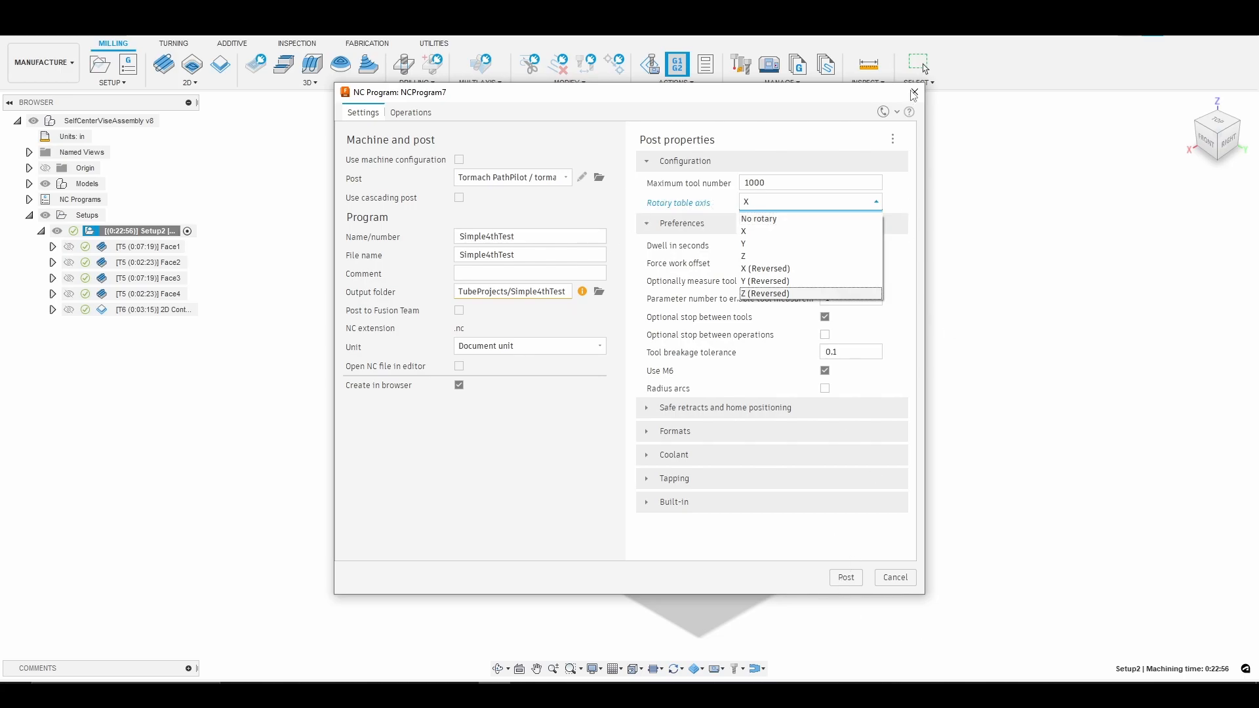
pyautogui.click(911, 93)
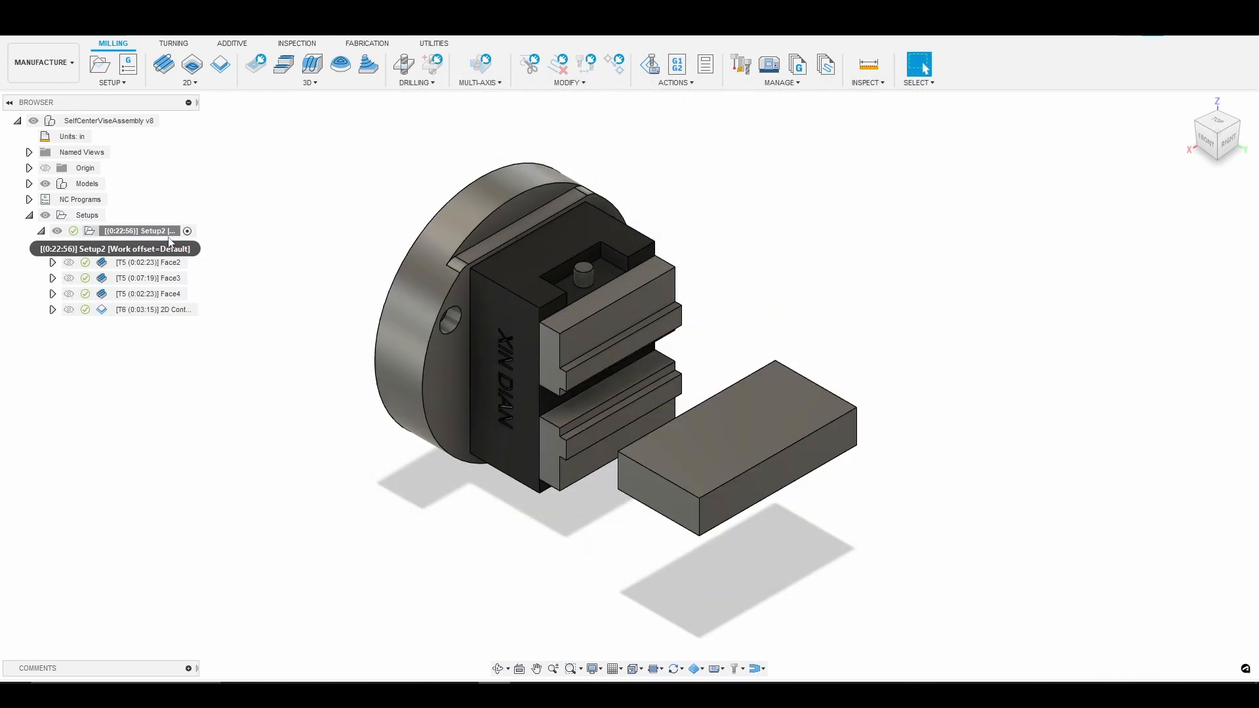
# - Preview the Face2, 2D contour and Face1 toolpaths, then reselect the setup
pyautogui.click(149, 261)
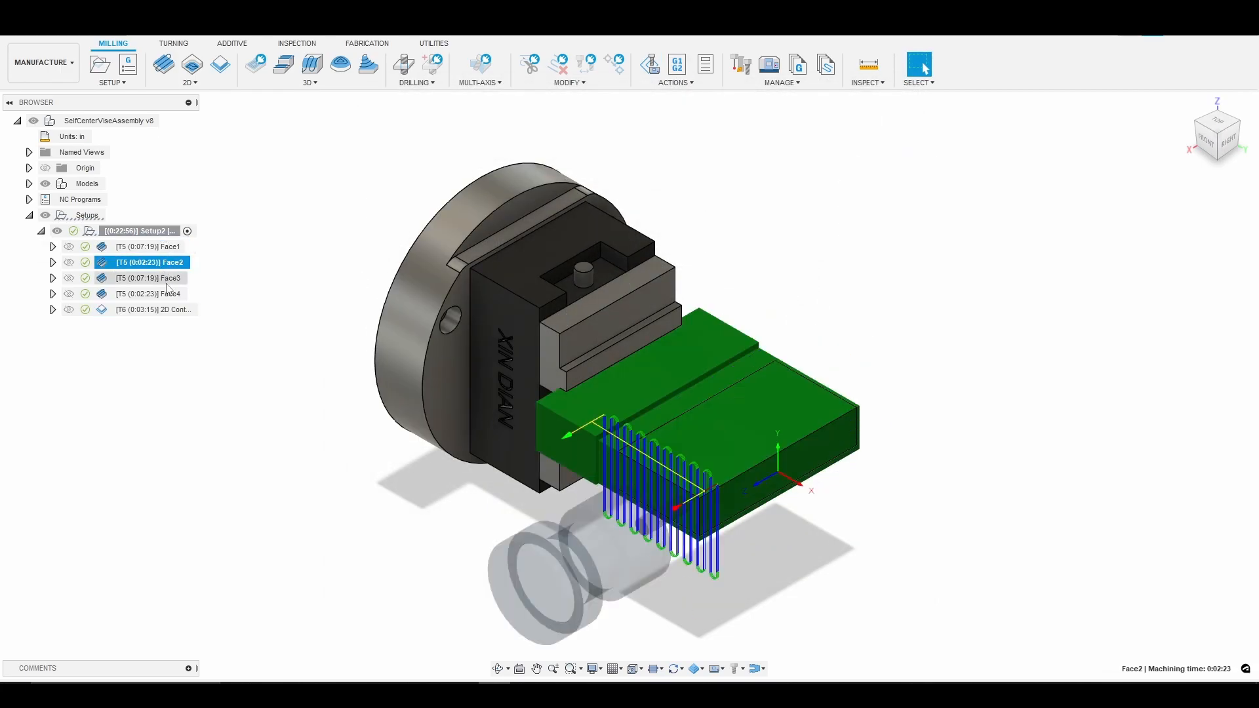
pyautogui.click(152, 308)
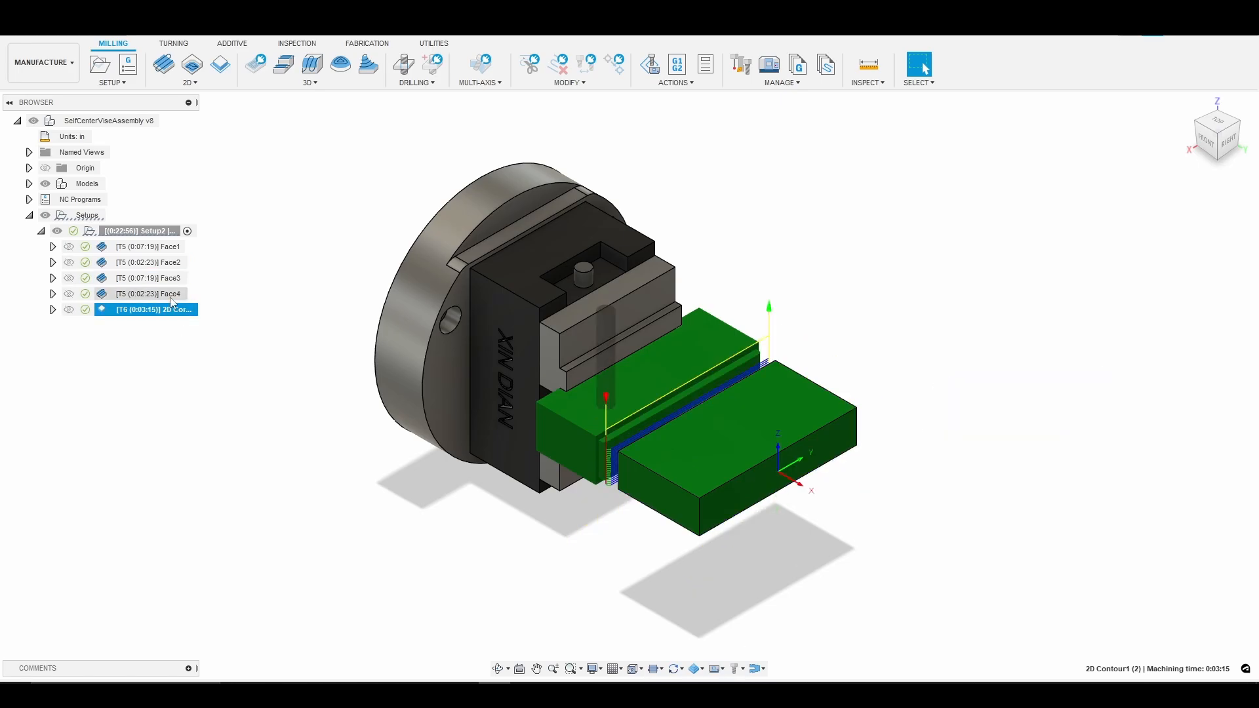
pyautogui.click(148, 246)
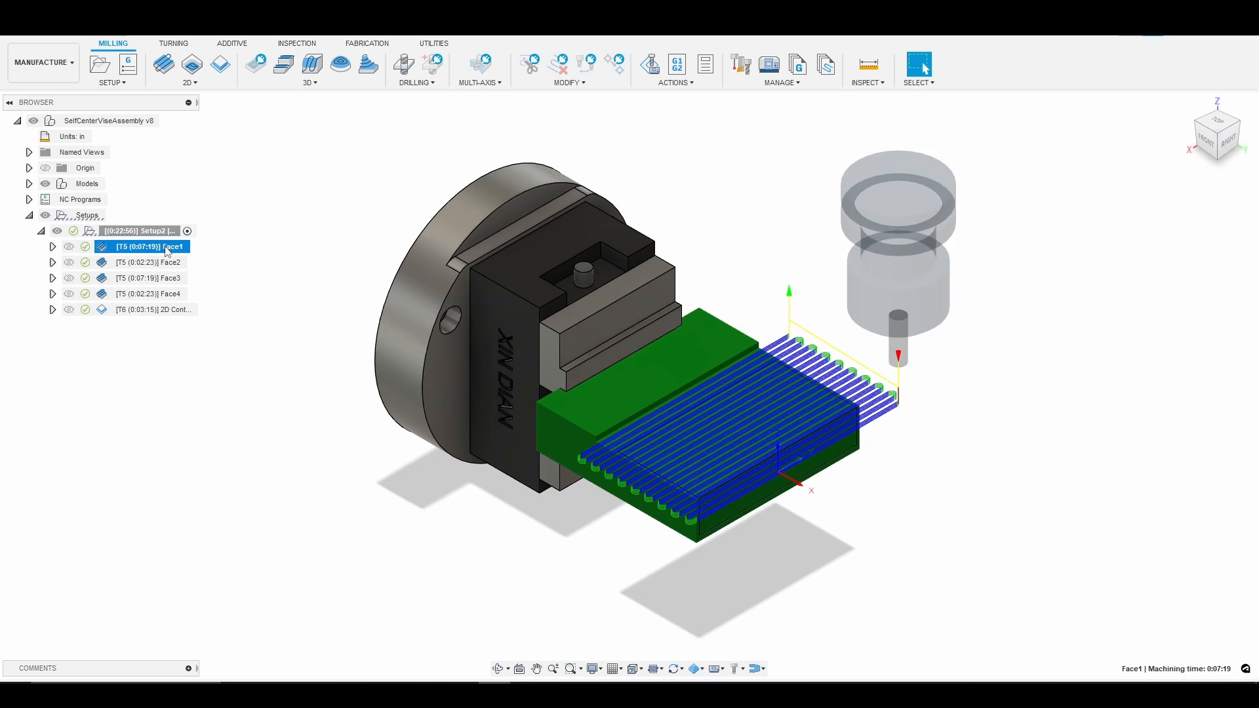
pyautogui.moveTo(530, 171)
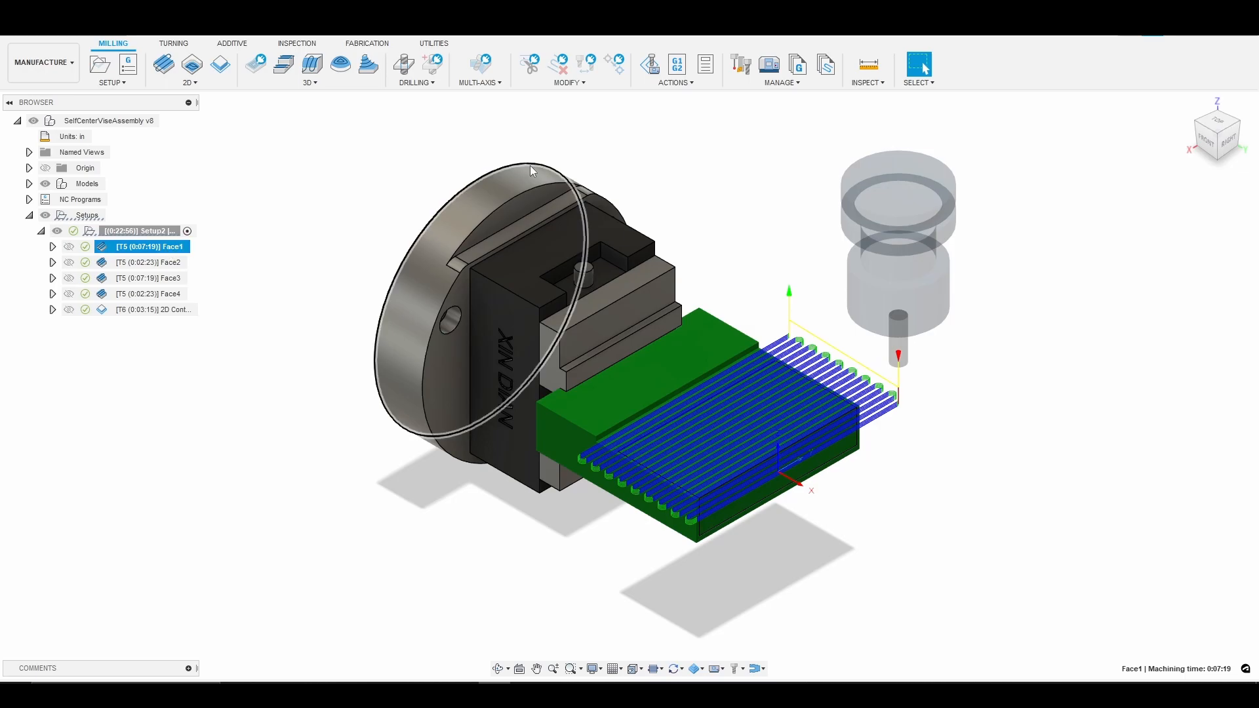
pyautogui.click(136, 232)
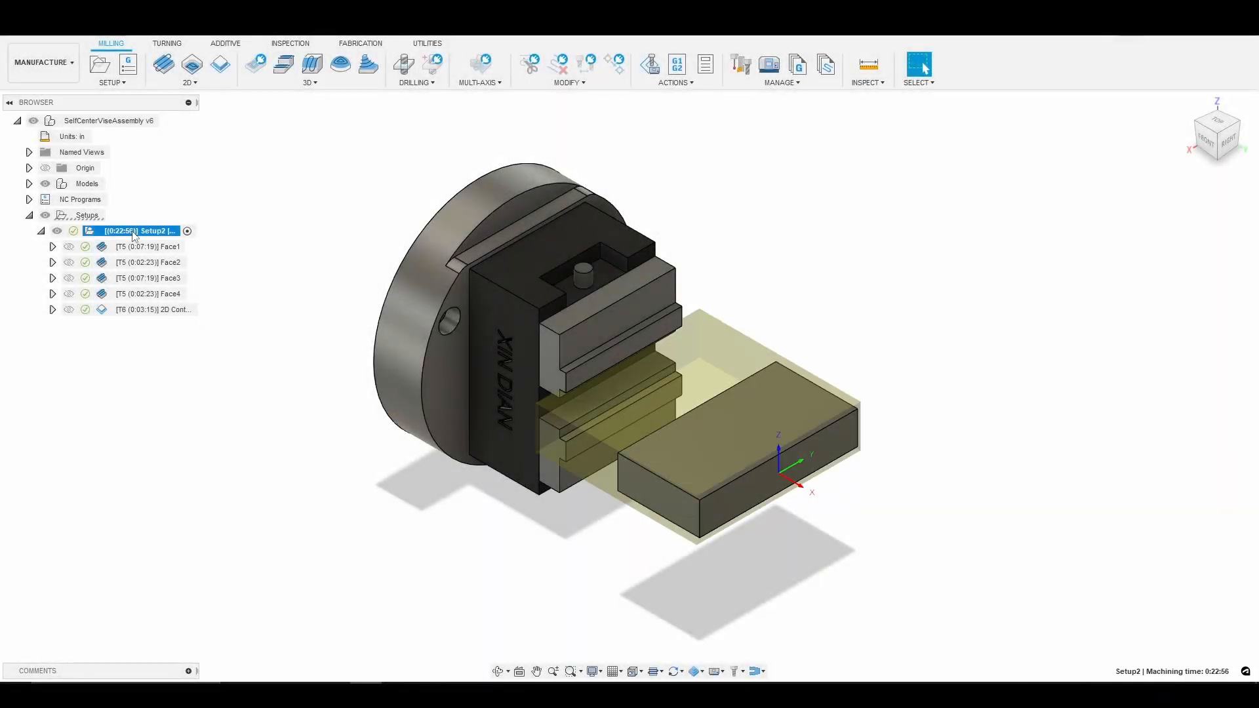
# - Step through each operation from Face1 down to the 2D contour
pyautogui.click(148, 246)
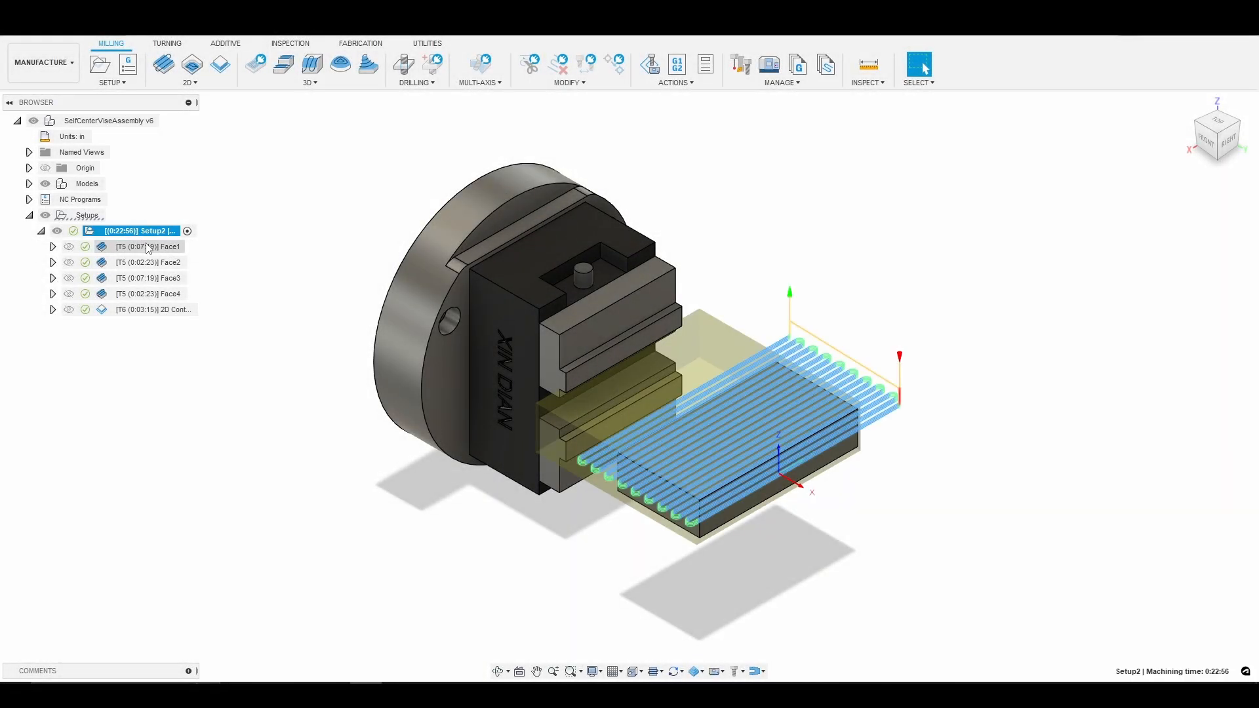
pyautogui.click(147, 262)
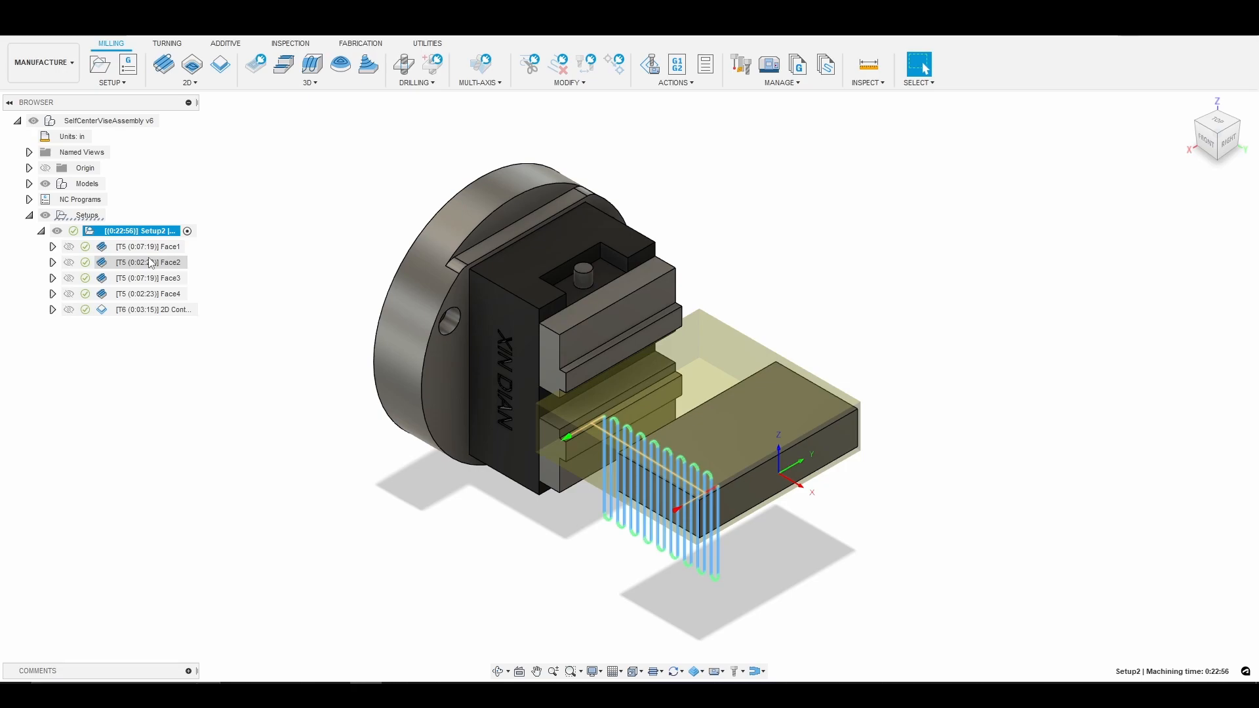
pyautogui.click(148, 278)
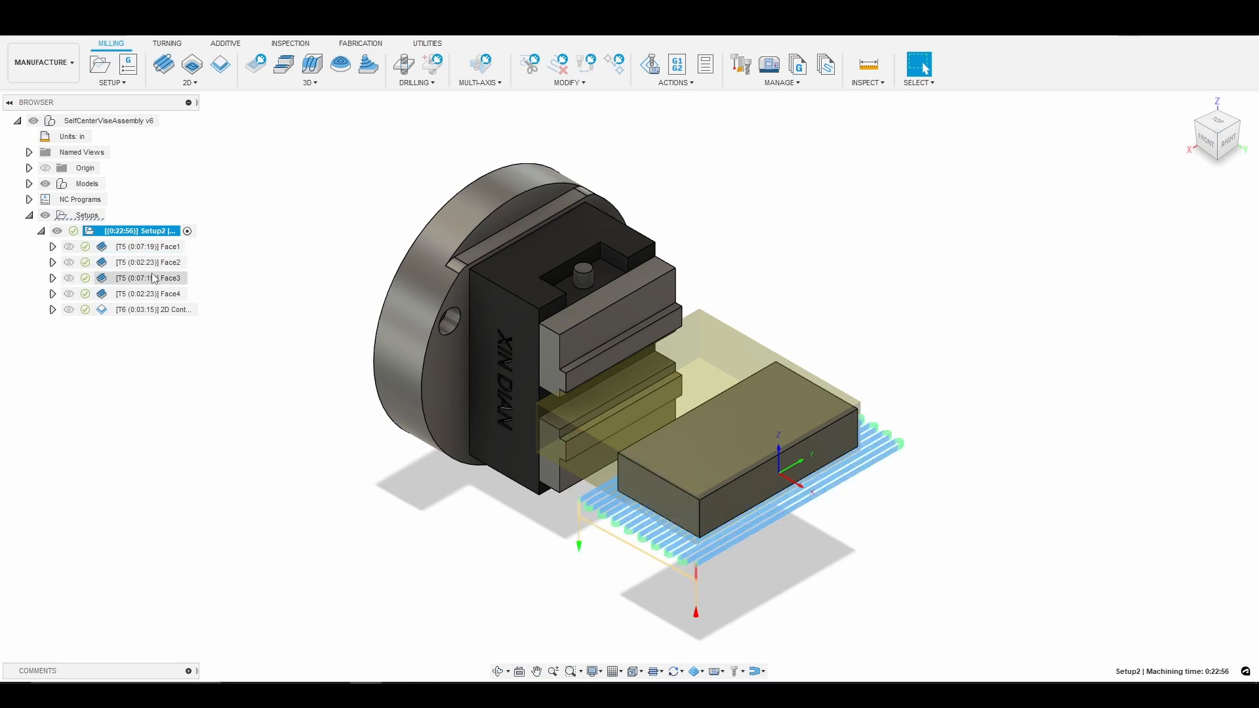
pyautogui.click(149, 293)
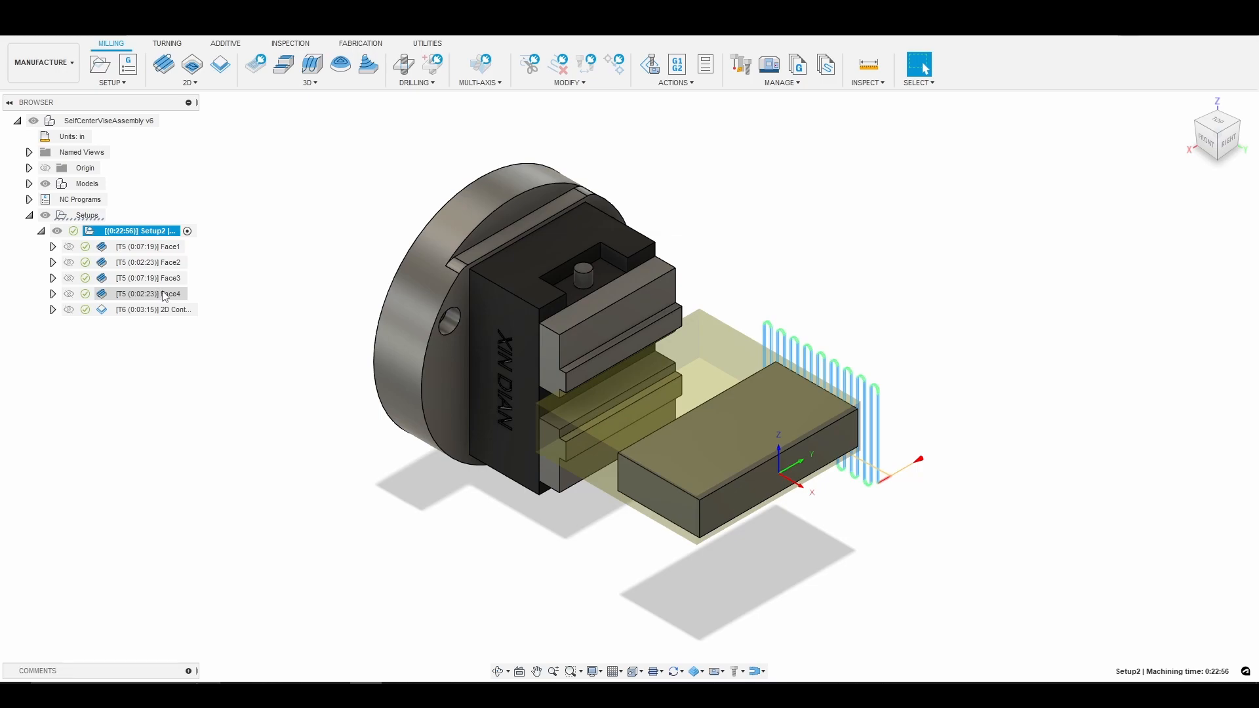
pyautogui.click(153, 309)
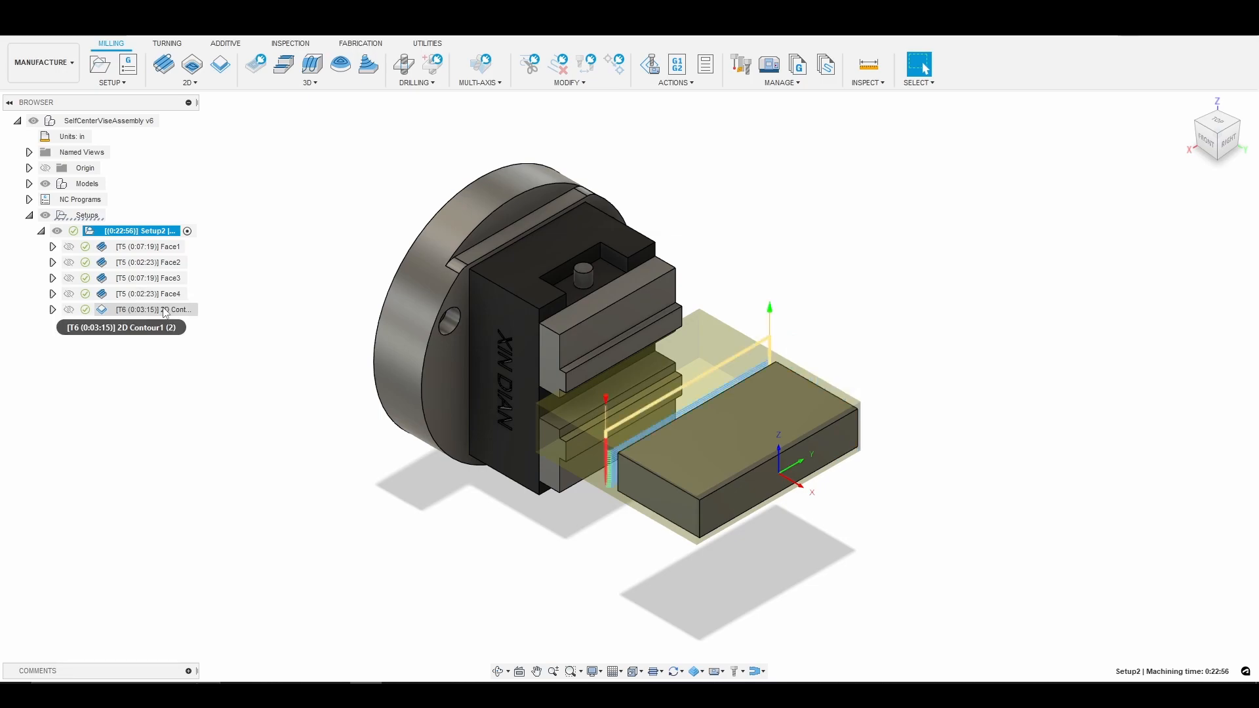
pyautogui.moveTo(169, 315)
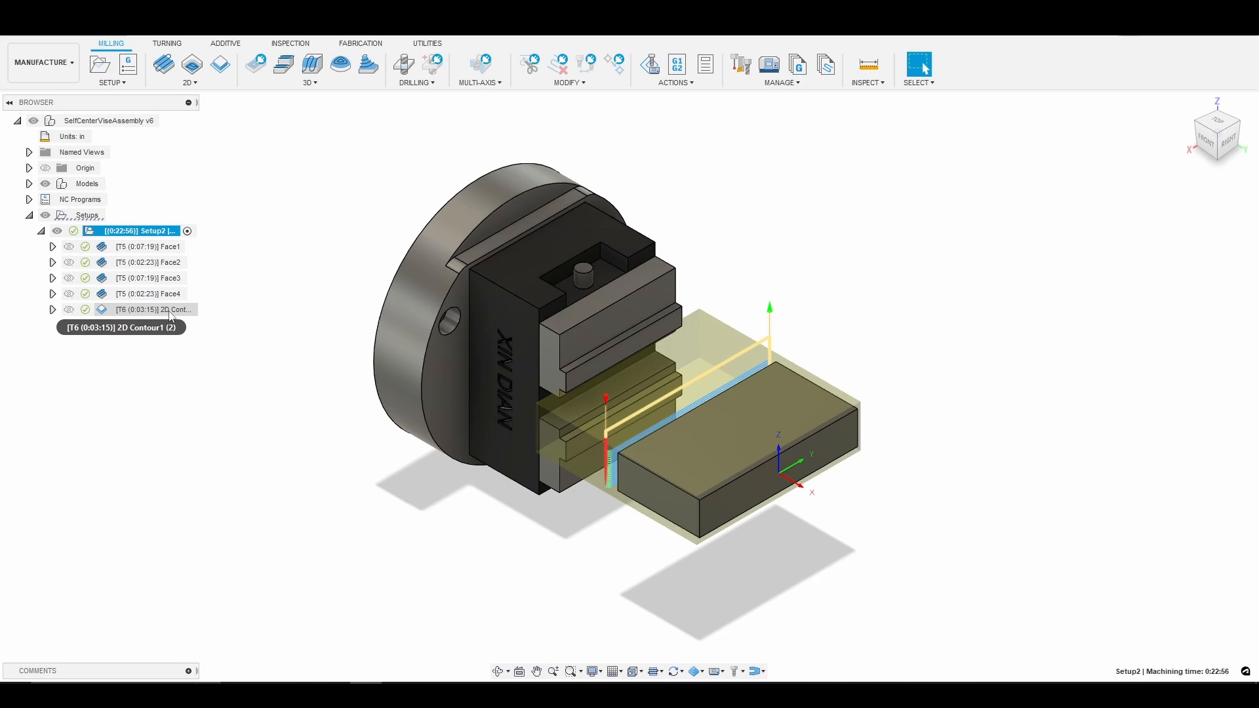
pyautogui.click(153, 309)
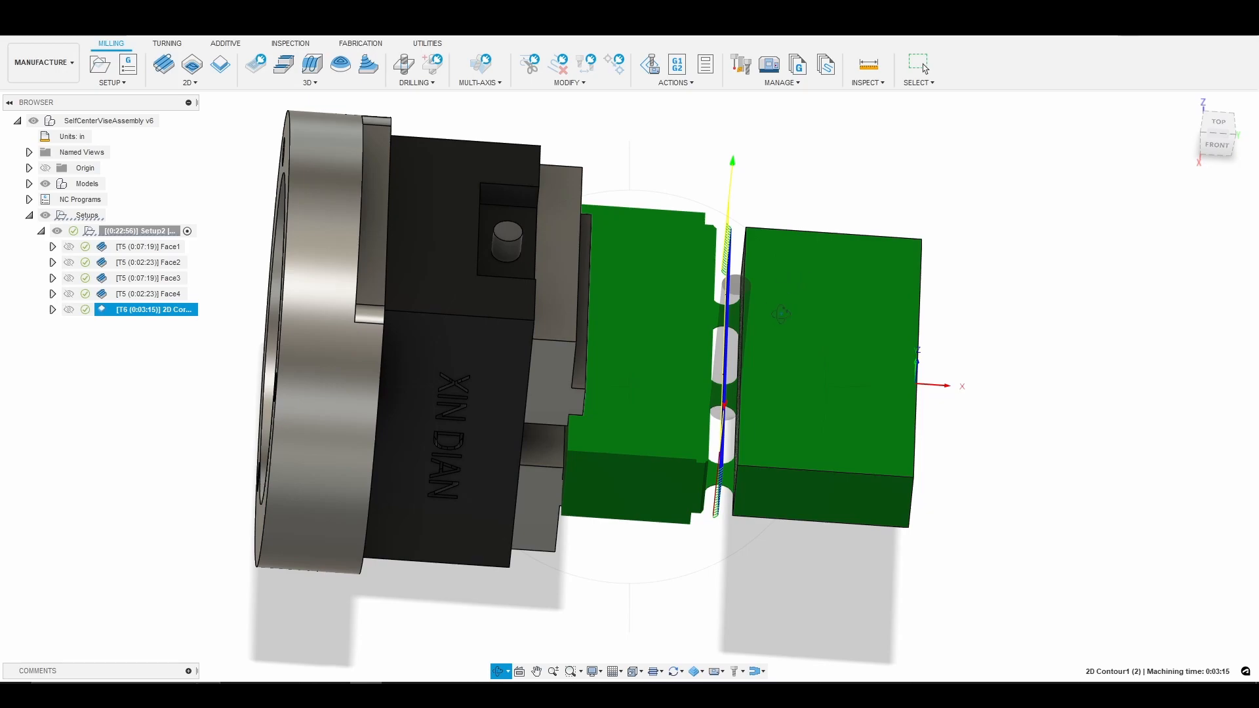
pyautogui.moveTo(817, 376)
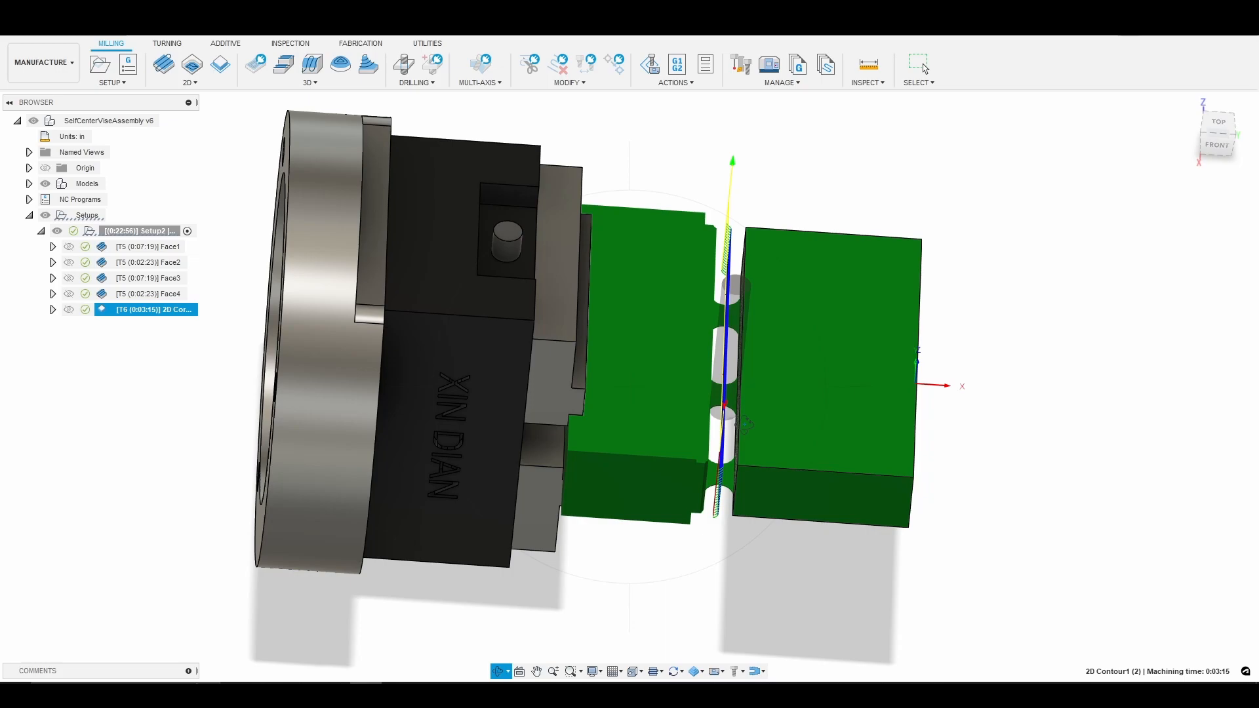
pyautogui.moveTo(1191, 117)
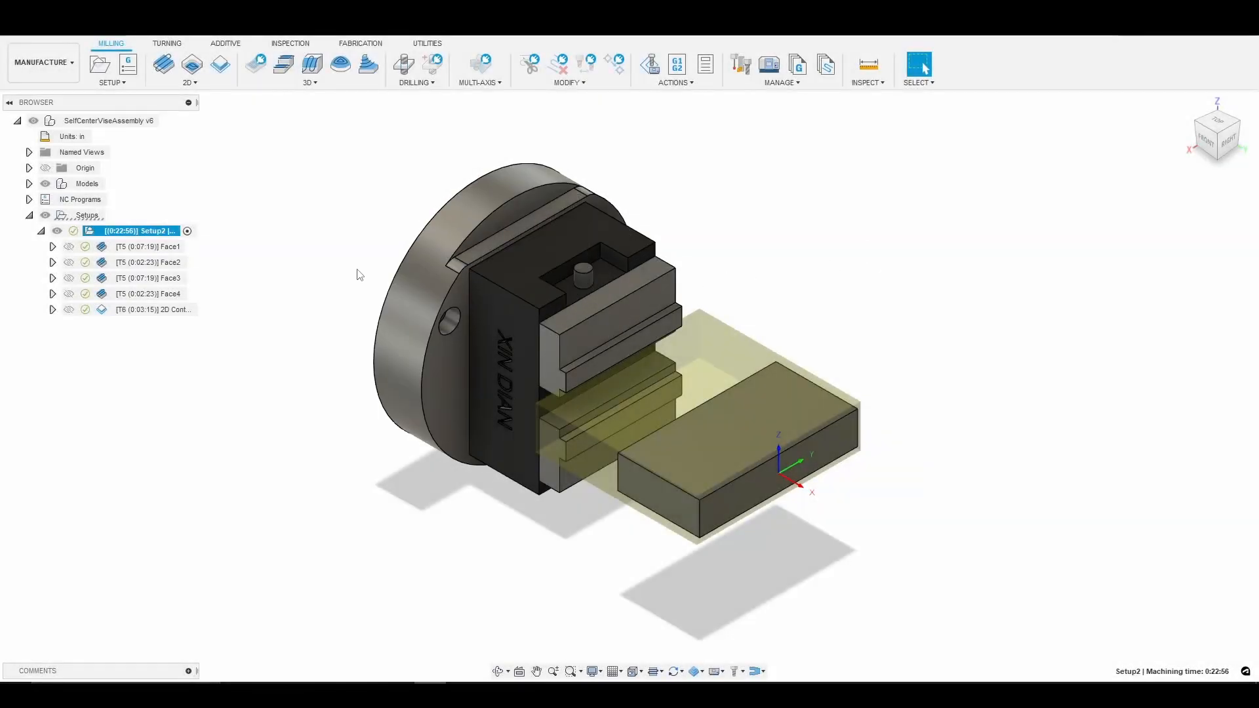
# - Review Face1's stock contour geometry settings and confirm the operation
pyautogui.doubleClick(147, 246)
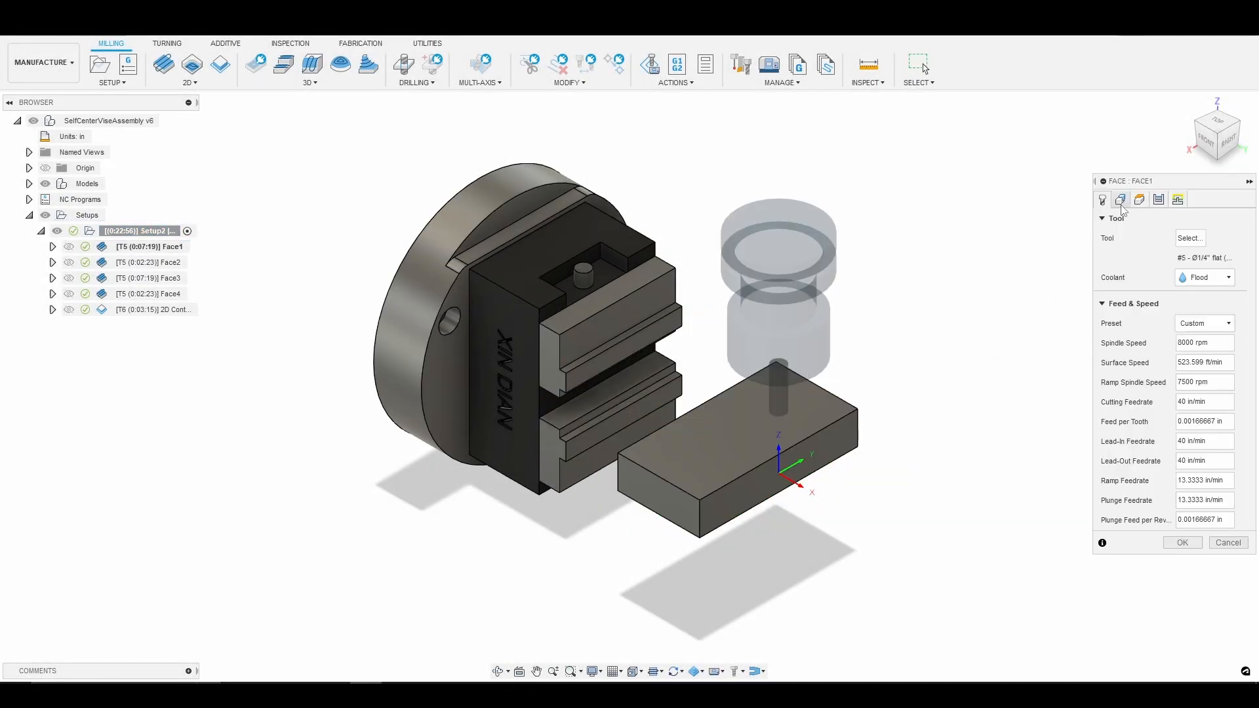
pyautogui.moveTo(1146, 322)
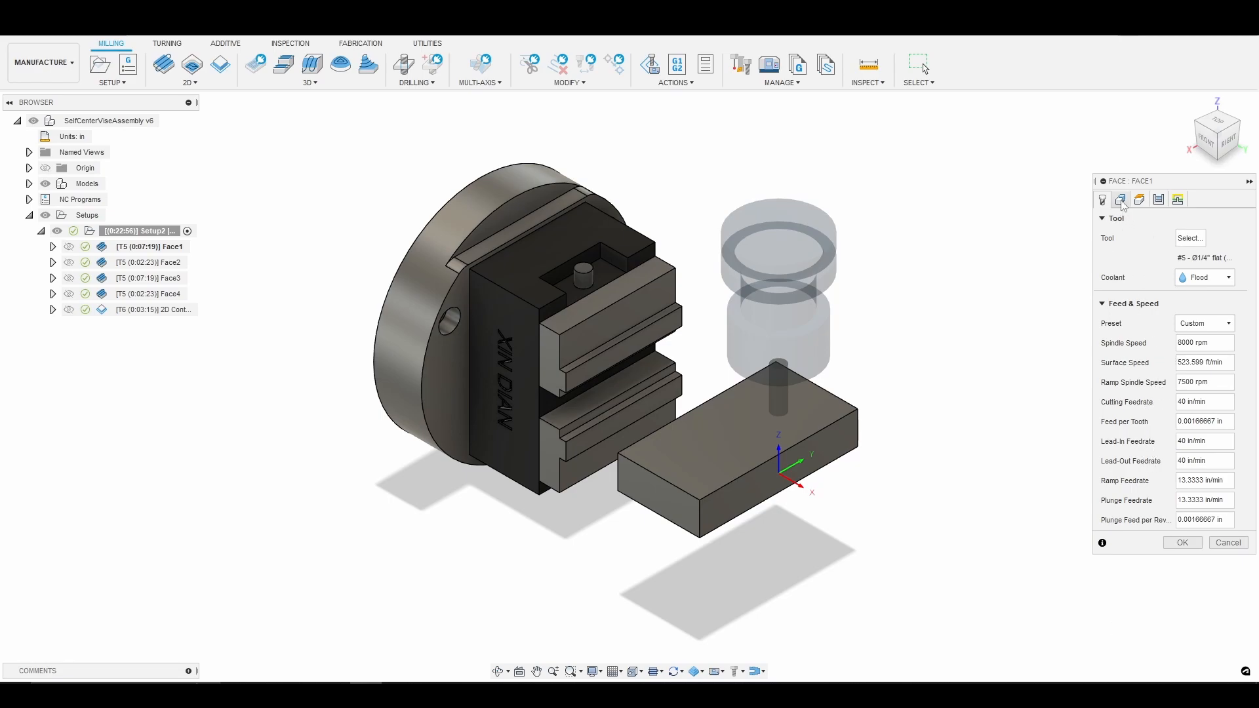
pyautogui.click(1138, 199)
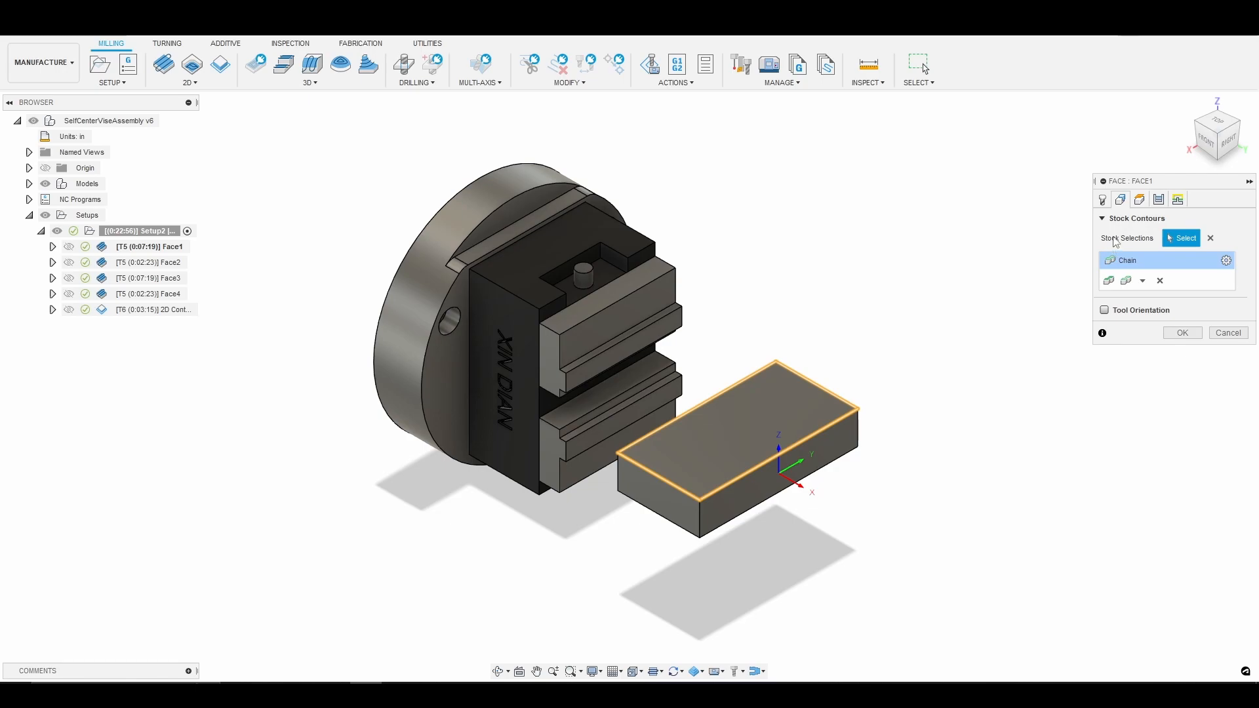
pyautogui.moveTo(680, 468)
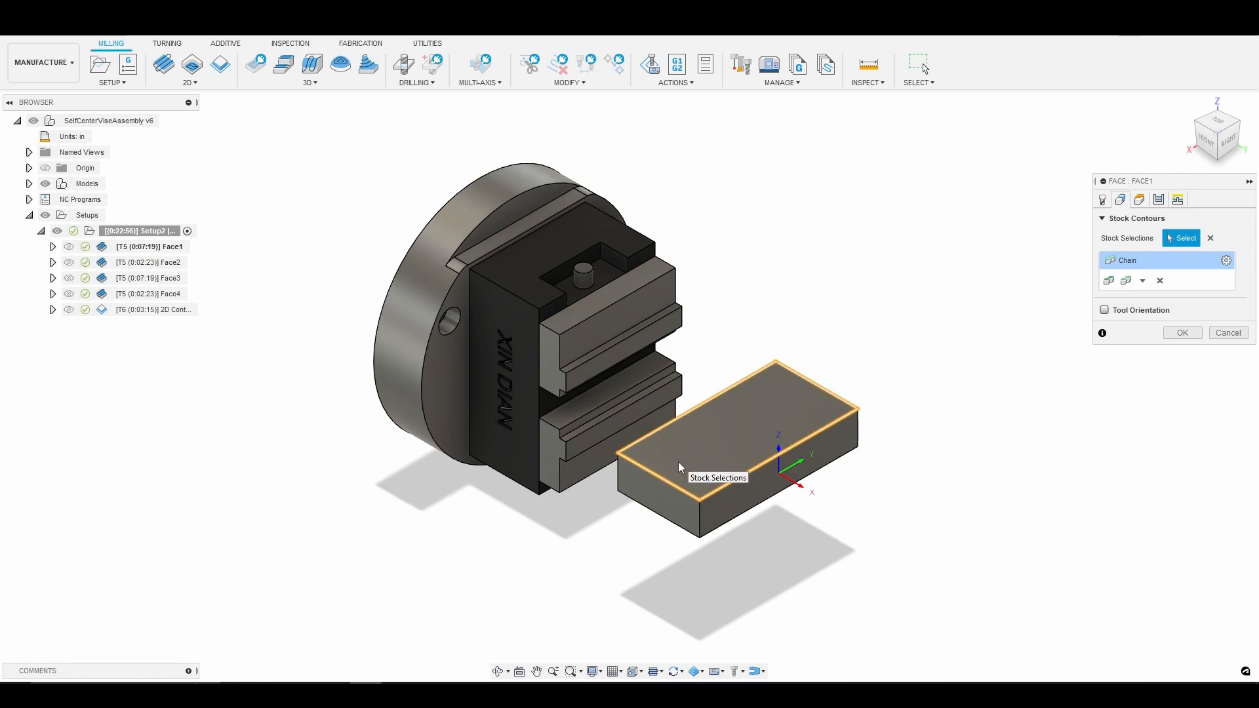
pyautogui.moveTo(761, 386)
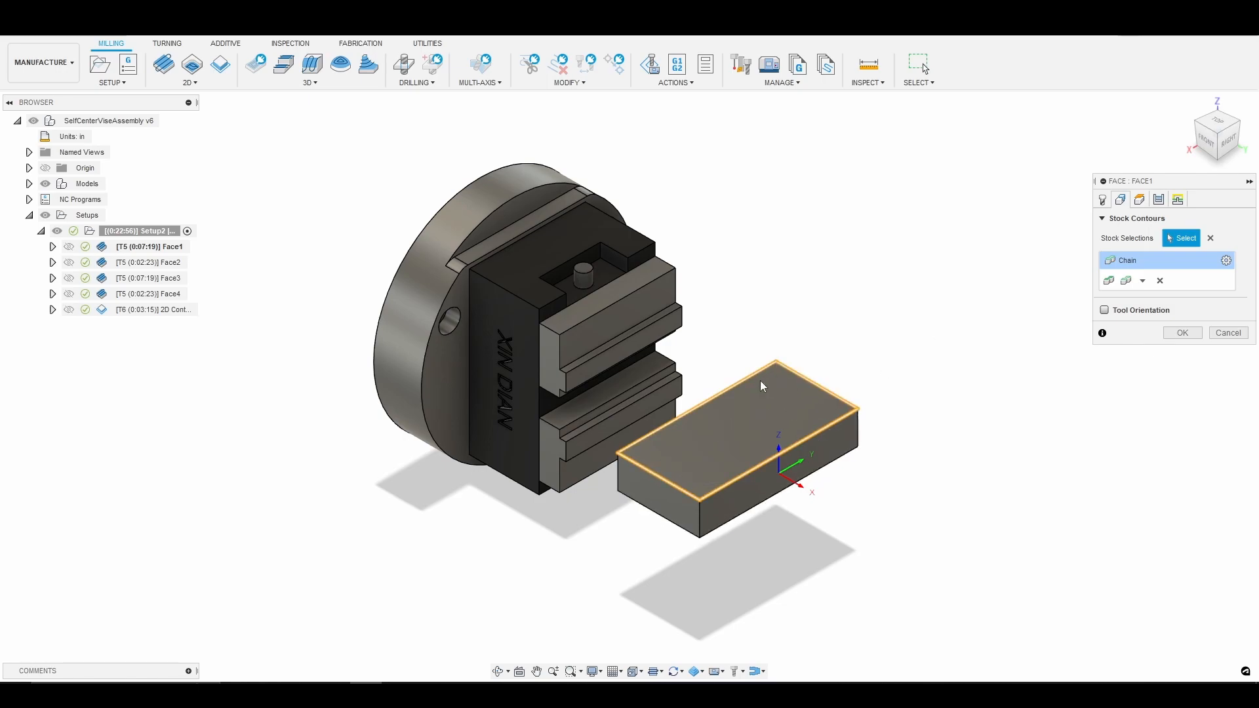
pyautogui.moveTo(822, 394)
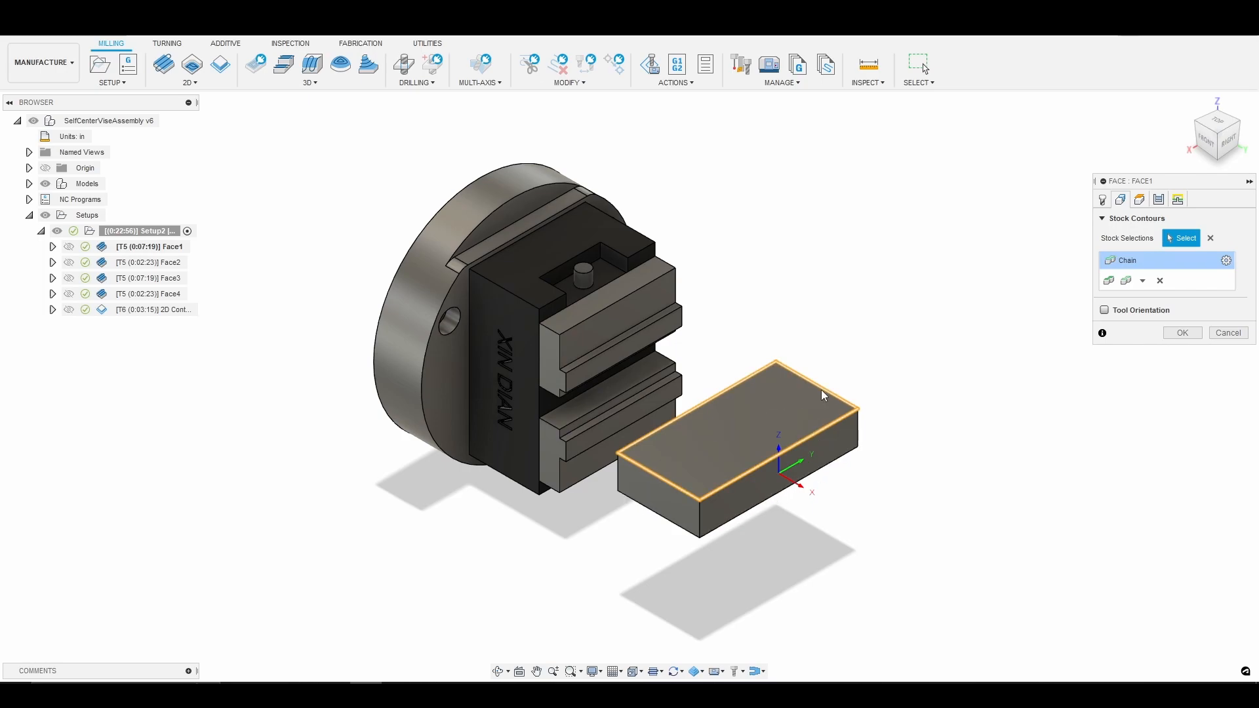
pyautogui.moveTo(697, 404)
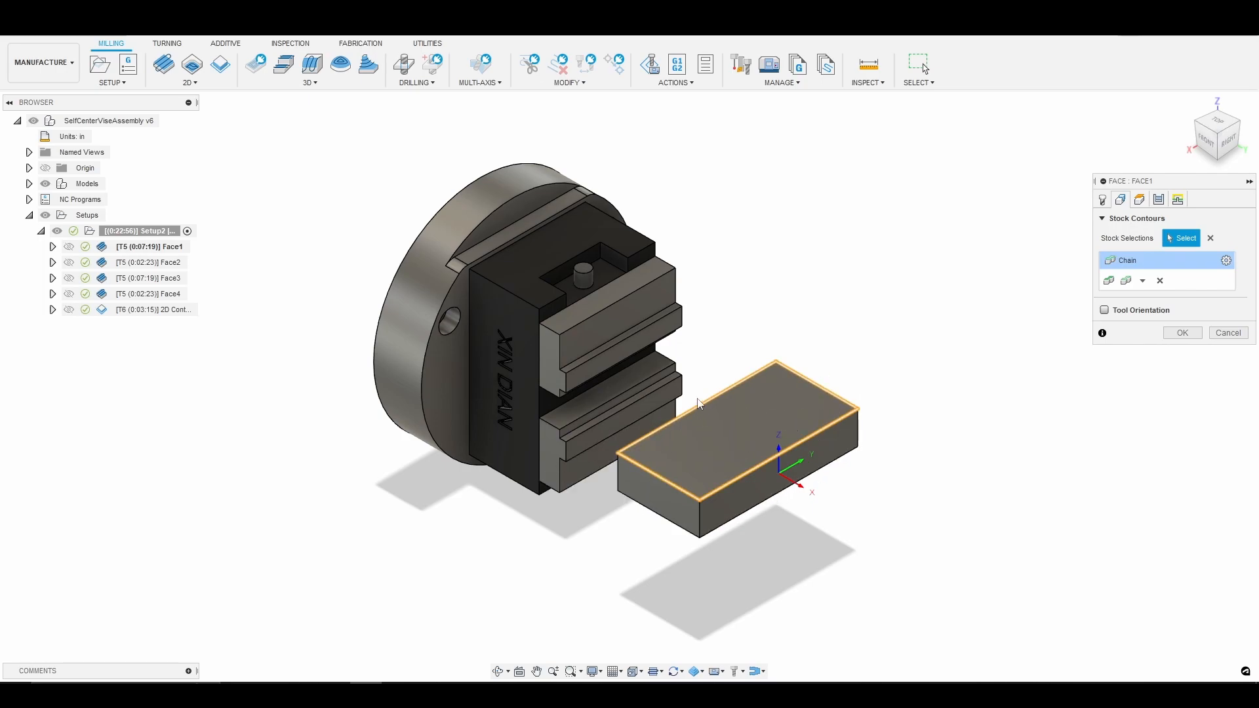
pyautogui.moveTo(1181, 332)
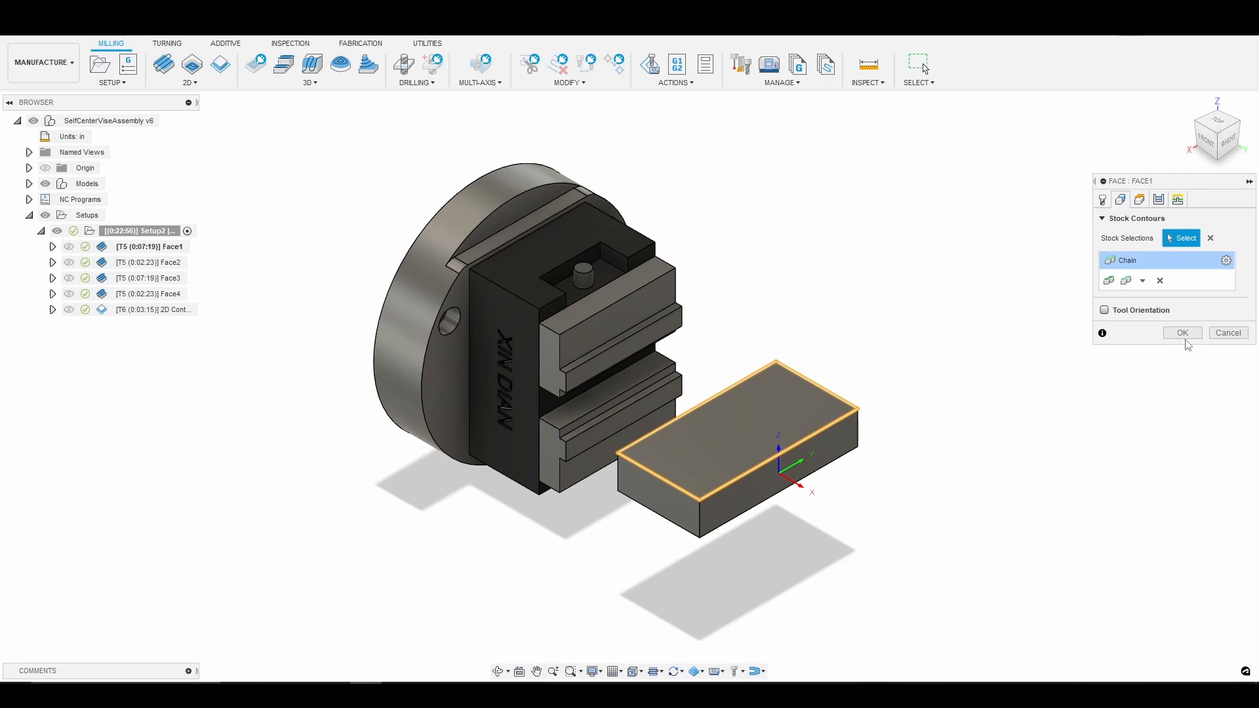
pyautogui.click(1181, 333)
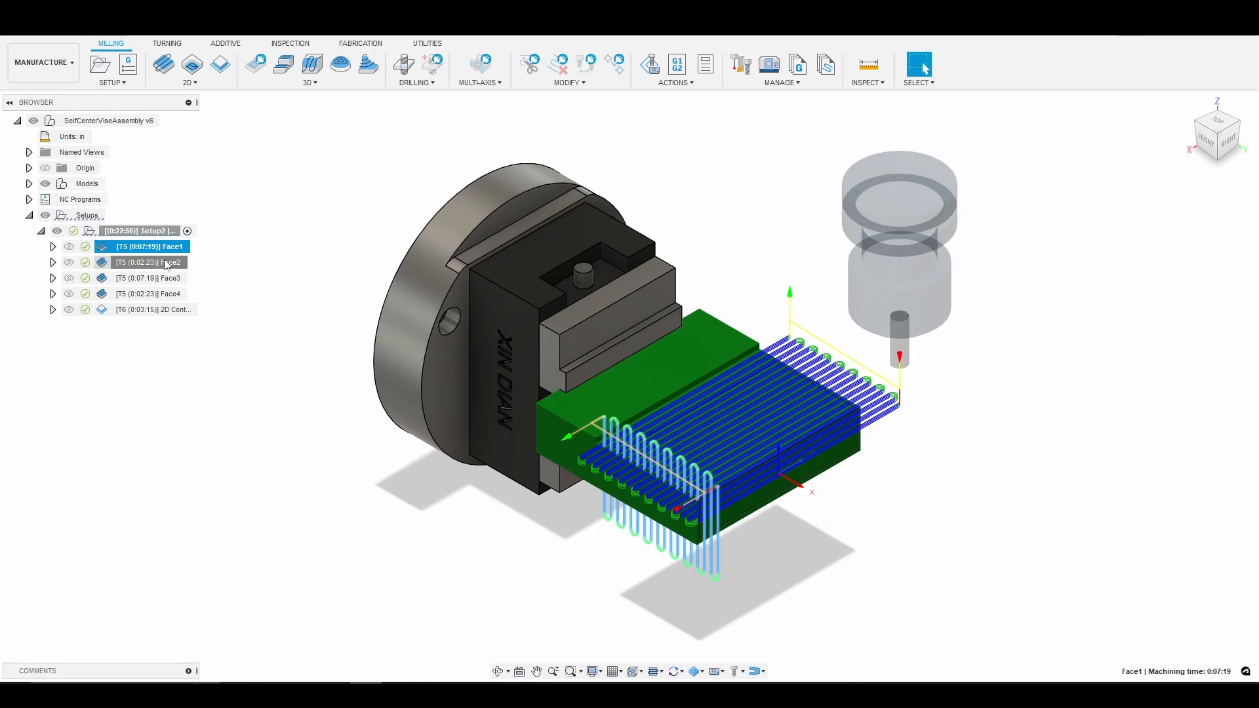
# - Preview Face2's toolpath, edit it, and turn off its custom tool orientation
pyautogui.click(149, 261)
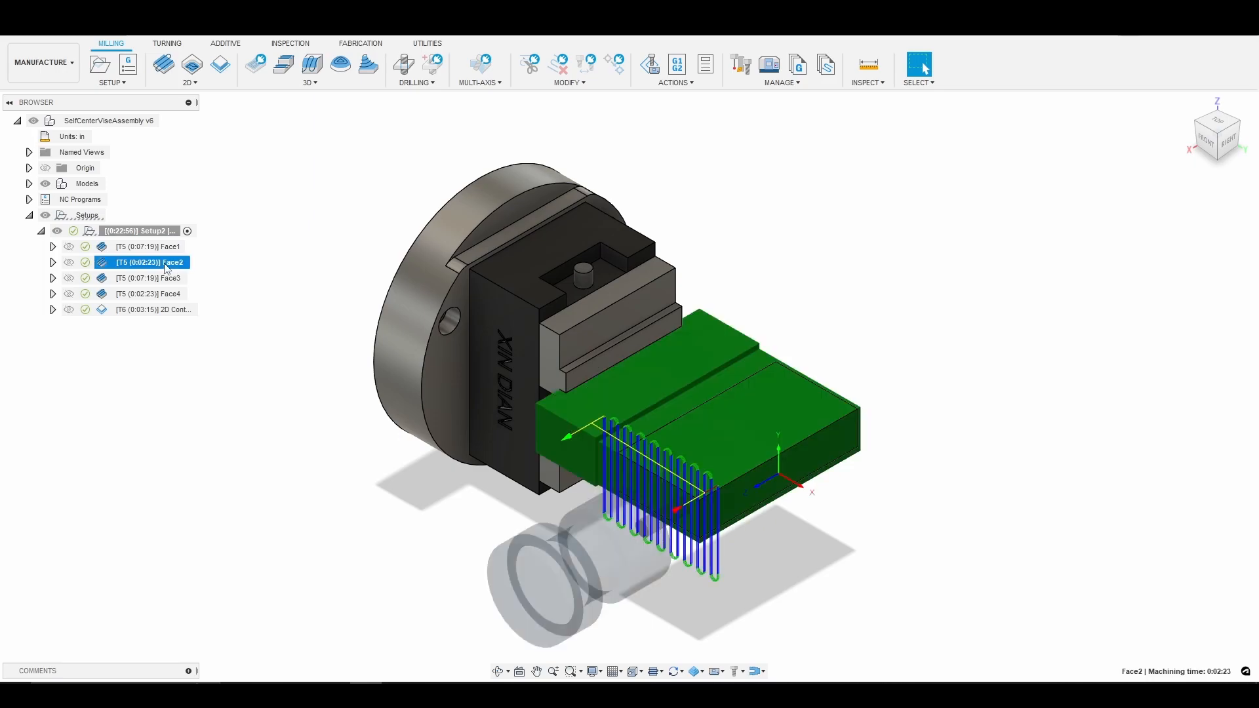
pyautogui.doubleClick(149, 261)
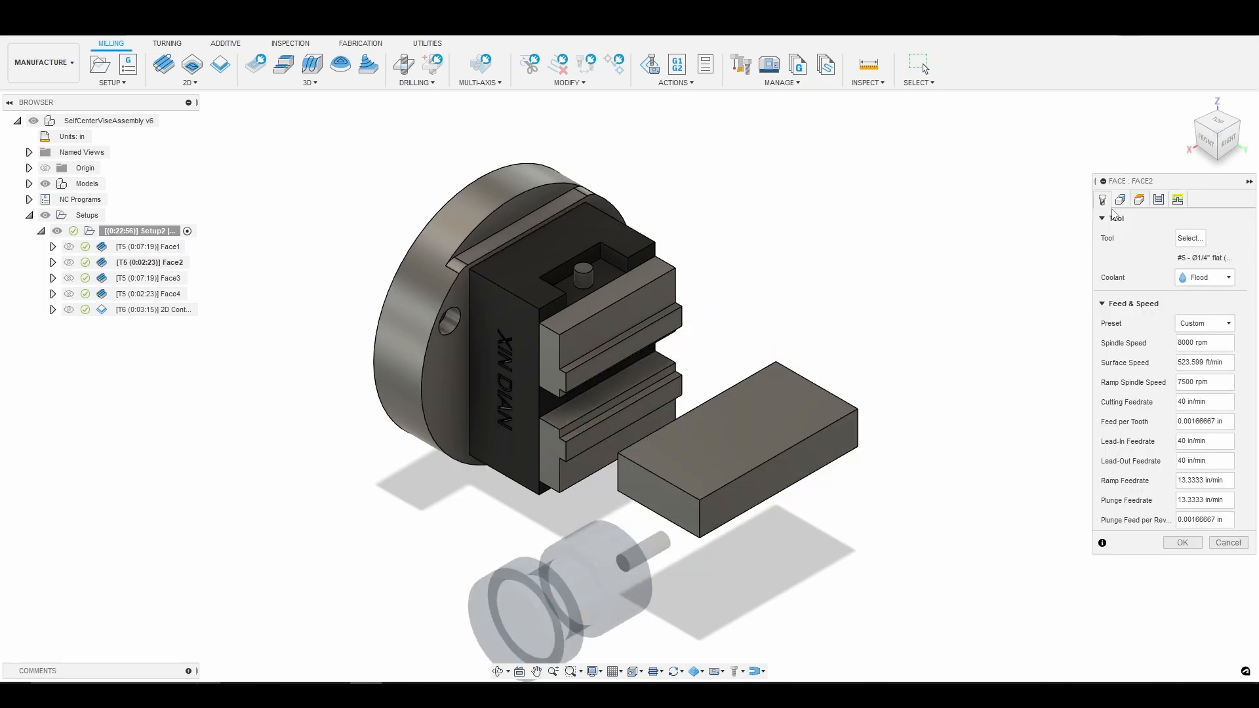
pyautogui.click(1120, 199)
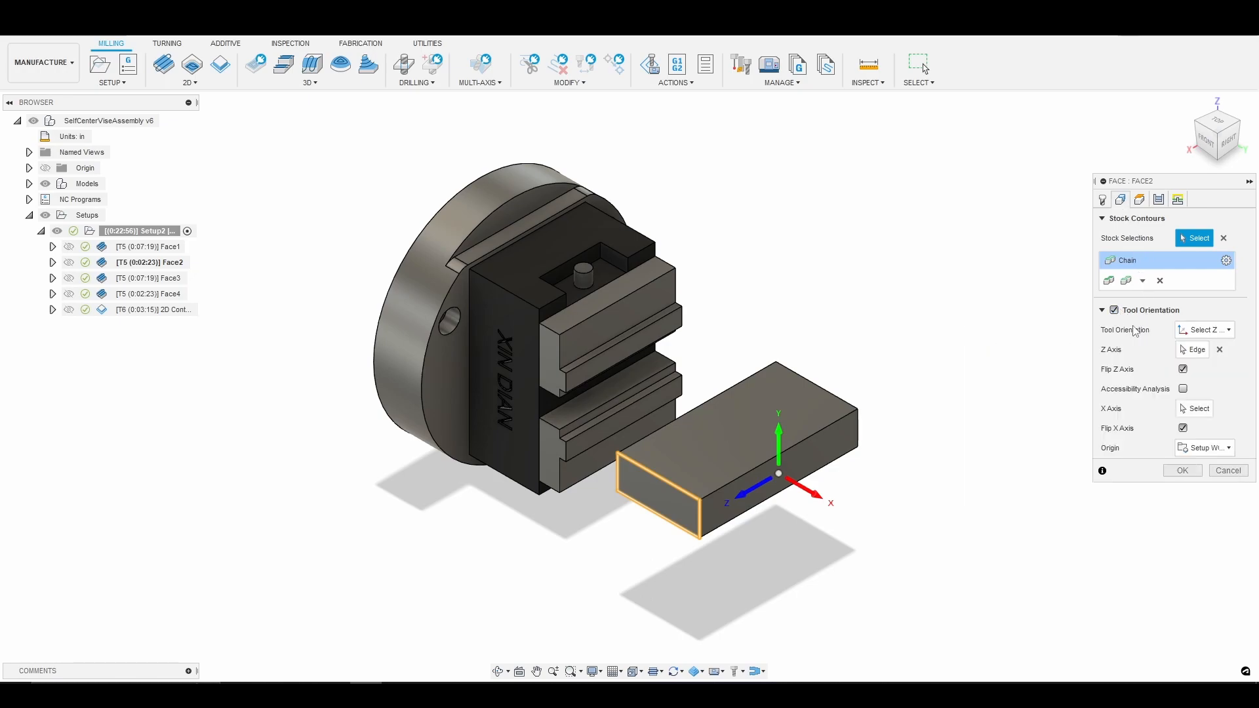
pyautogui.moveTo(1134, 329)
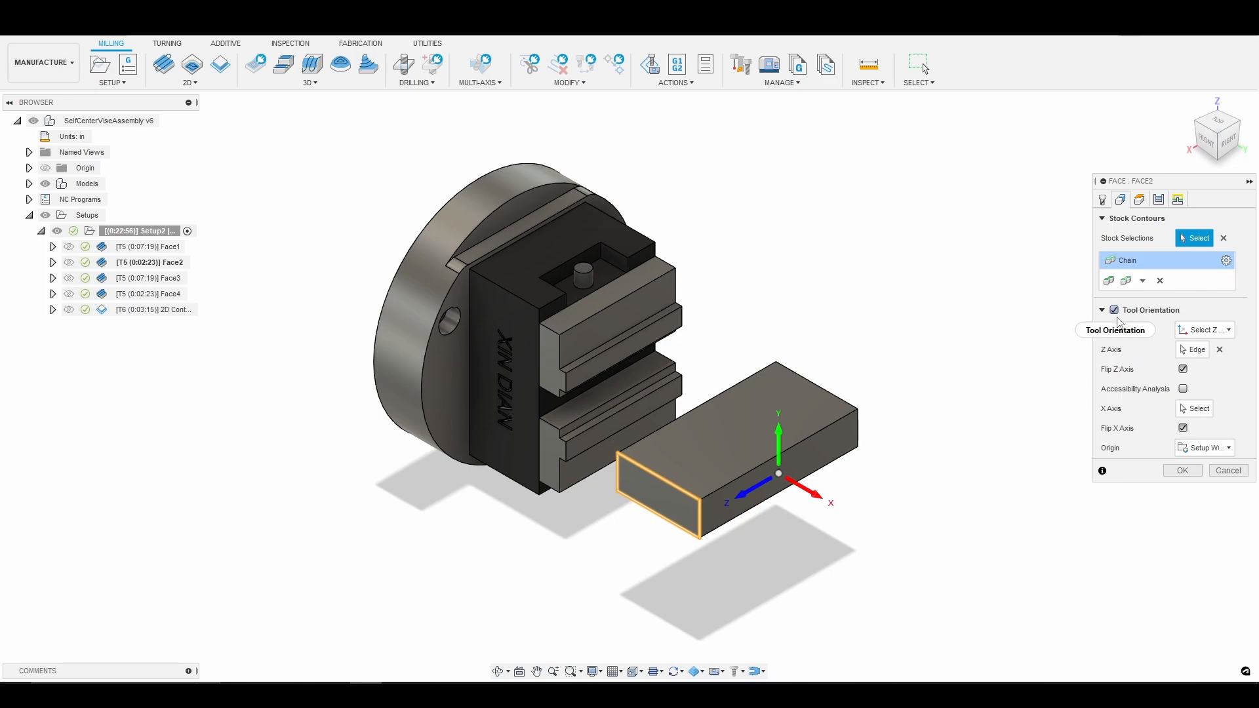
pyautogui.click(1114, 310)
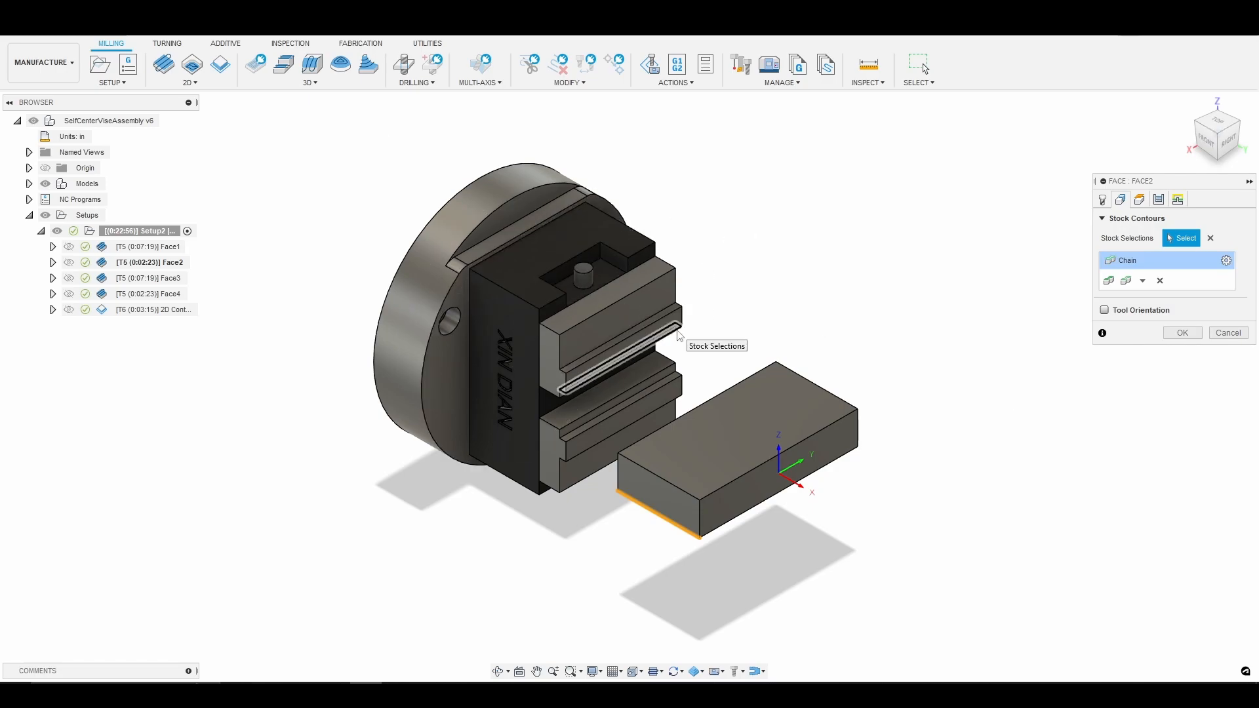
pyautogui.moveTo(867, 275)
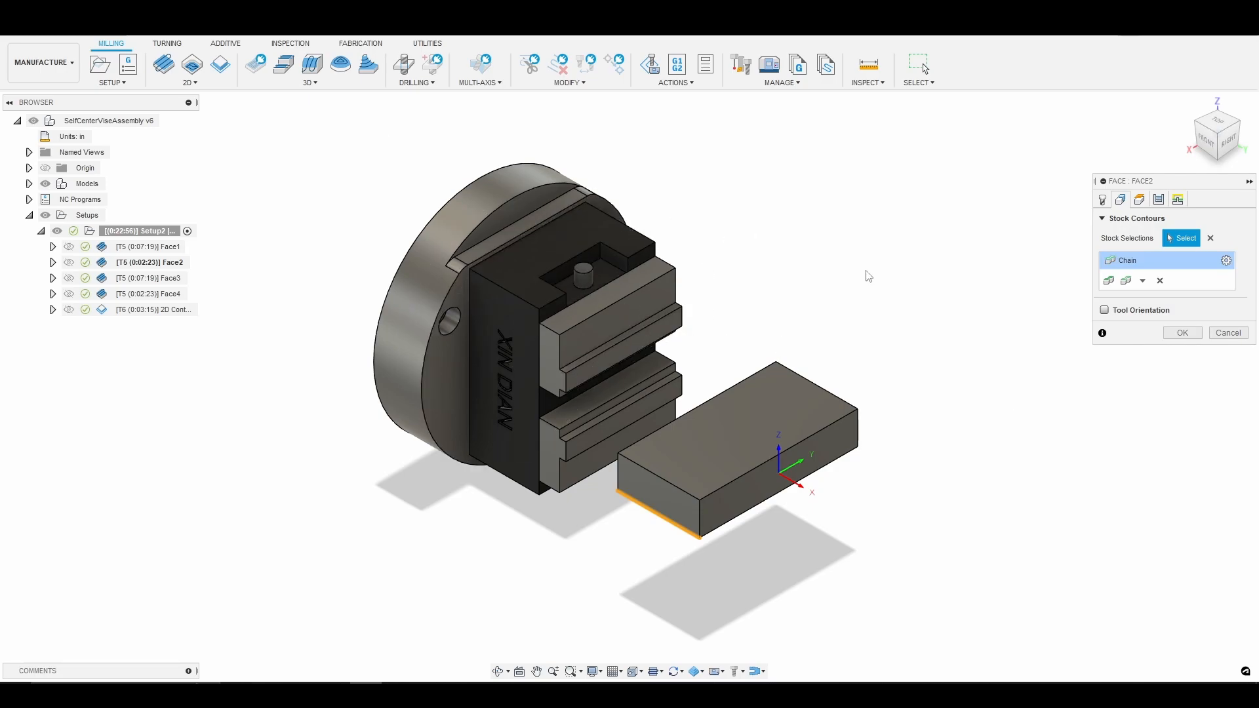
pyautogui.moveTo(1208, 143)
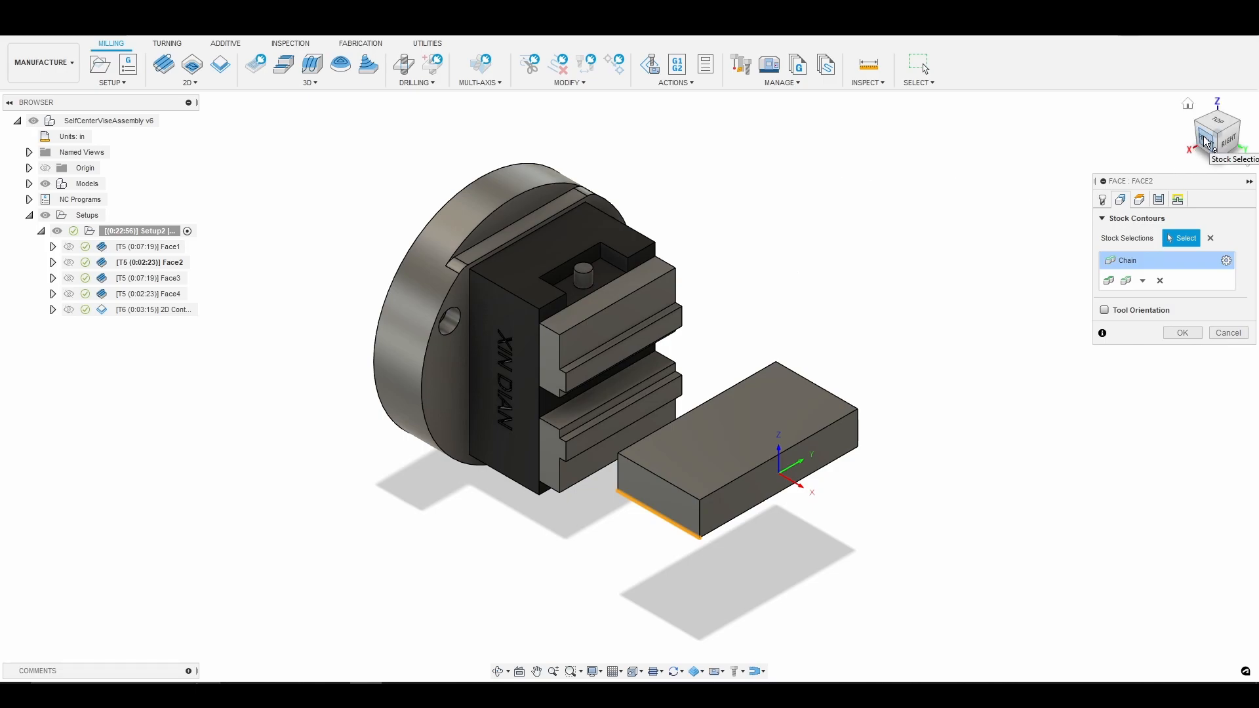
pyautogui.moveTo(1216, 140)
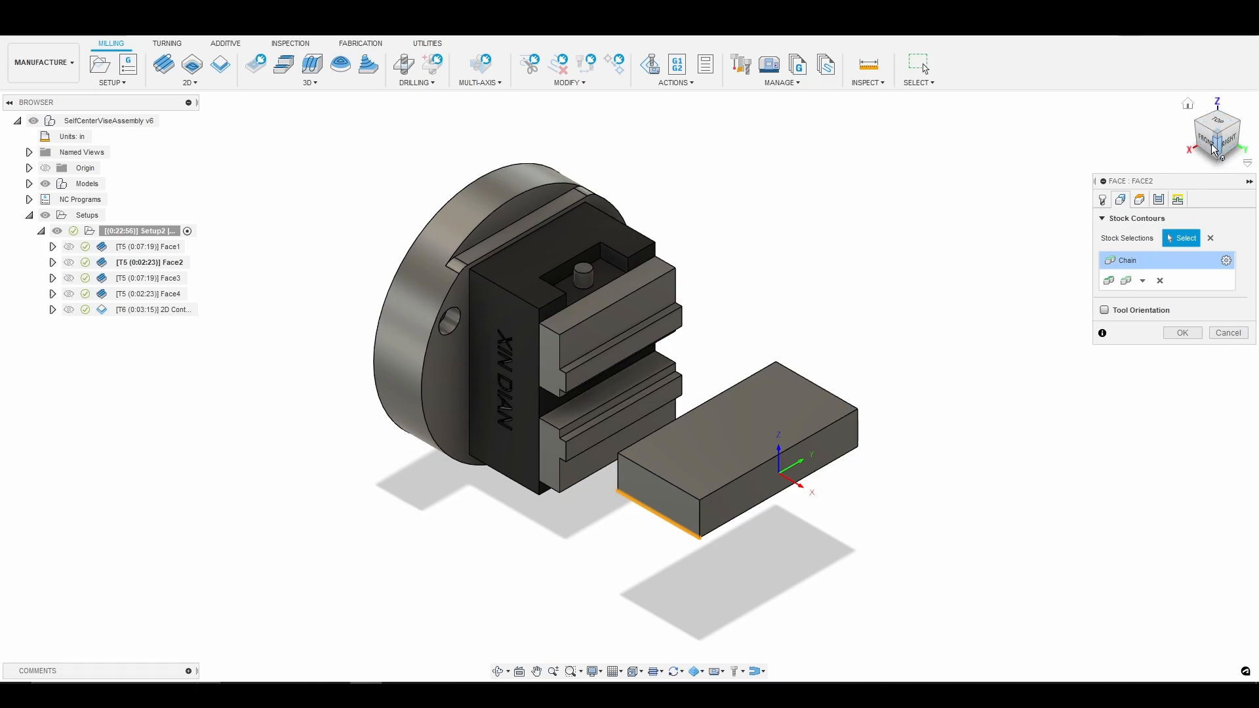
pyautogui.click(1217, 133)
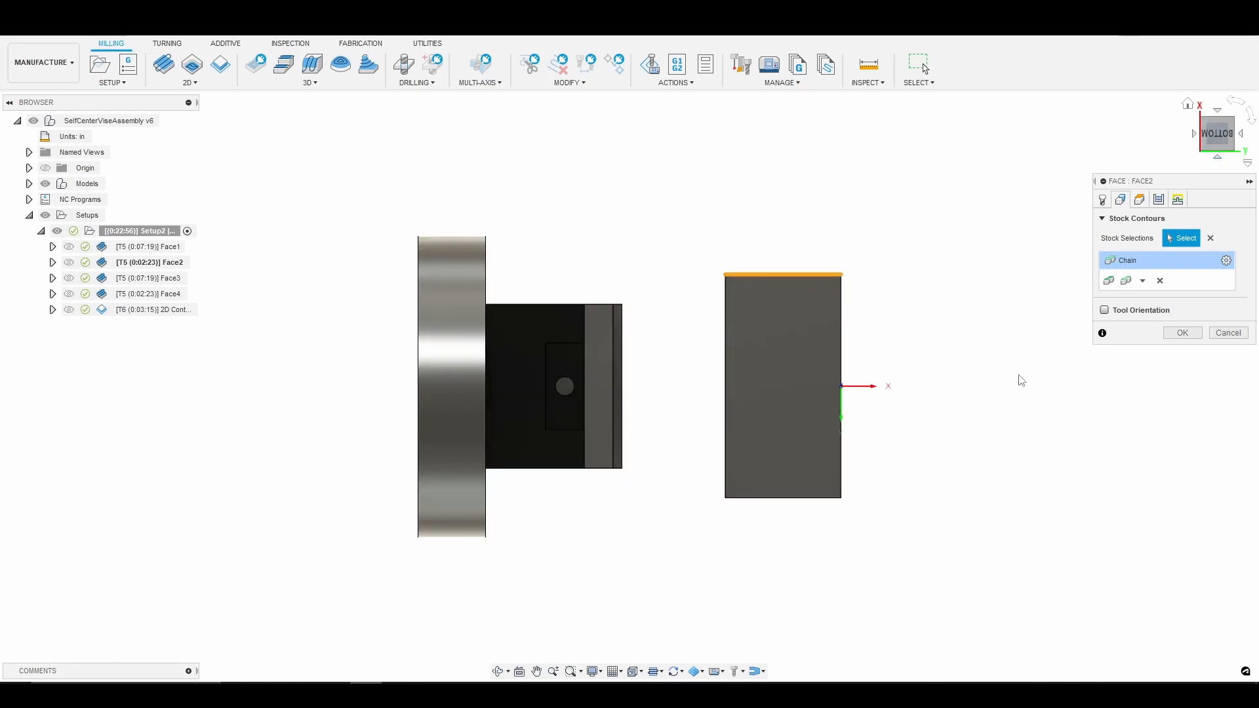
pyautogui.moveTo(876, 240)
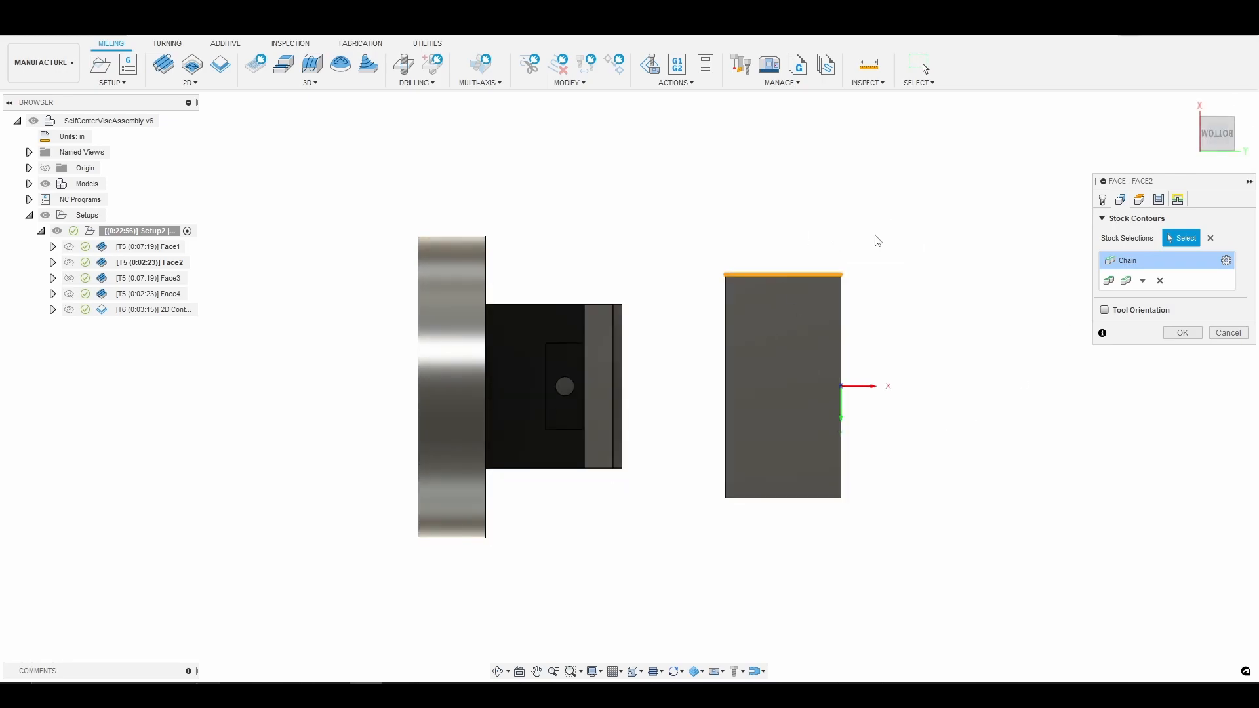
pyautogui.moveTo(780, 276)
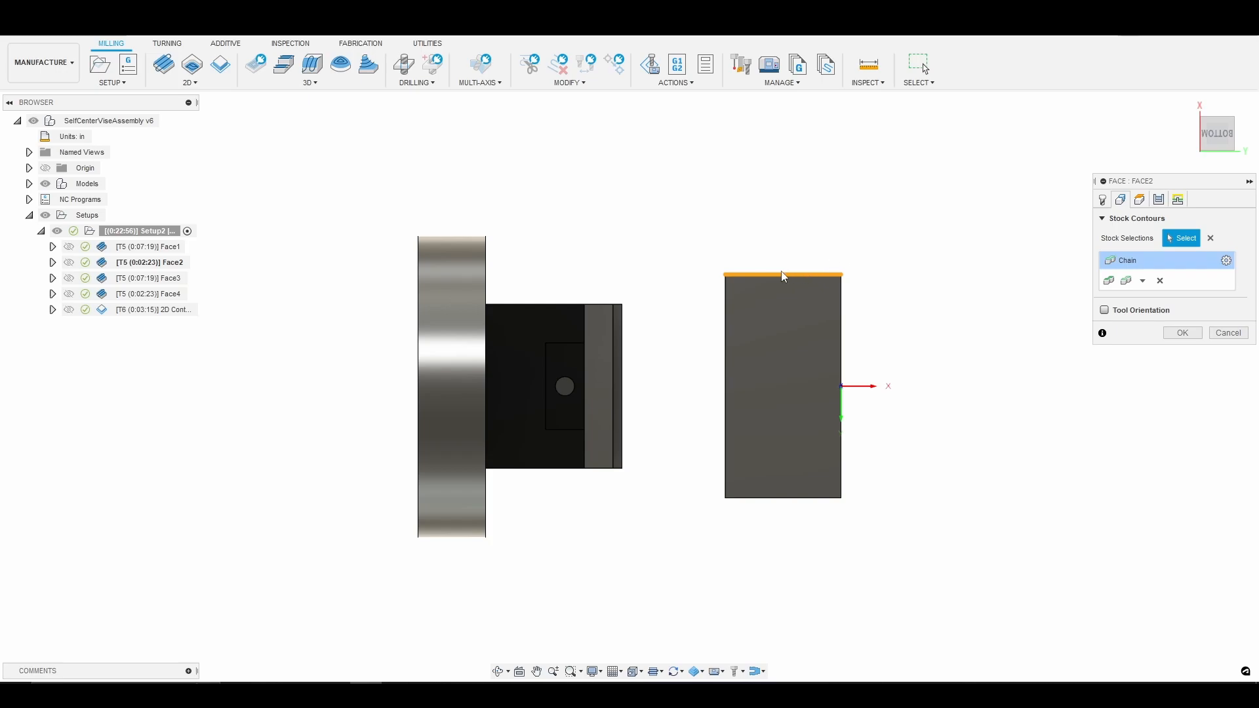
pyautogui.moveTo(501, 336)
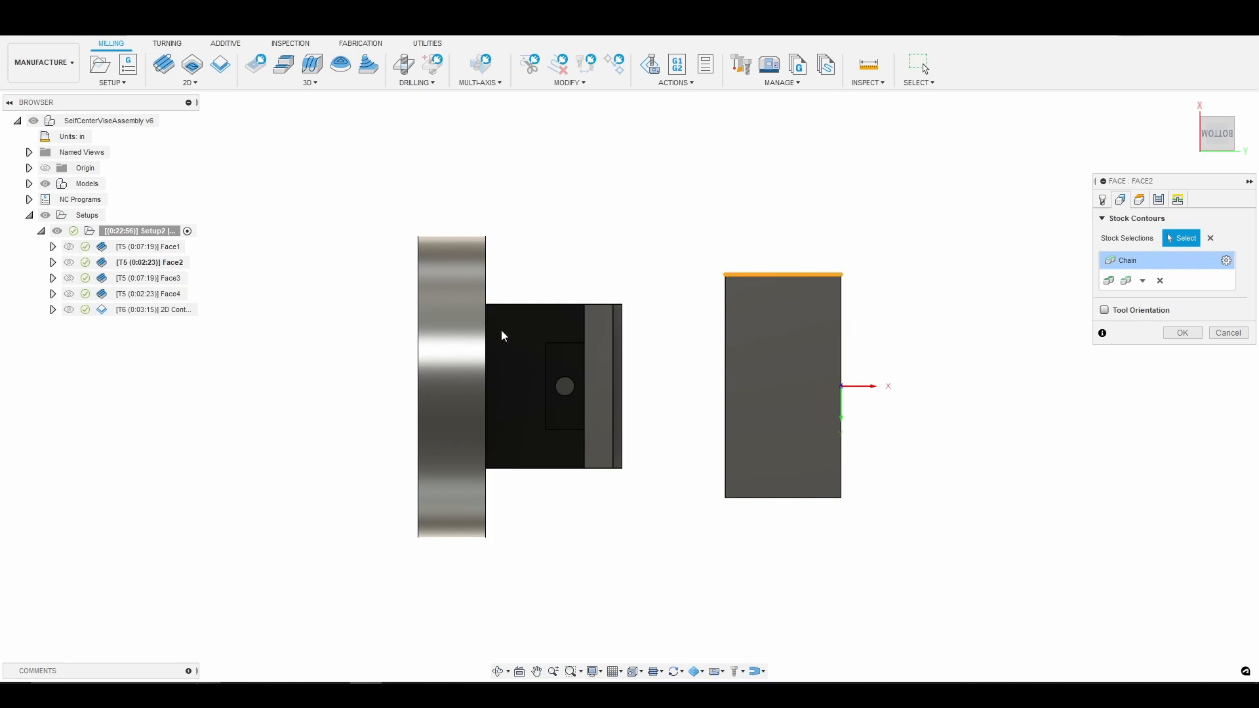
pyautogui.moveTo(802, 322)
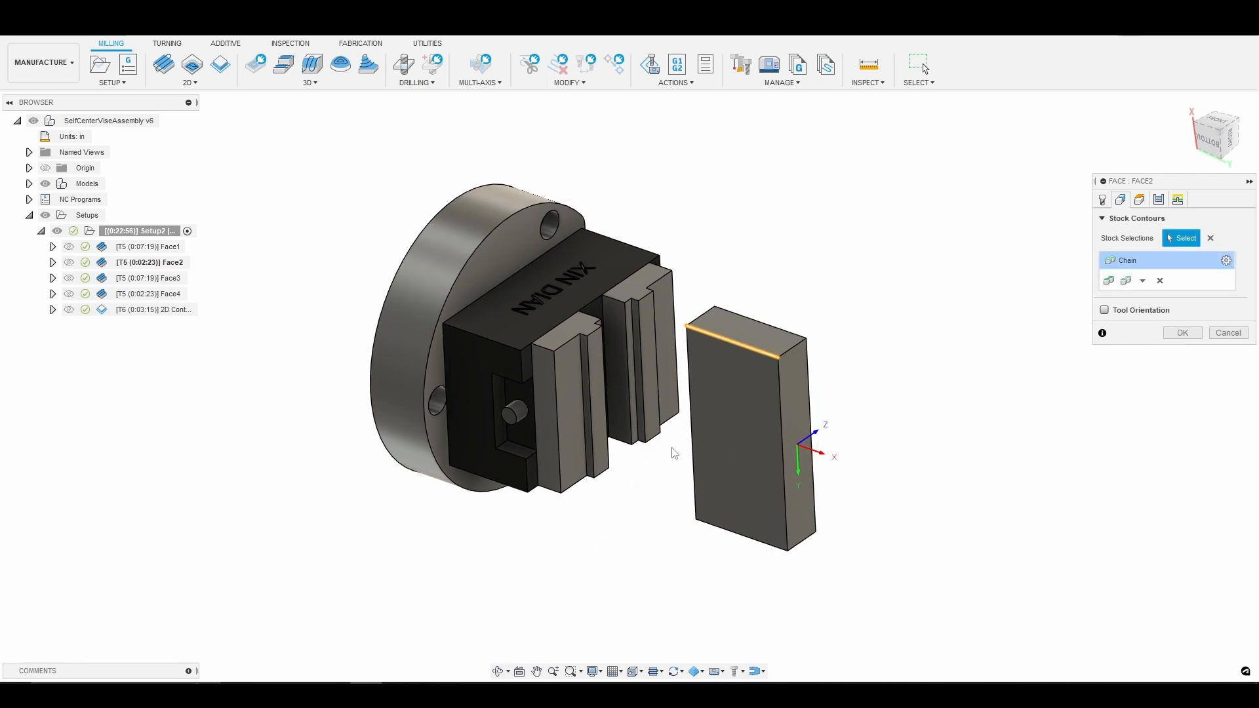
pyautogui.moveTo(673, 453)
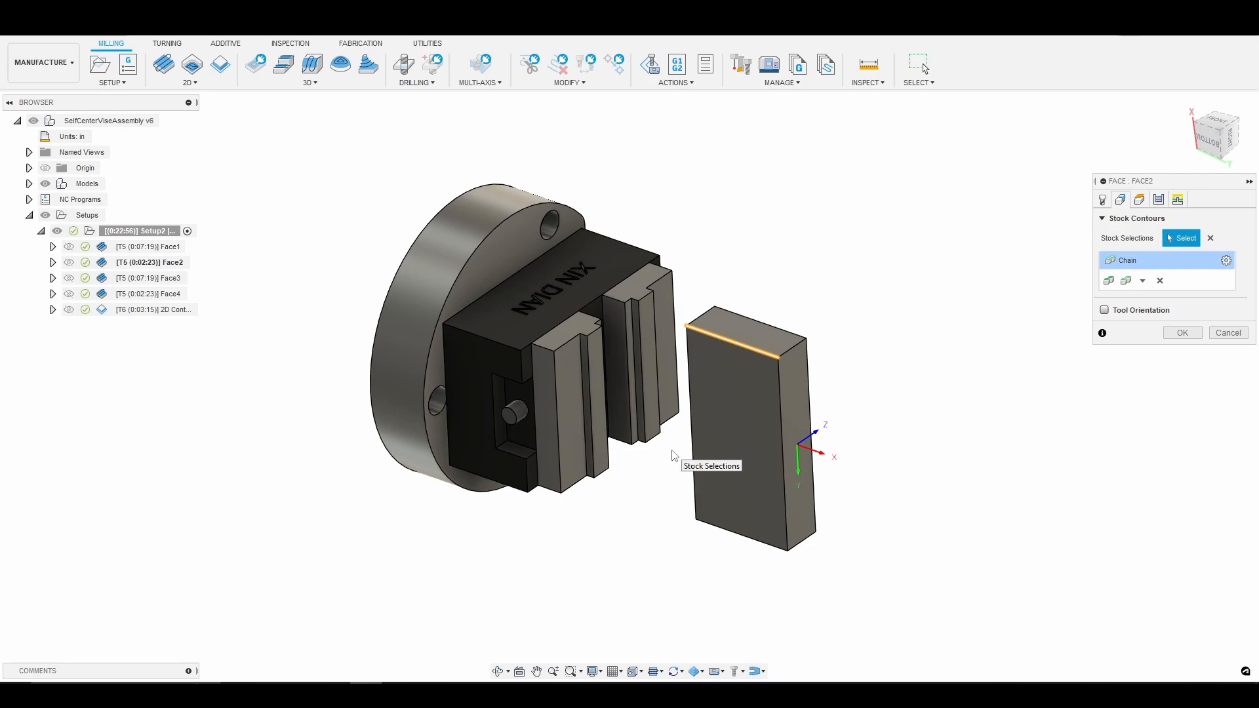
pyautogui.moveTo(1106, 311)
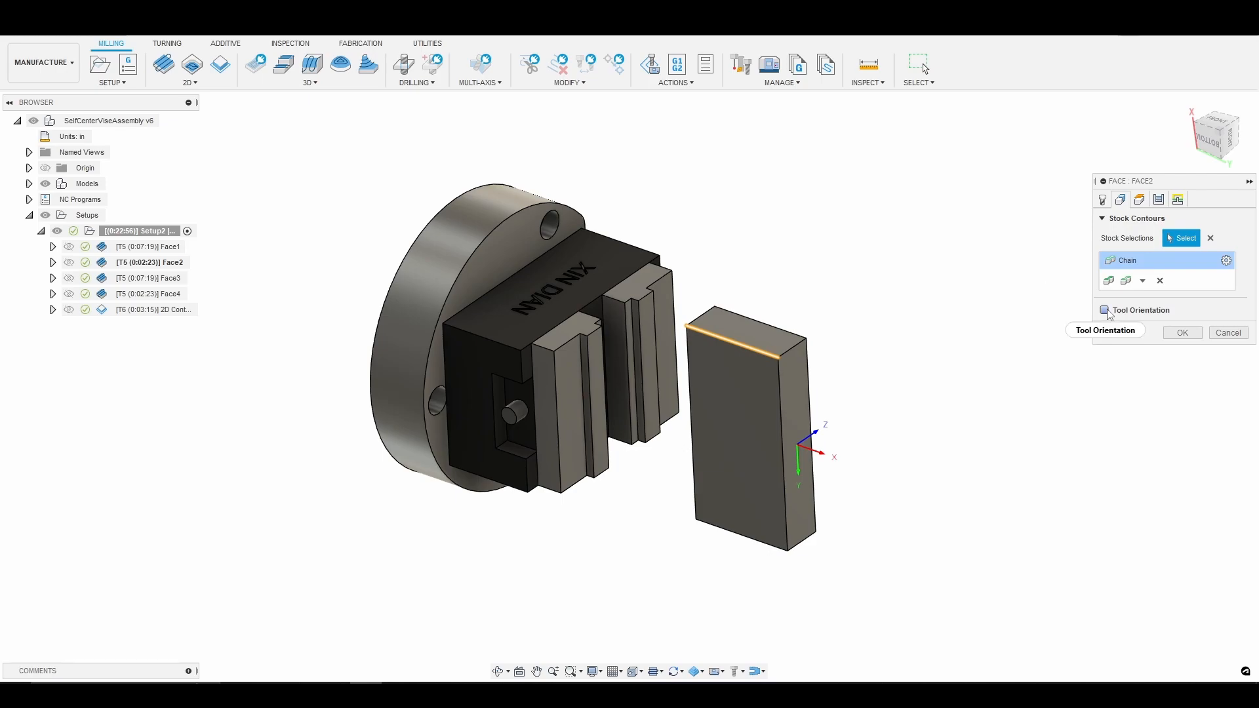
# - Re-enable Face2's tool orientation from the block edge, confirm, and display its toolpath
pyautogui.click(1106, 310)
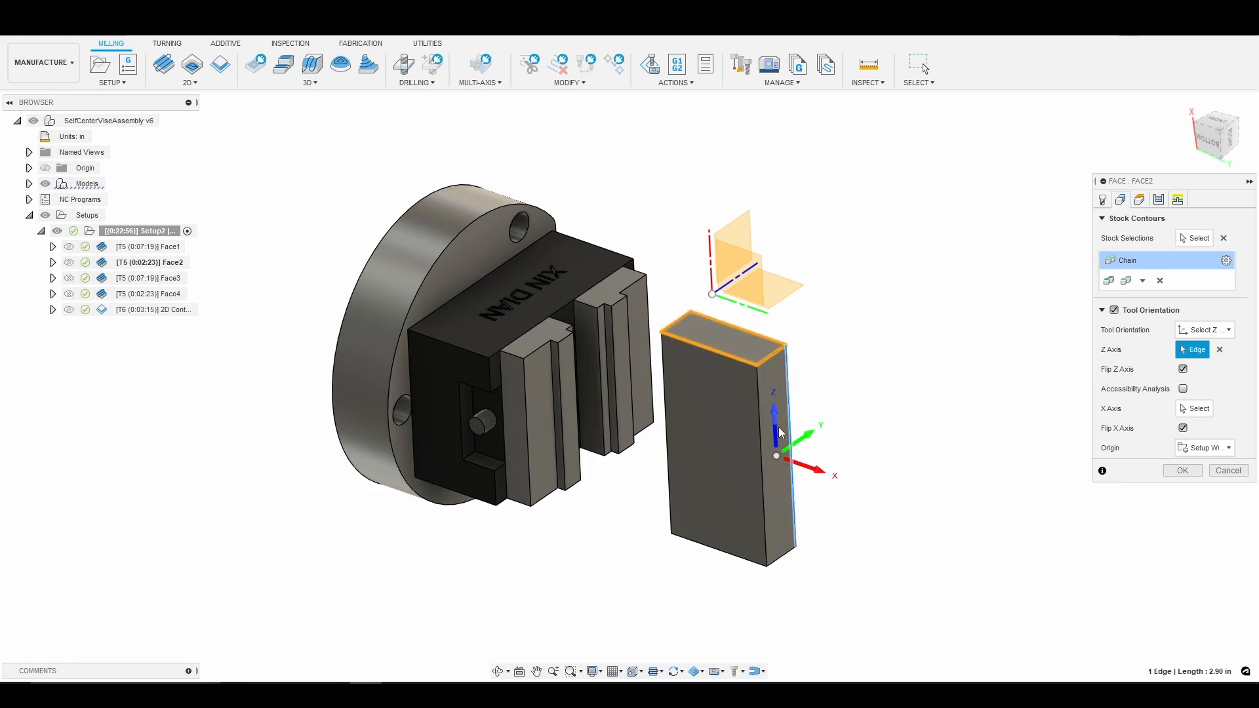
pyautogui.moveTo(794, 464)
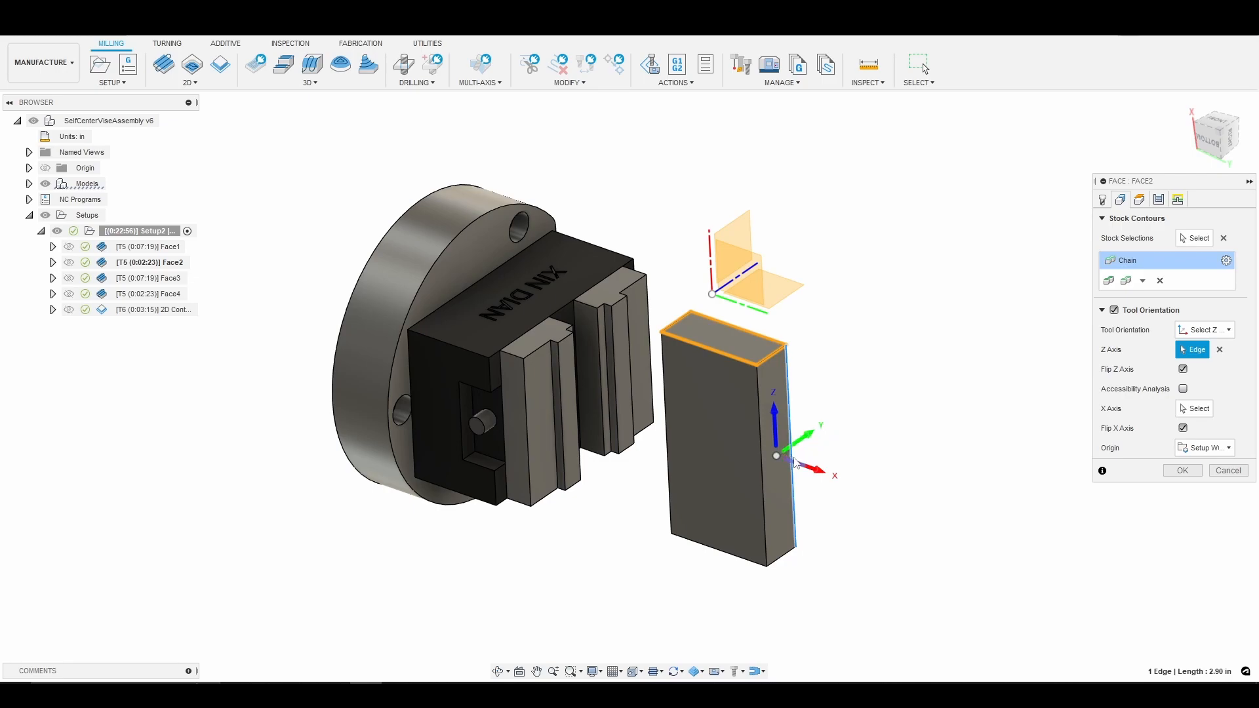
pyautogui.moveTo(816, 440)
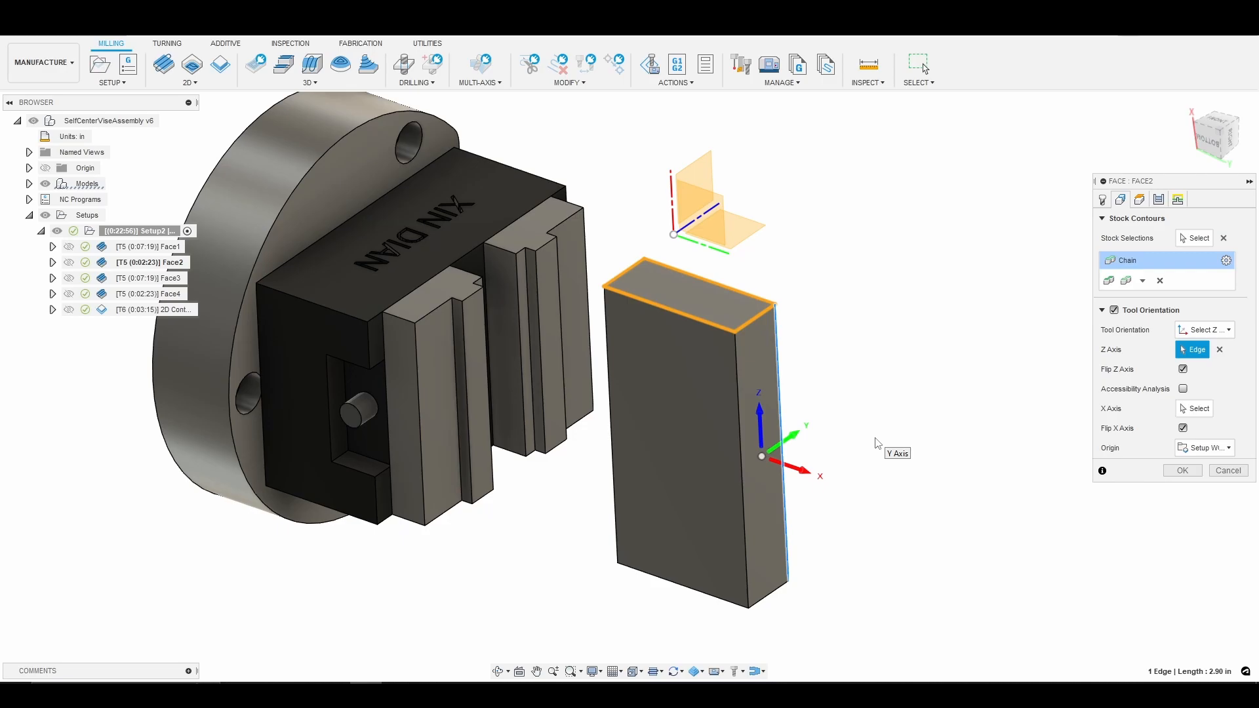
pyautogui.moveTo(878, 445)
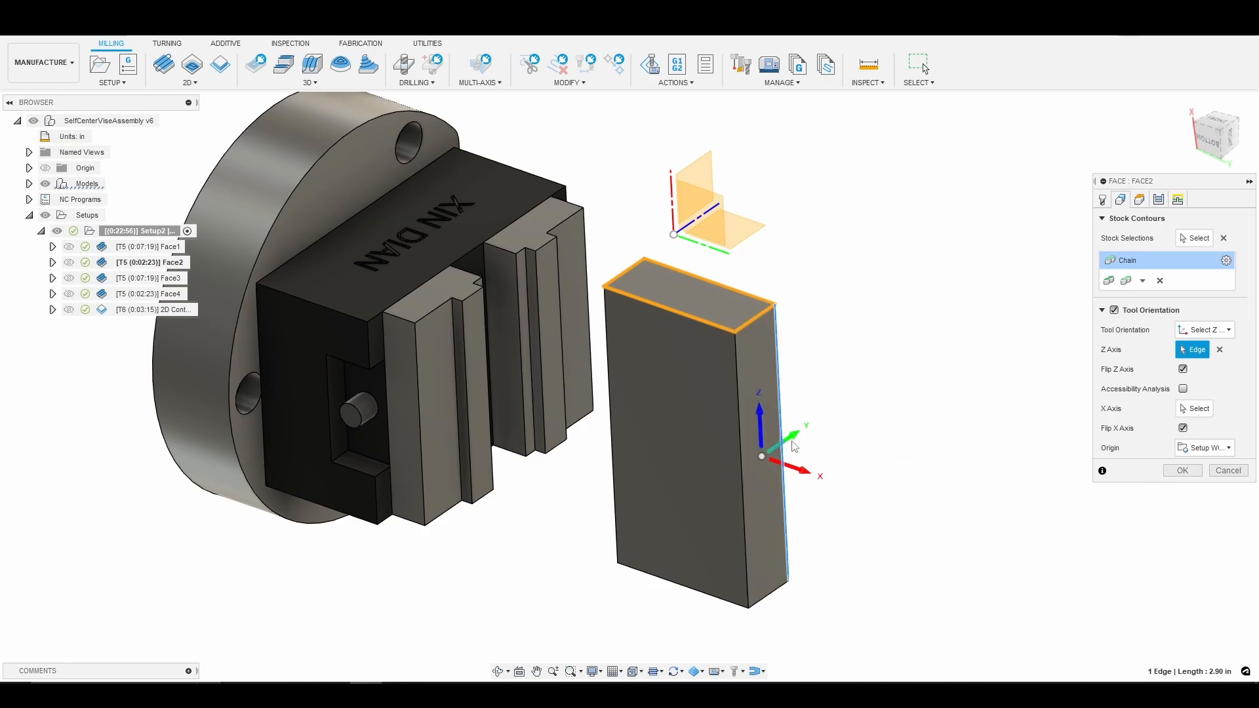
pyautogui.moveTo(923, 496)
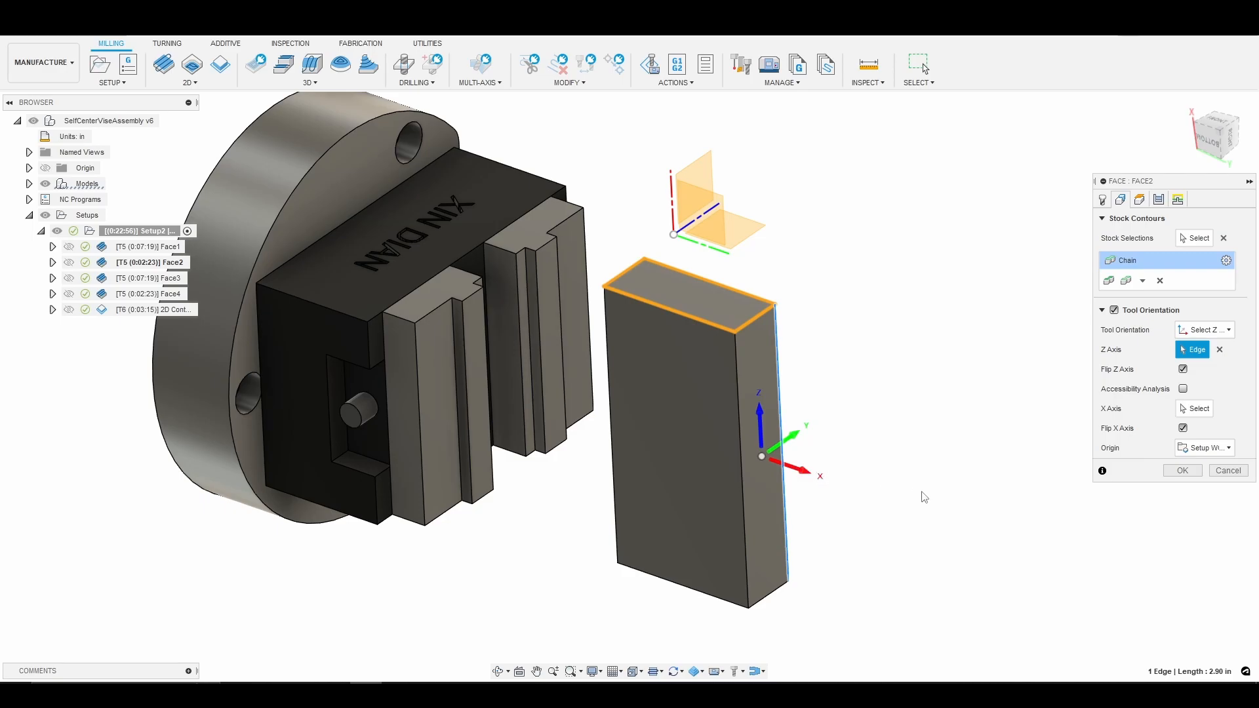
pyautogui.moveTo(762, 462)
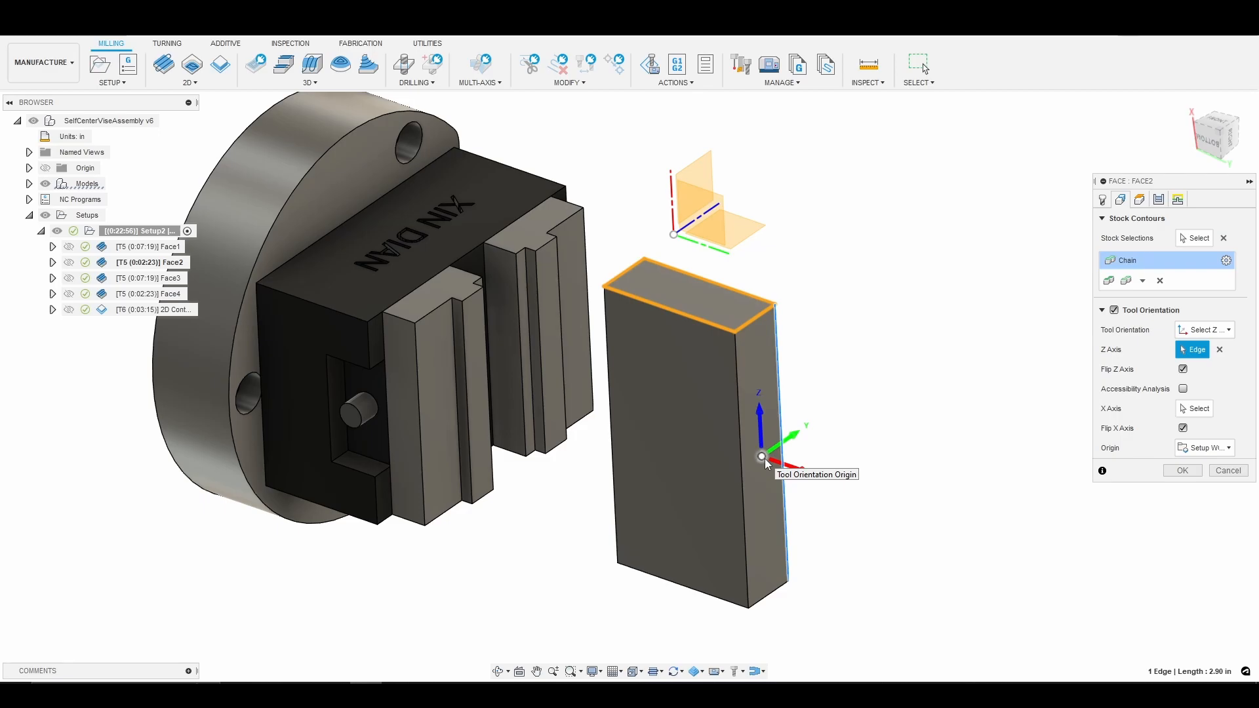
pyautogui.moveTo(1188, 487)
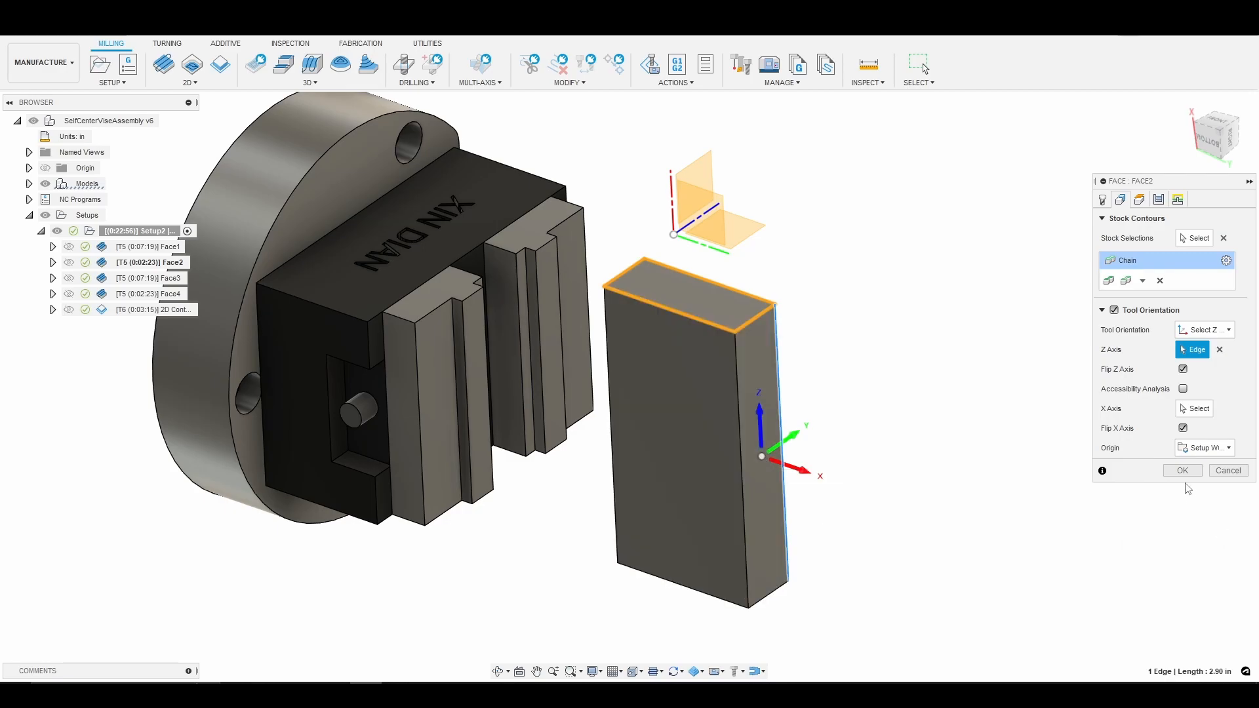
pyautogui.click(1181, 469)
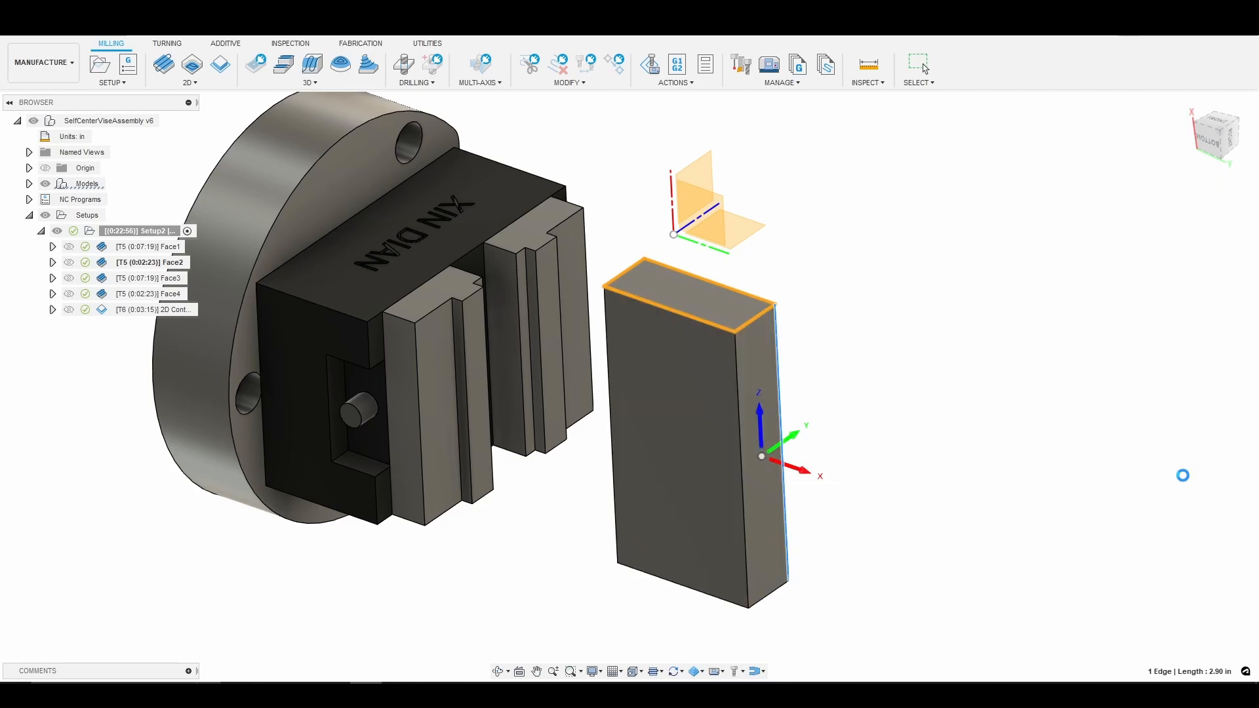
pyautogui.click(149, 262)
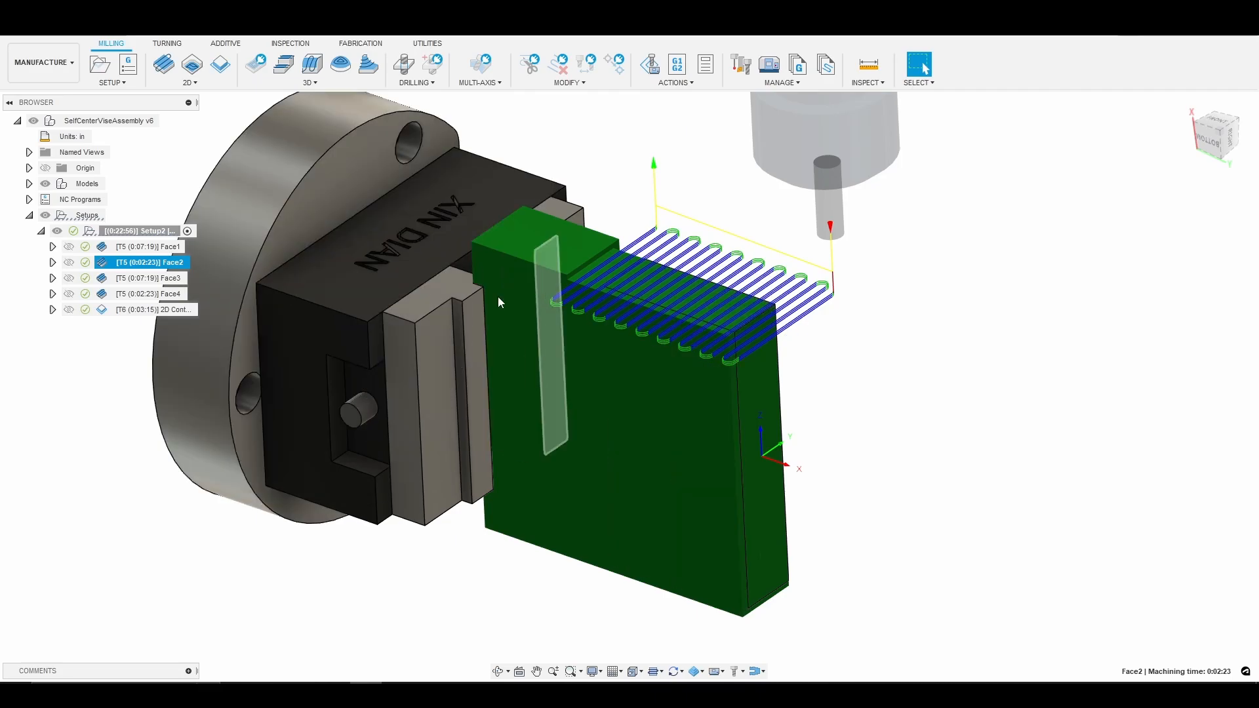
# - Preview Face3's toolpath, edit it, and turn off its custom tool orientation
pyautogui.click(150, 278)
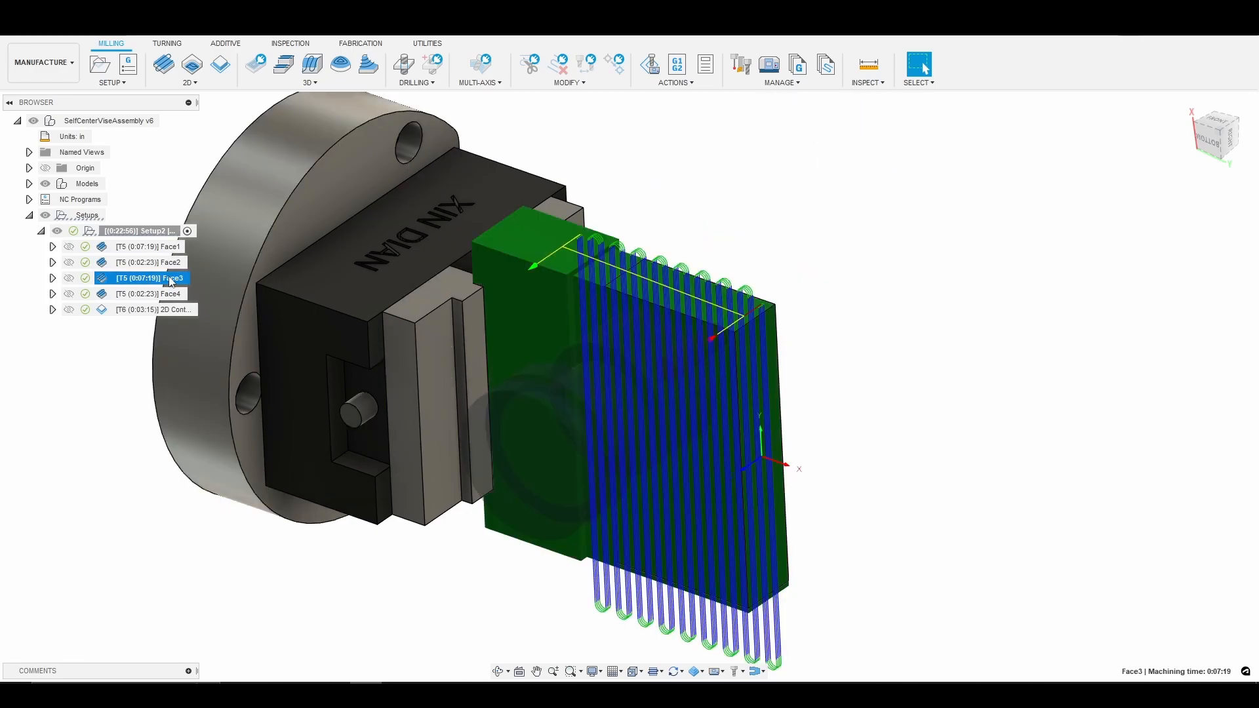
pyautogui.doubleClick(149, 278)
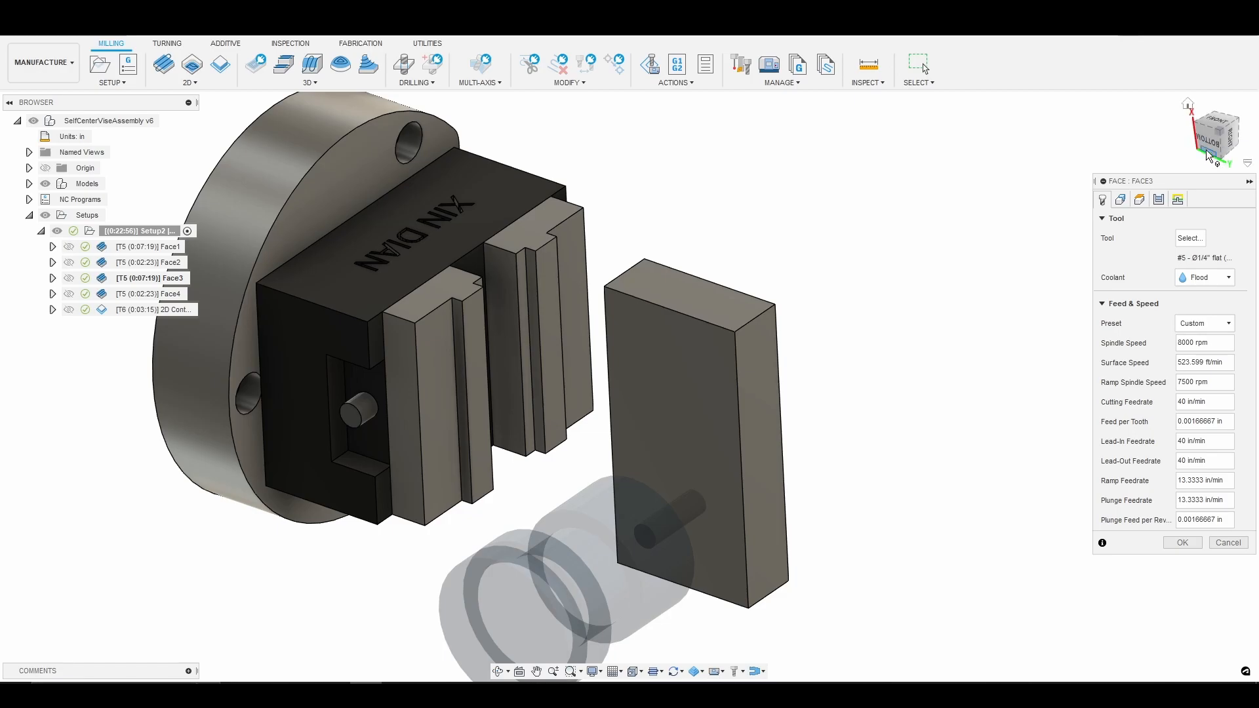
pyautogui.click(1120, 199)
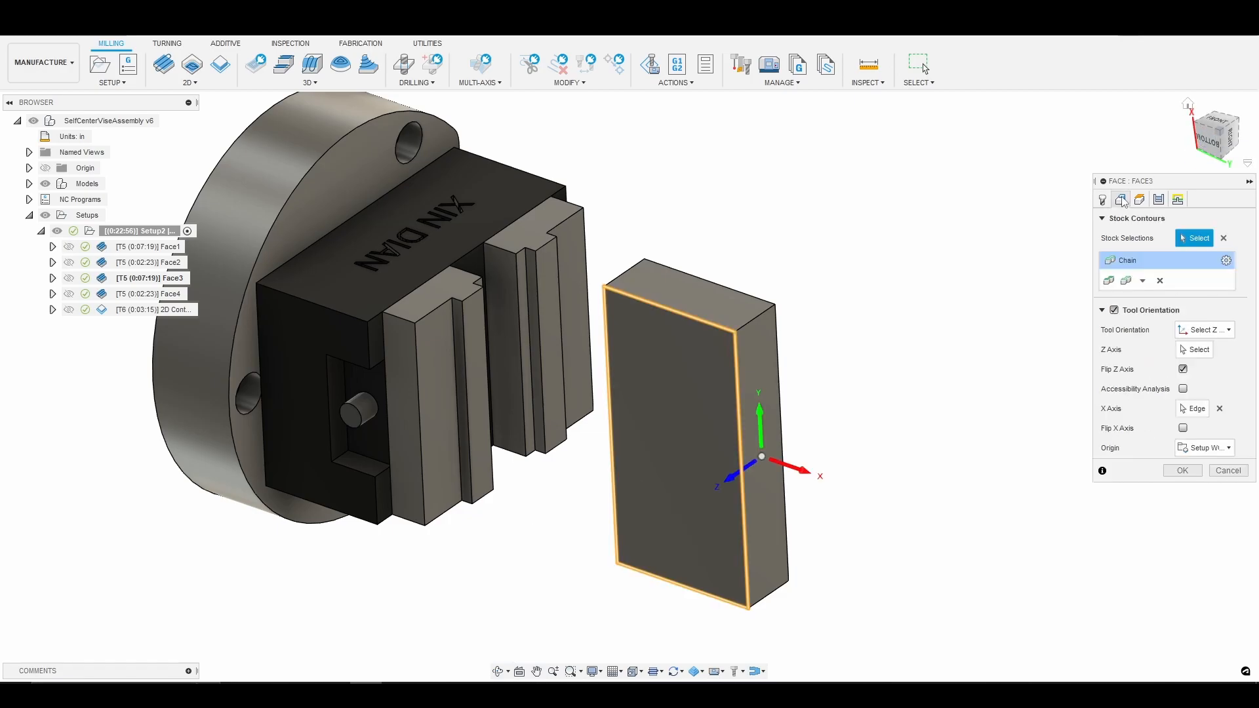
pyautogui.moveTo(1166, 351)
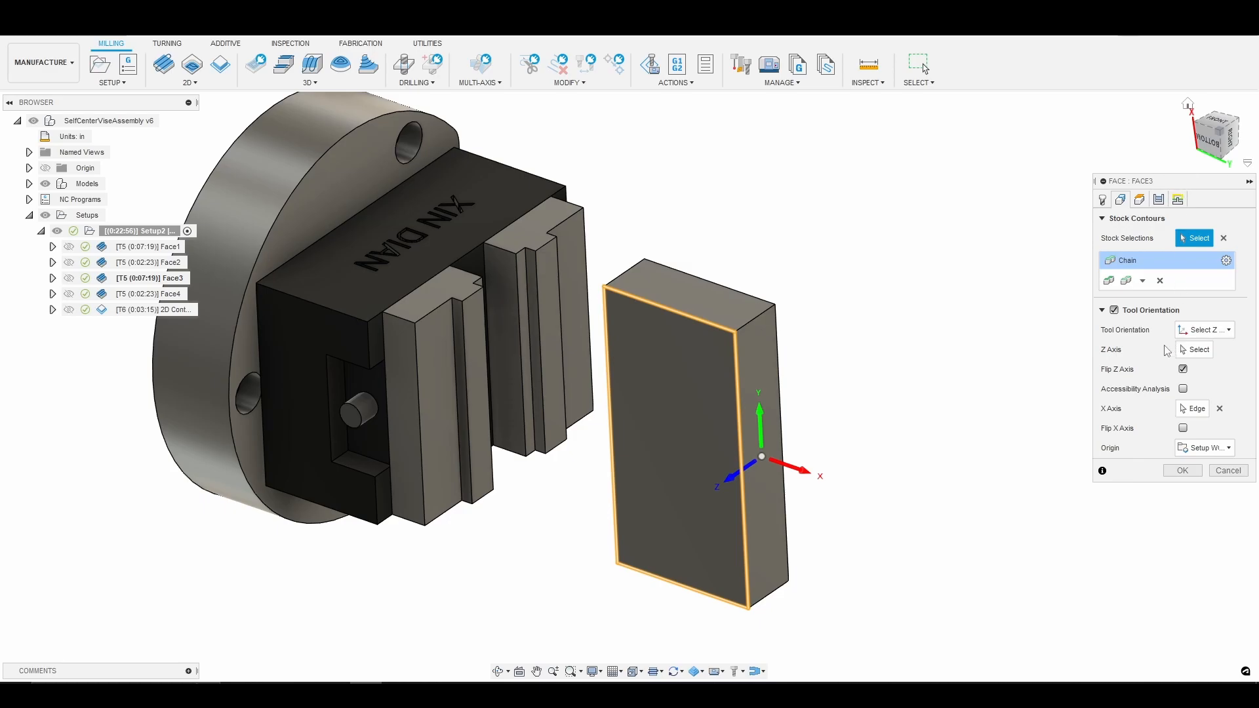
pyautogui.moveTo(1114, 310)
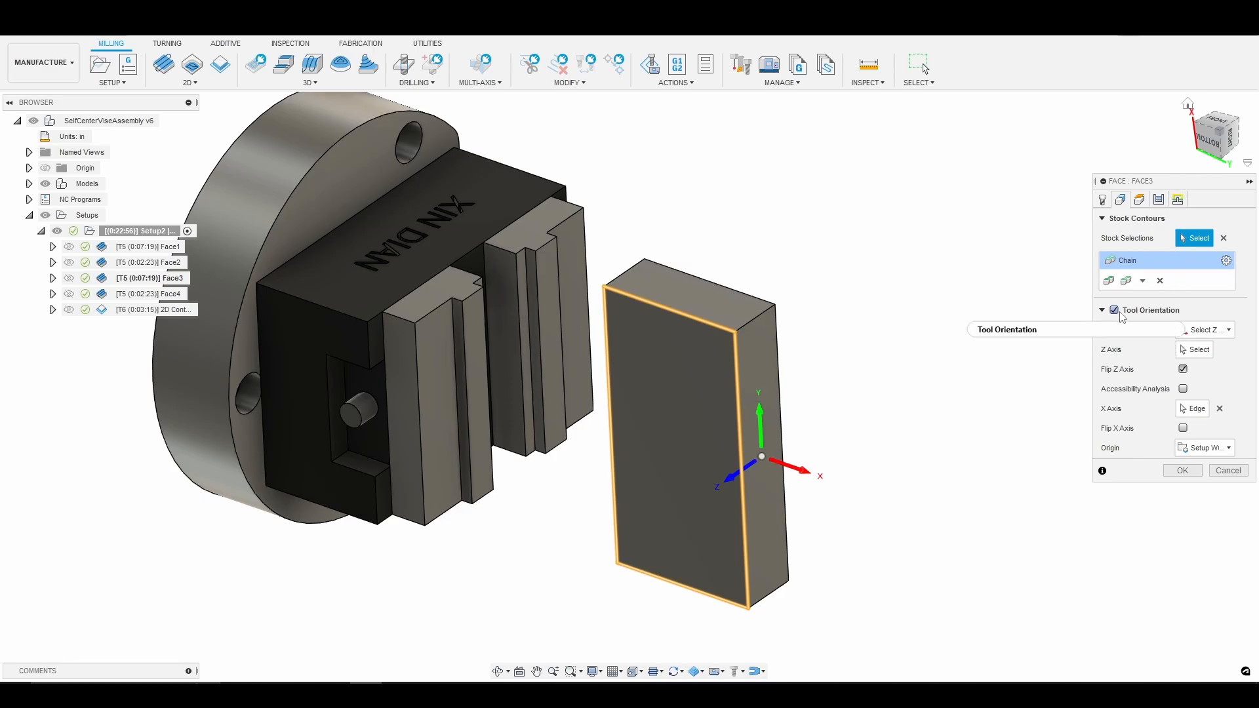
pyautogui.click(1113, 310)
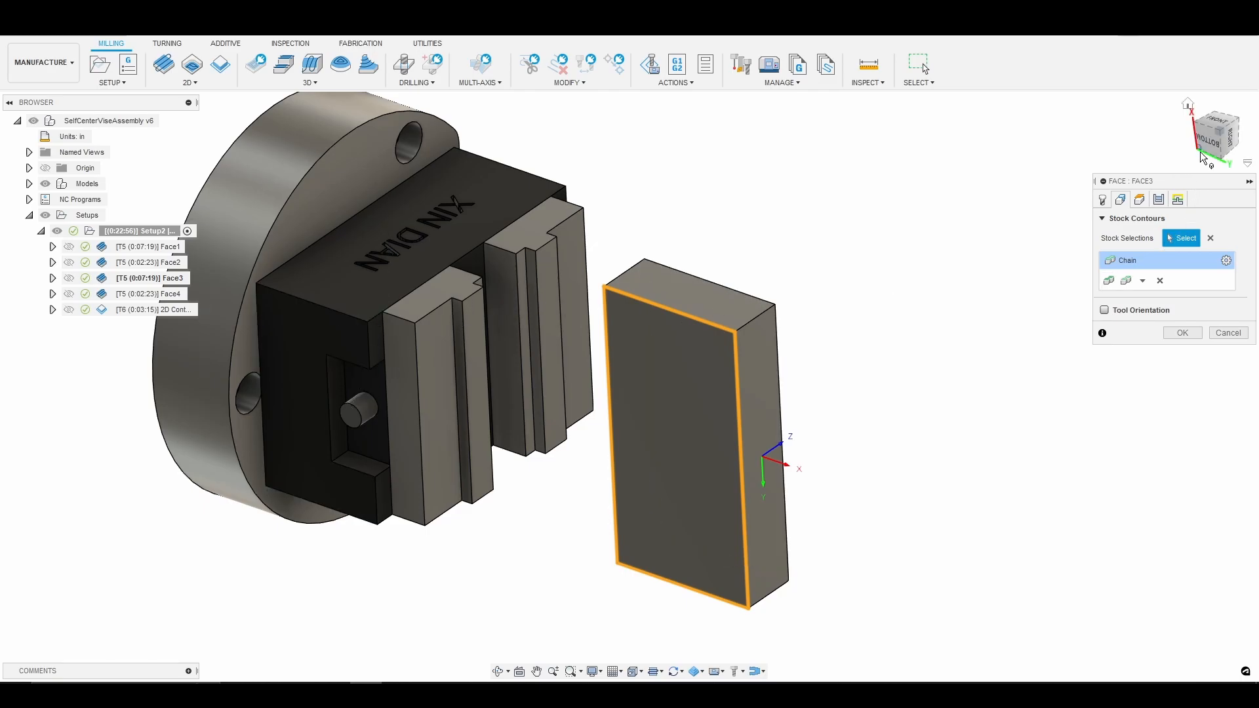
# - View the block from the bottom, then orbit to a back isometric view
pyautogui.click(1214, 132)
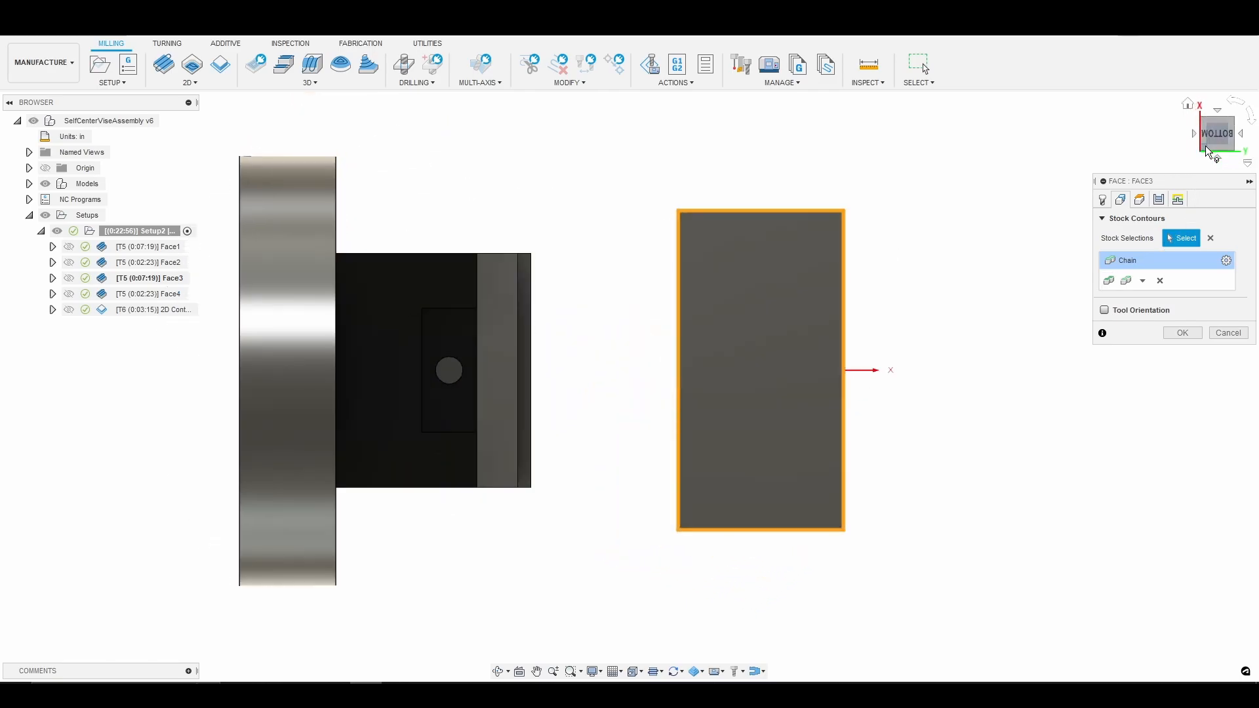
pyautogui.click(1215, 133)
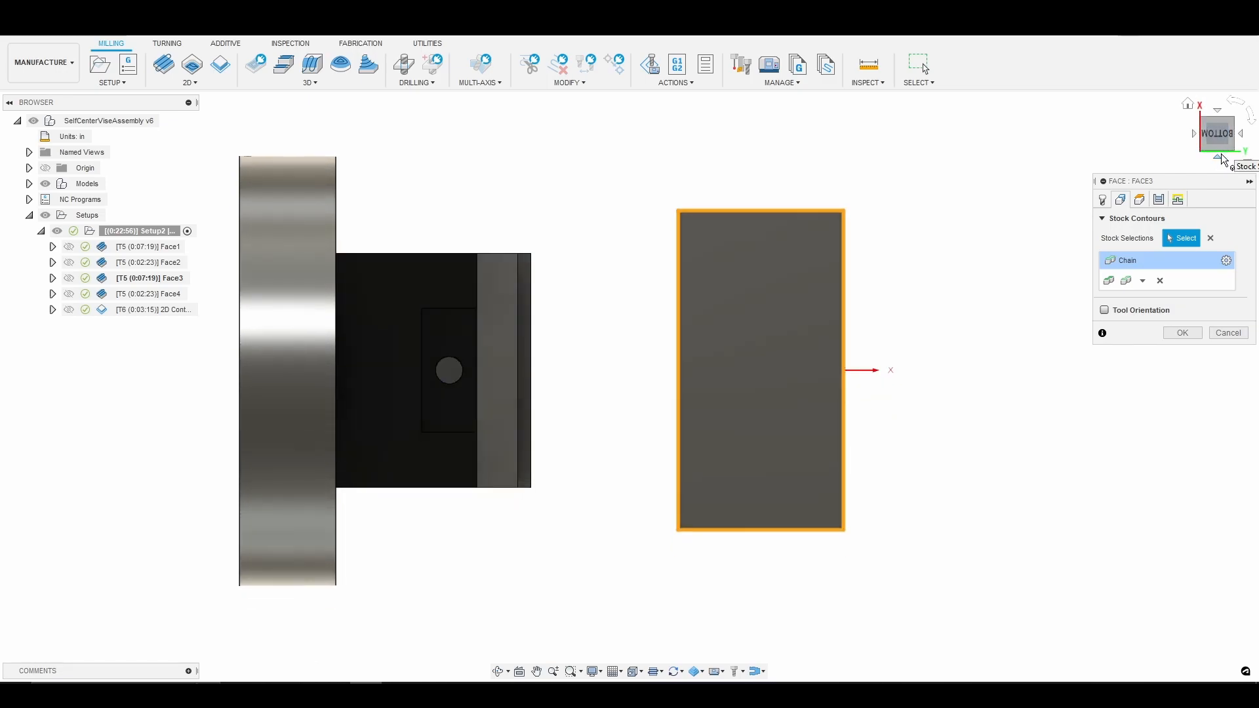
pyautogui.click(1216, 133)
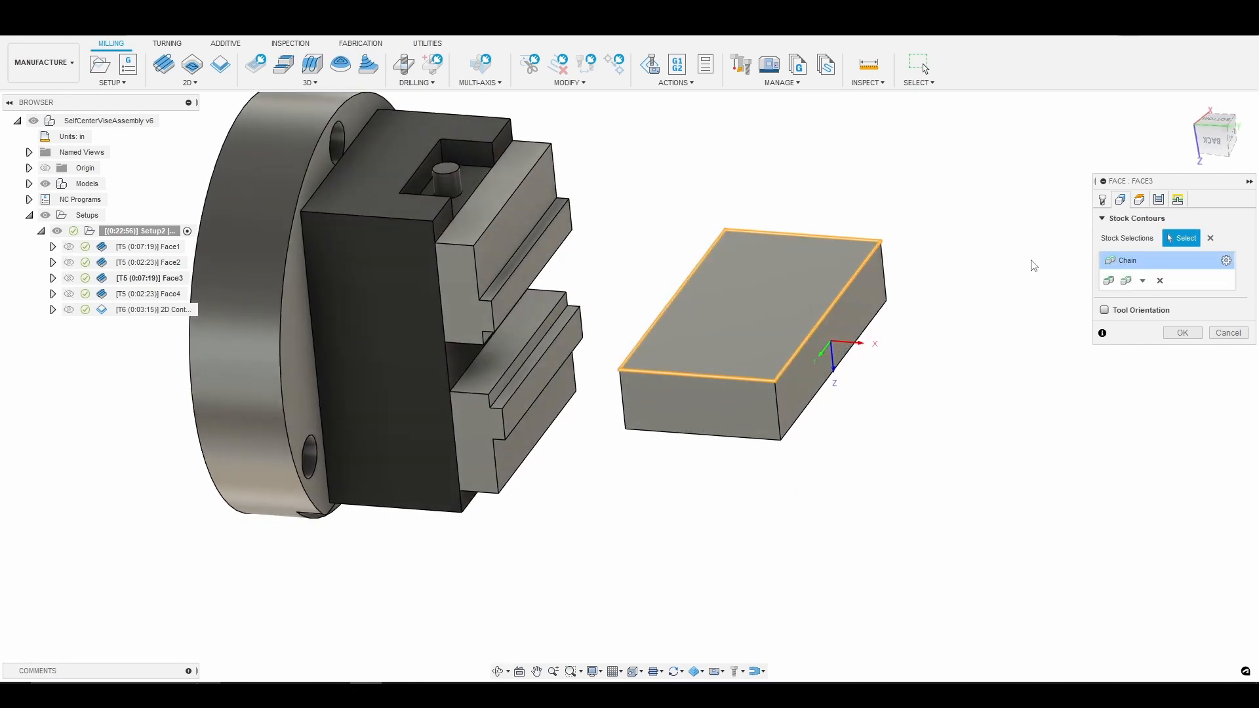
pyautogui.moveTo(1106, 314)
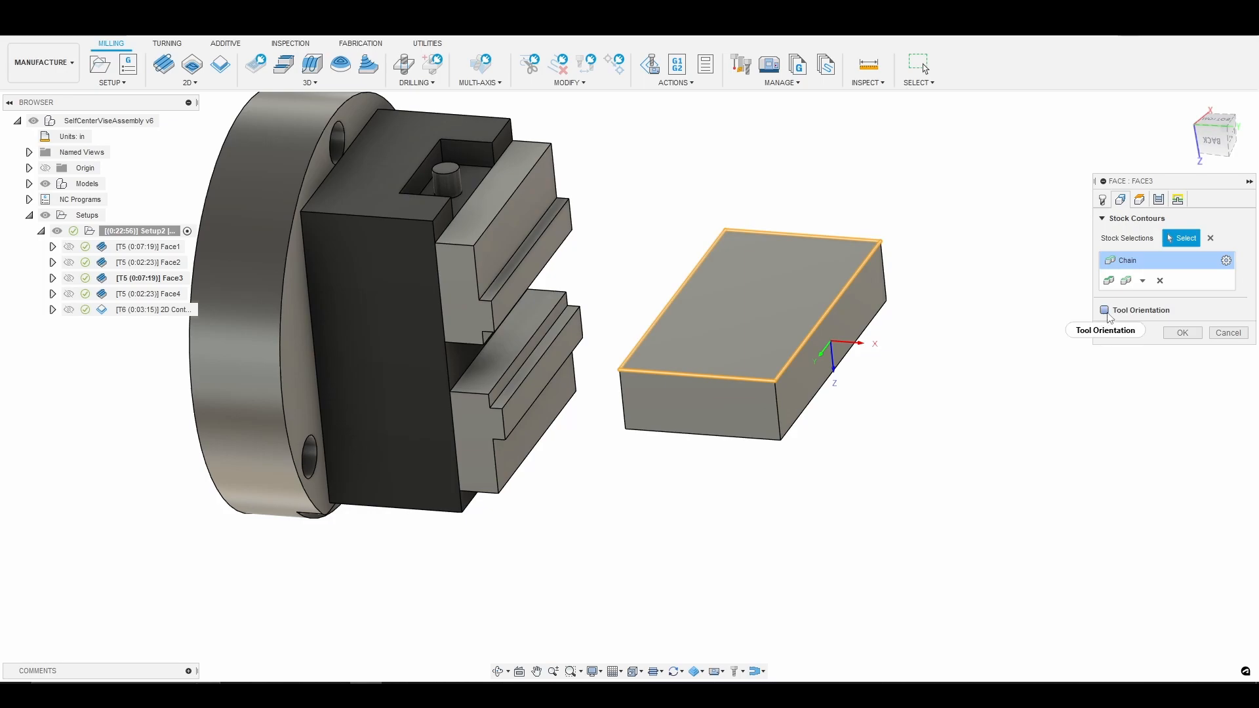
# - Re-enable Face3's custom tool orientation and regenerate its toolpath (0:07:19 machining time)
pyautogui.click(1105, 310)
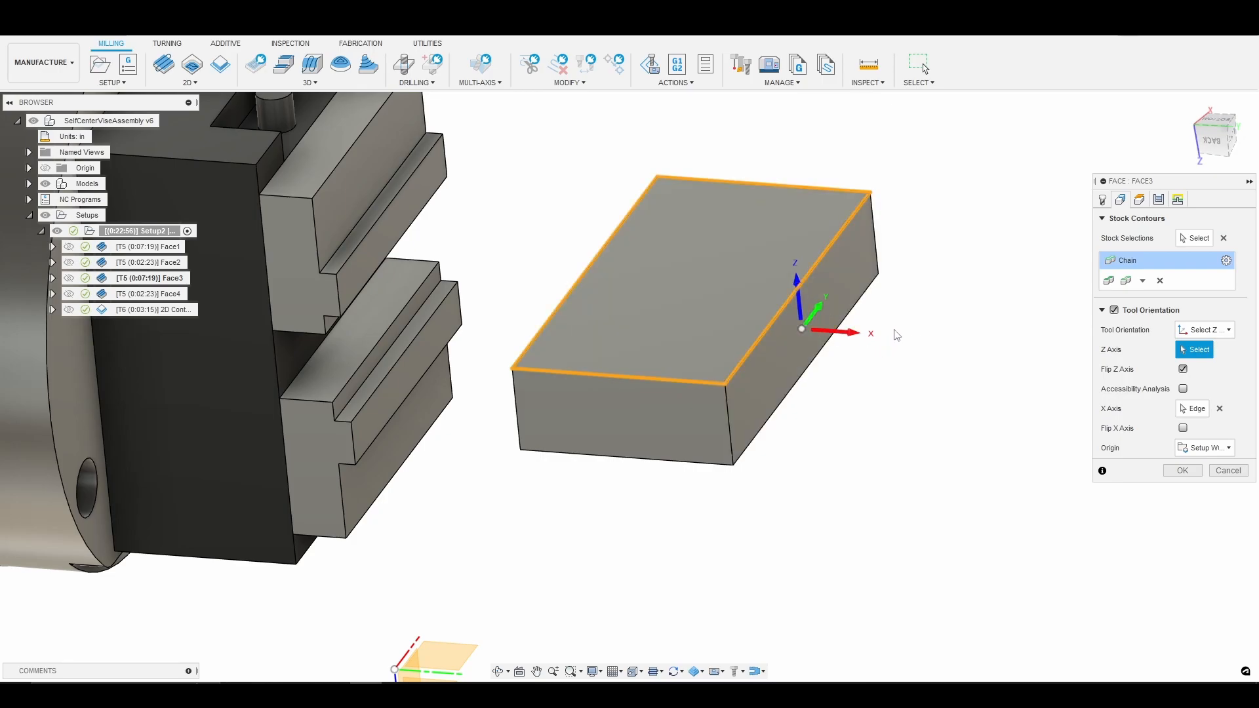
pyautogui.moveTo(798, 299)
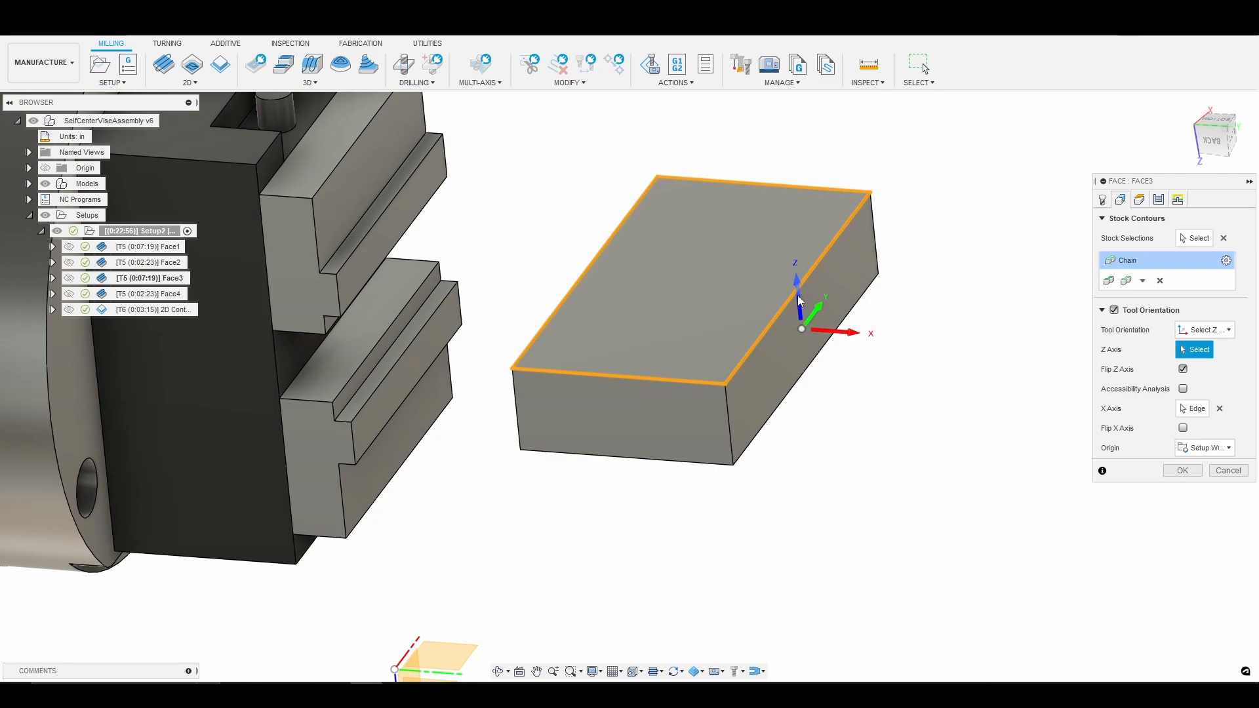
pyautogui.moveTo(820, 314)
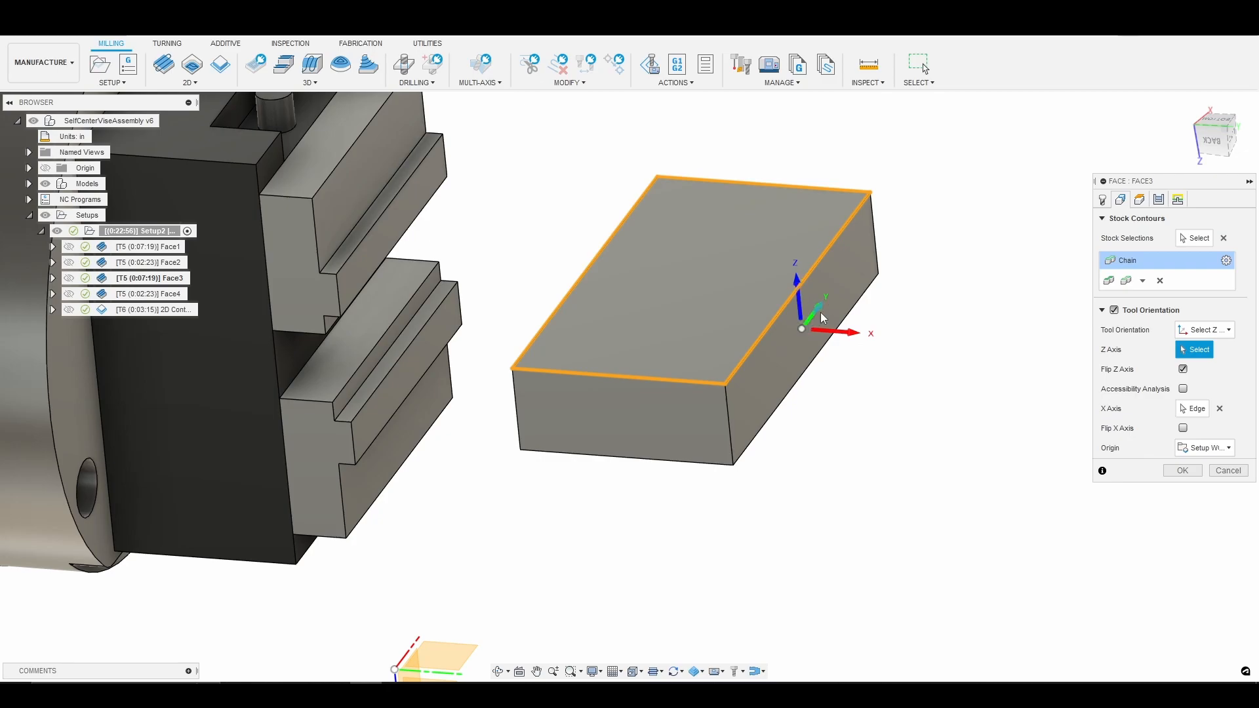
pyautogui.moveTo(863, 337)
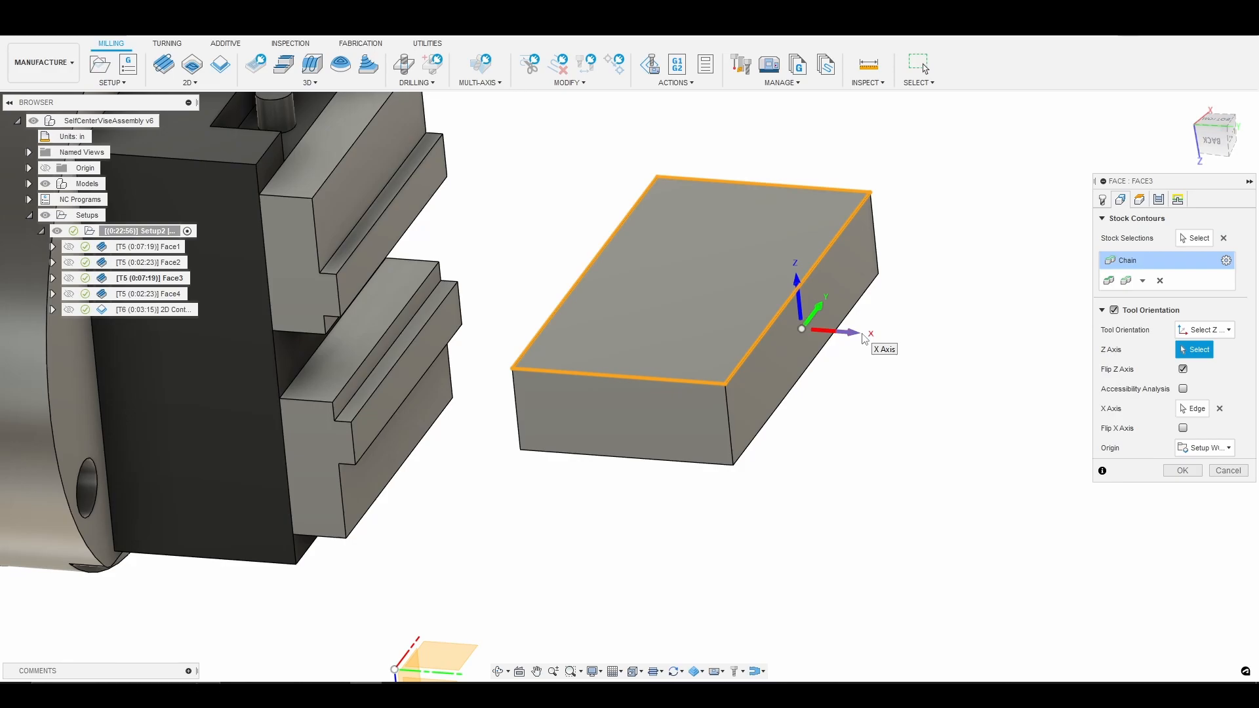
pyautogui.moveTo(995, 393)
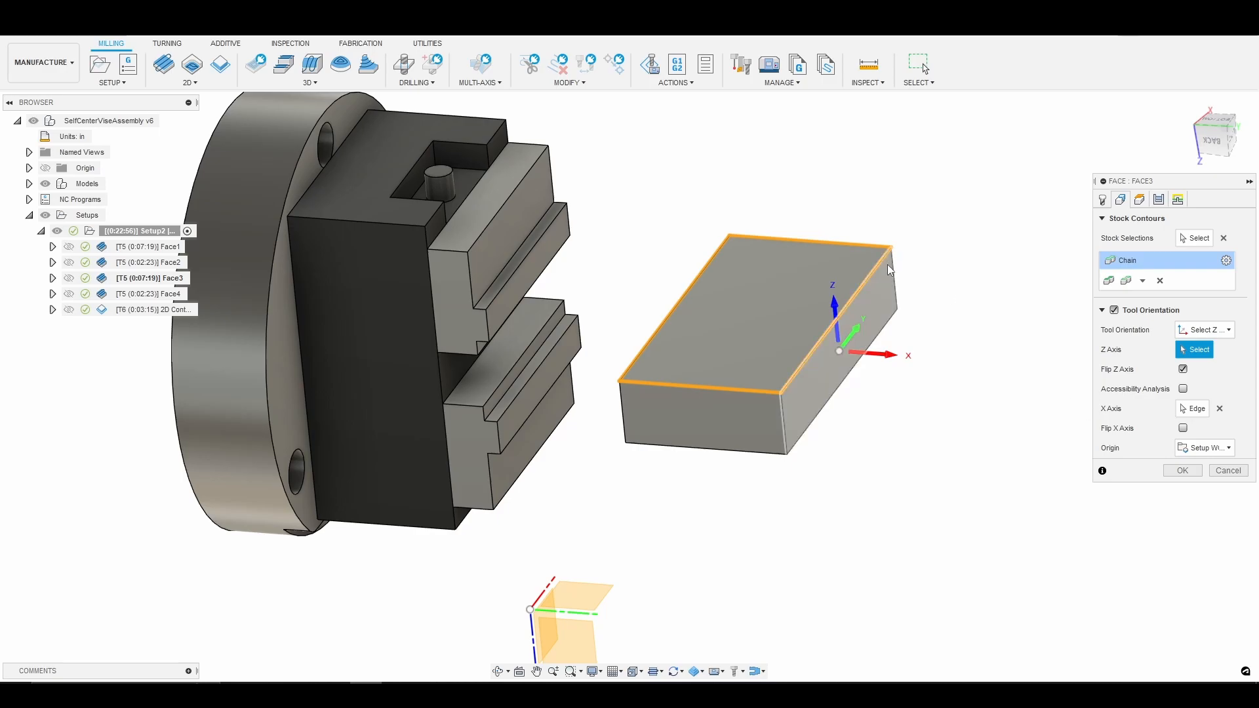
pyautogui.moveTo(880, 273)
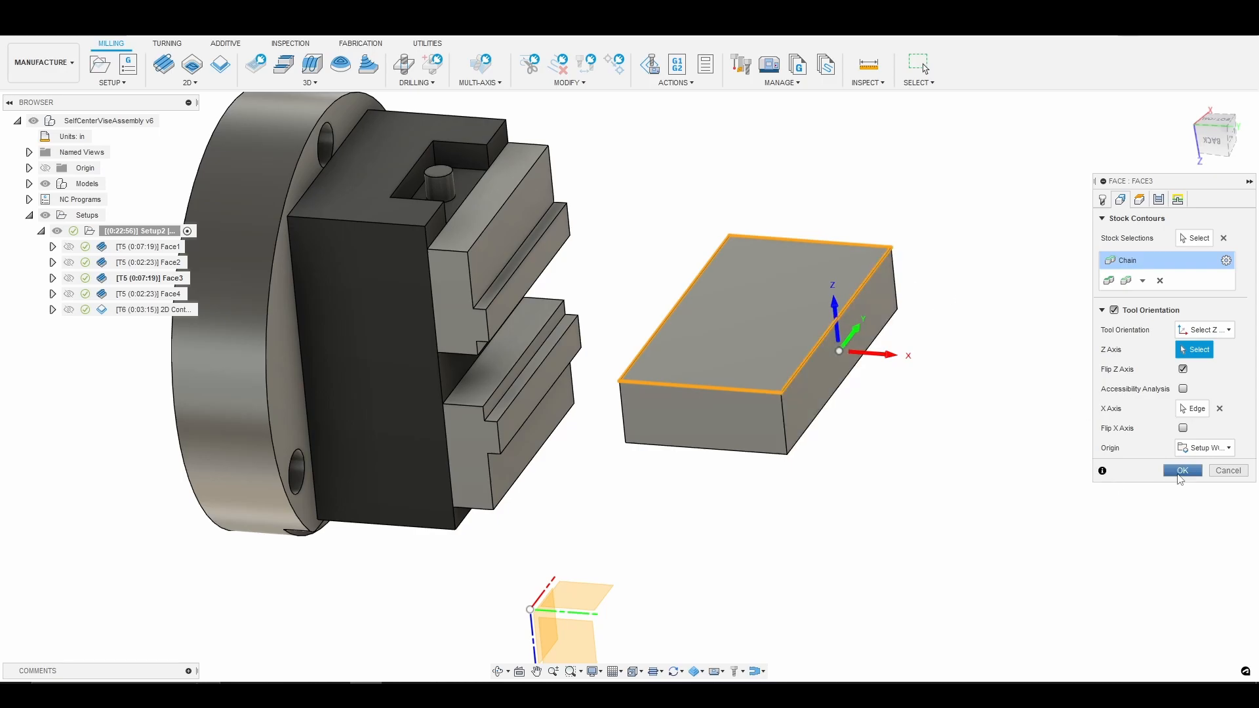
pyautogui.click(1181, 470)
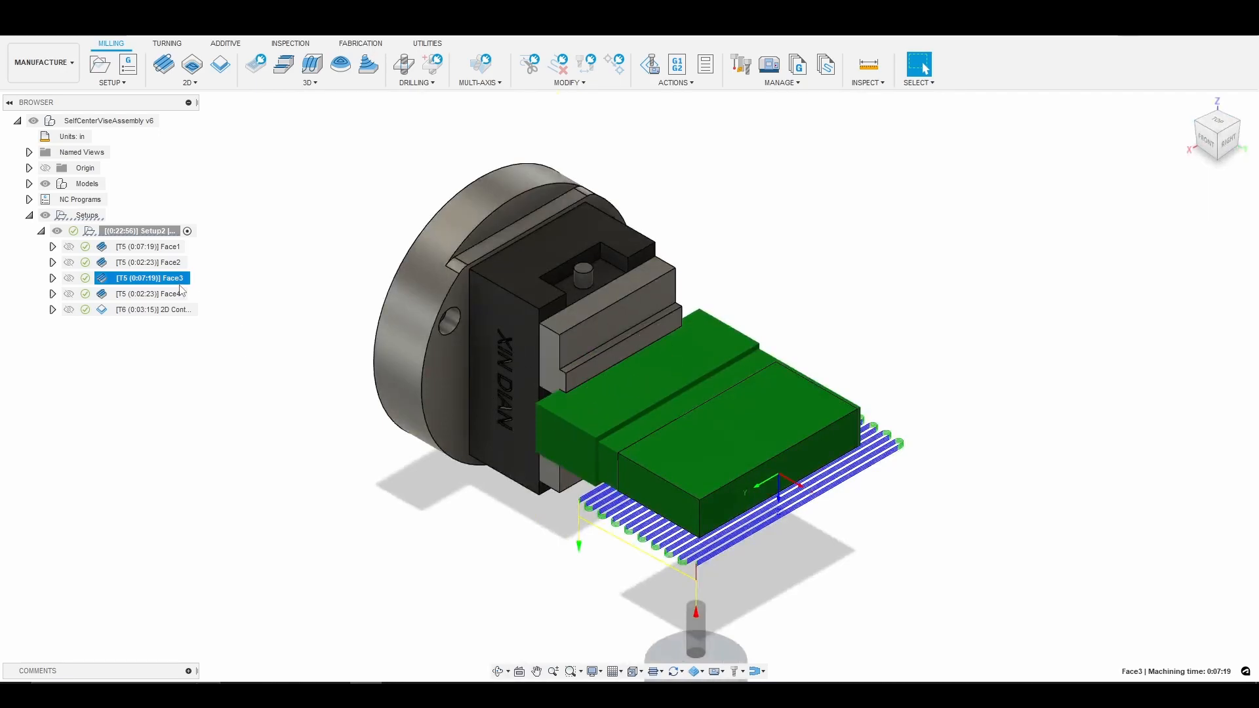
# - Display the 2D Contour toolpath with its 0:03:15 machining time
pyautogui.click(152, 309)
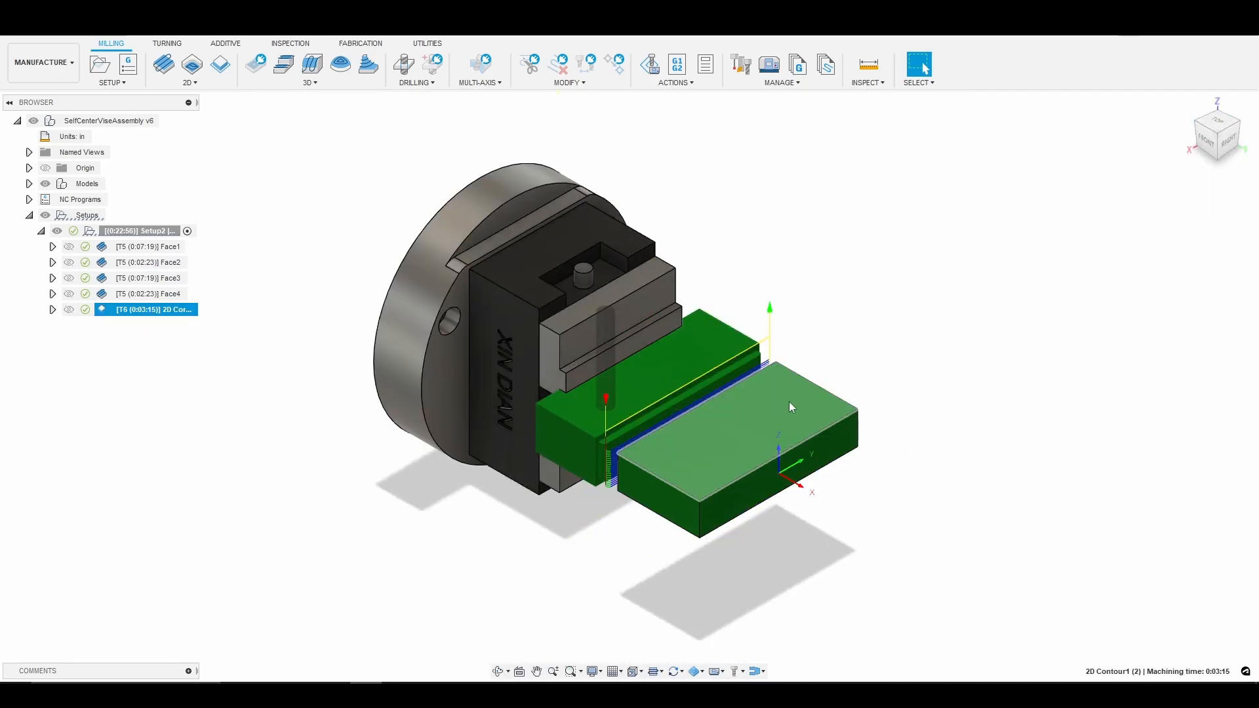
pyautogui.moveTo(777, 418)
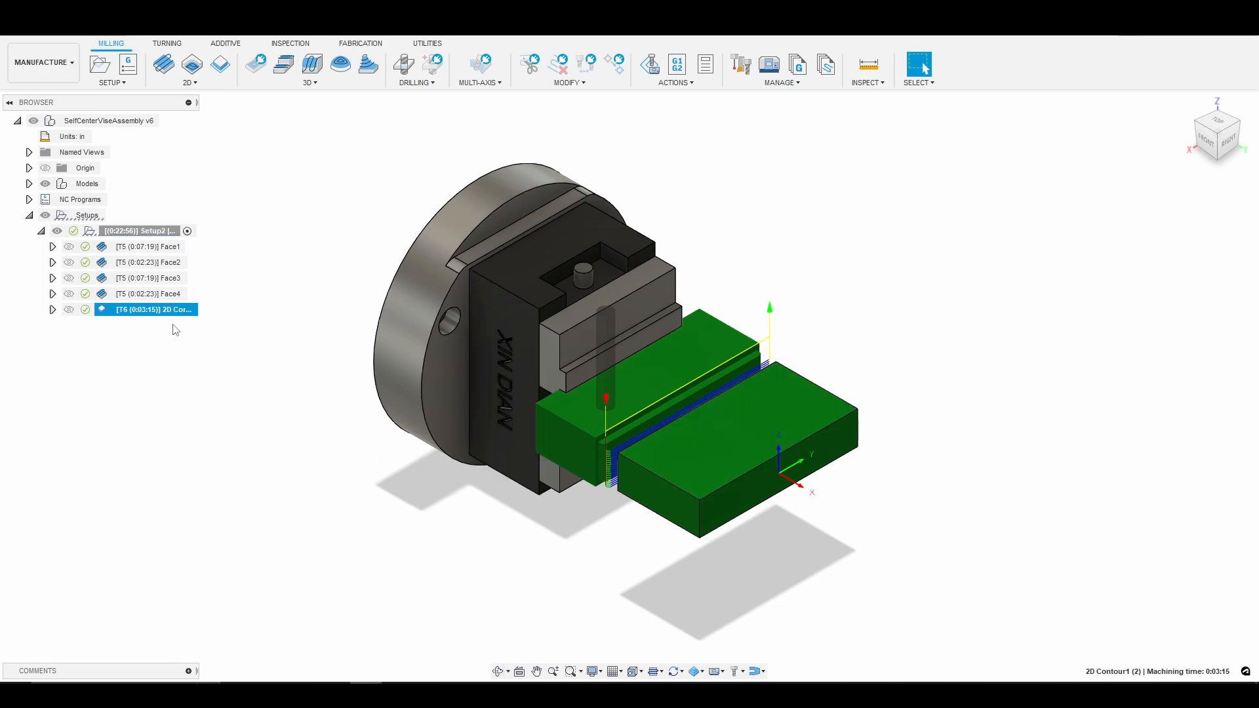
pyautogui.moveTo(498, 670)
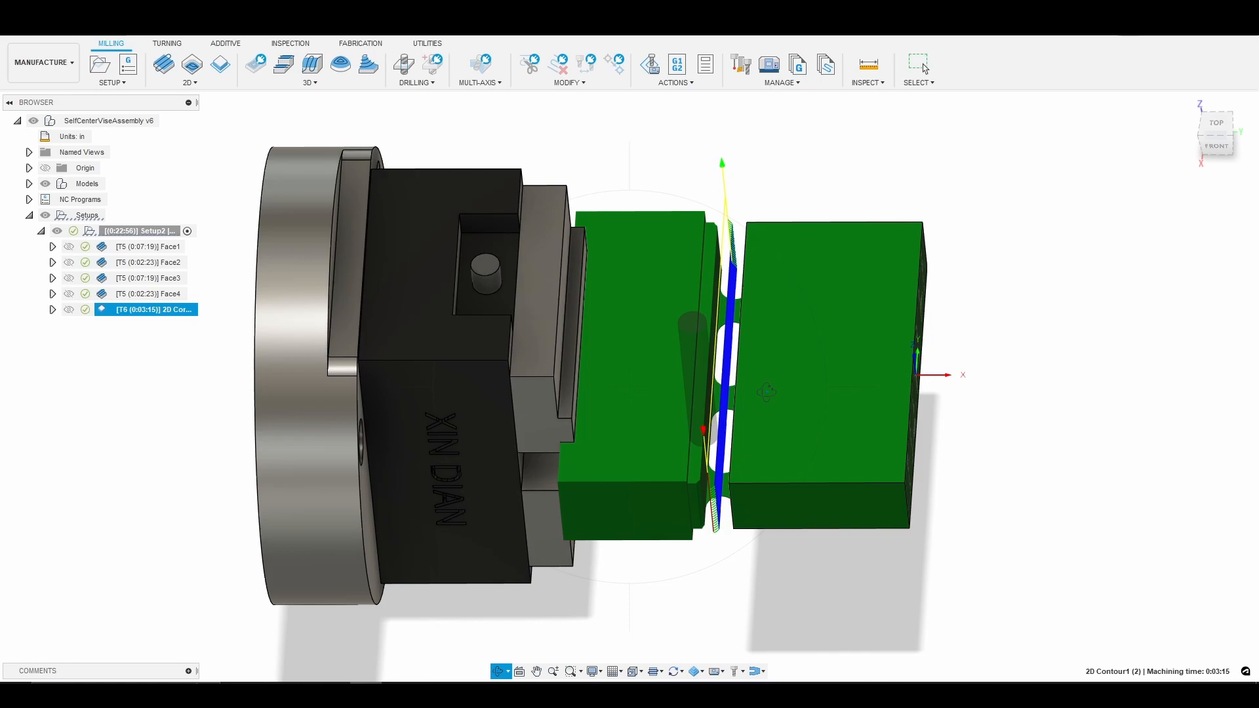
pyautogui.moveTo(746, 223)
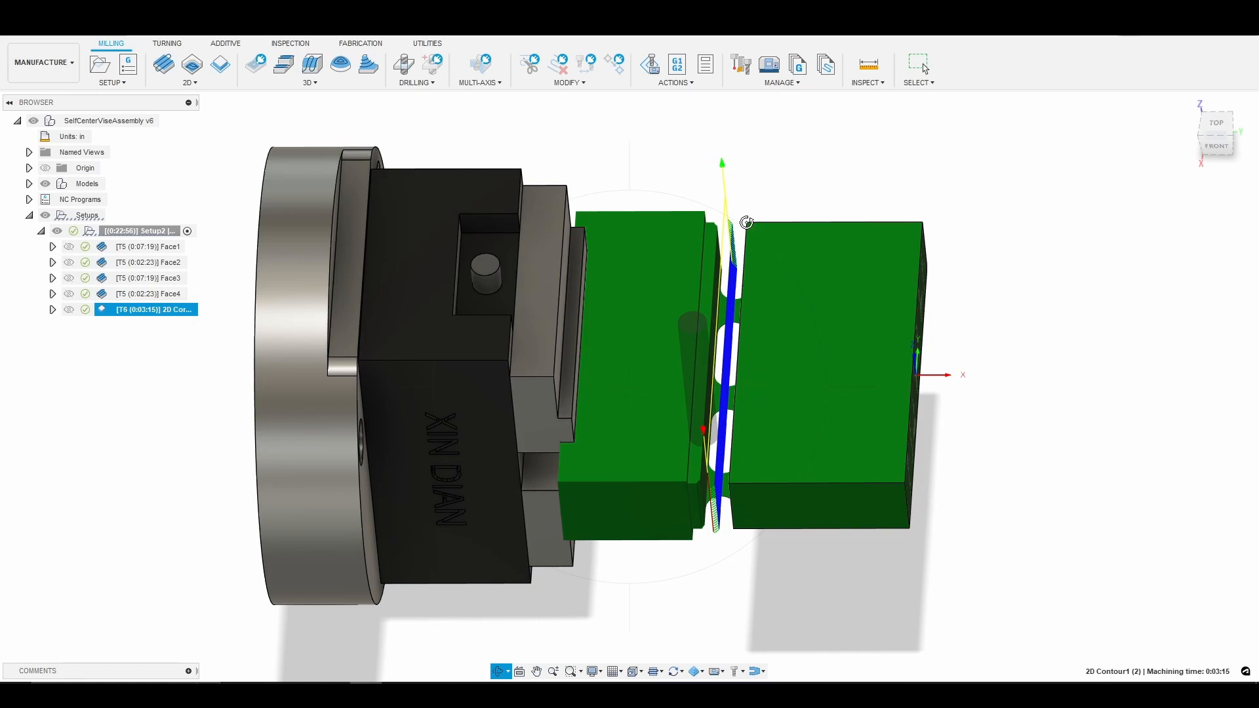
pyautogui.moveTo(790, 311)
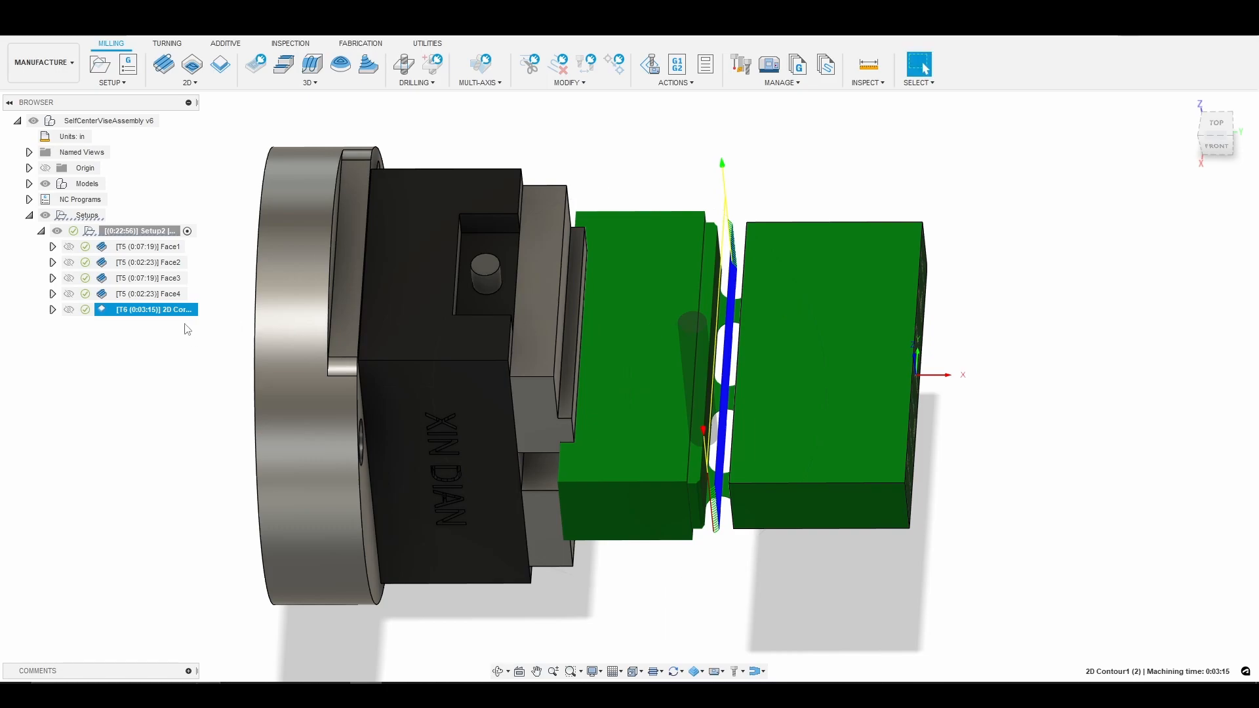
# - Edit the 2D Contour and change Tab Distance from 0.5 in to 0.75 in
pyautogui.doubleClick(149, 309)
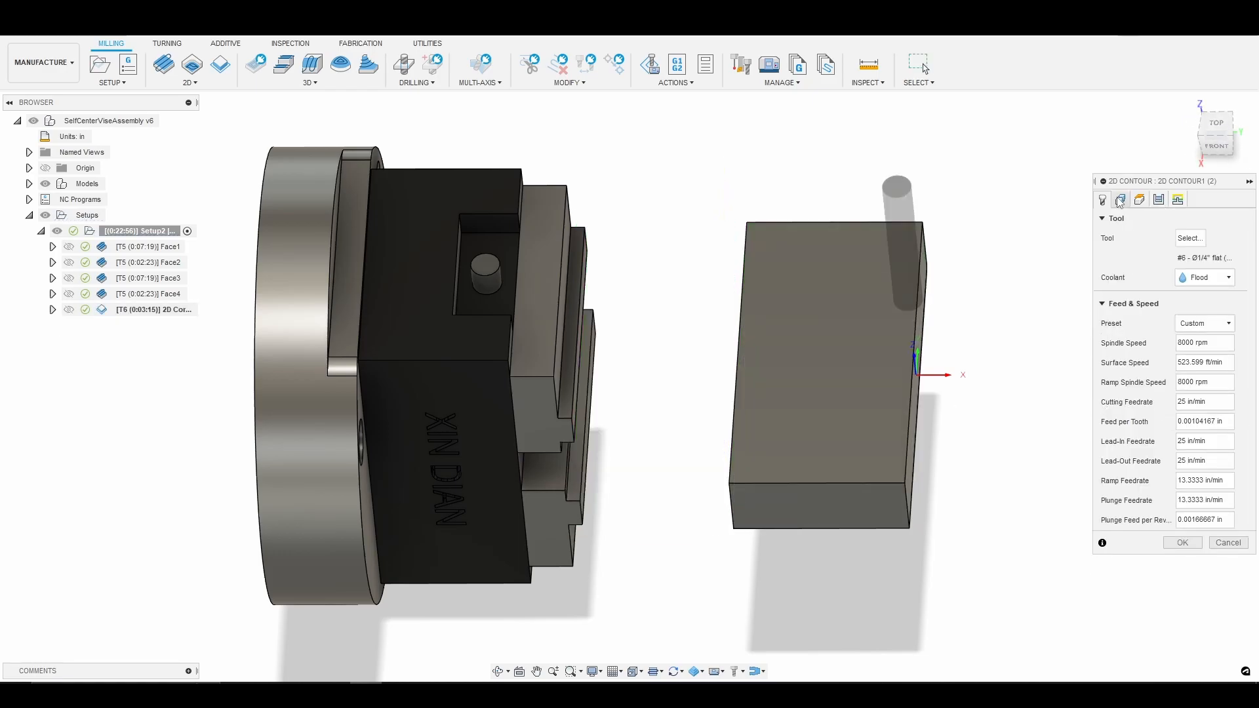
pyautogui.click(1119, 200)
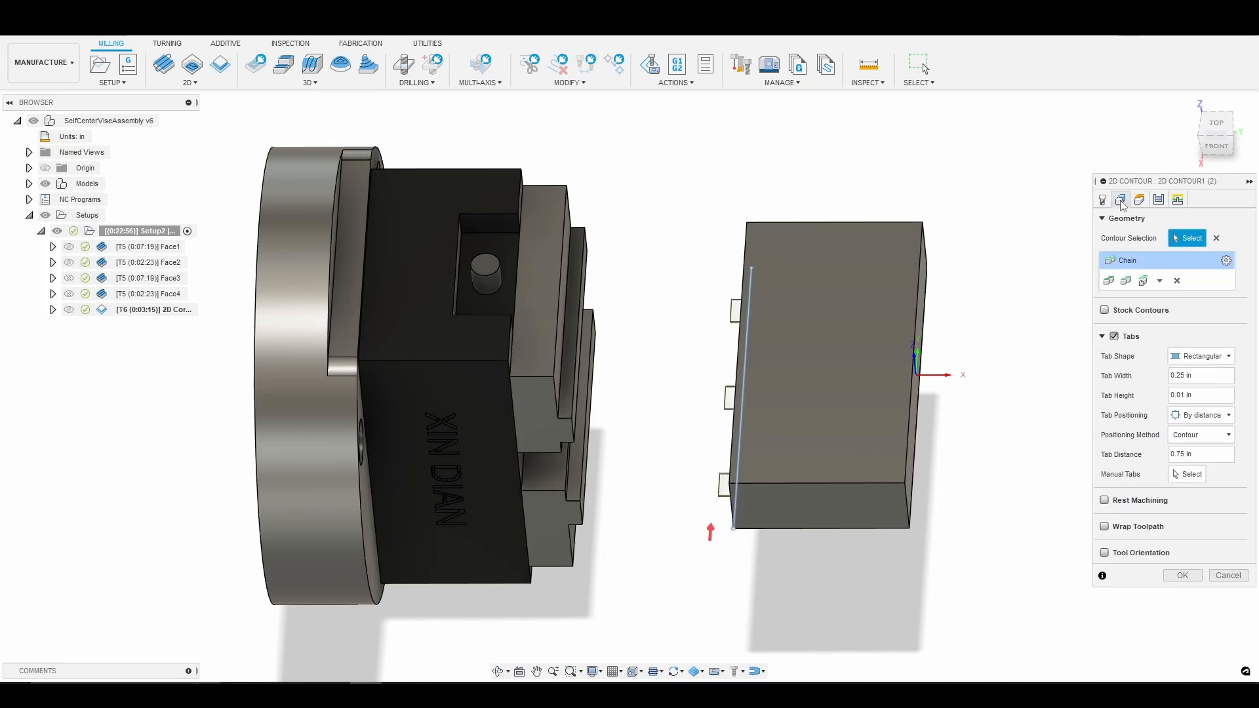
pyautogui.moveTo(1144, 373)
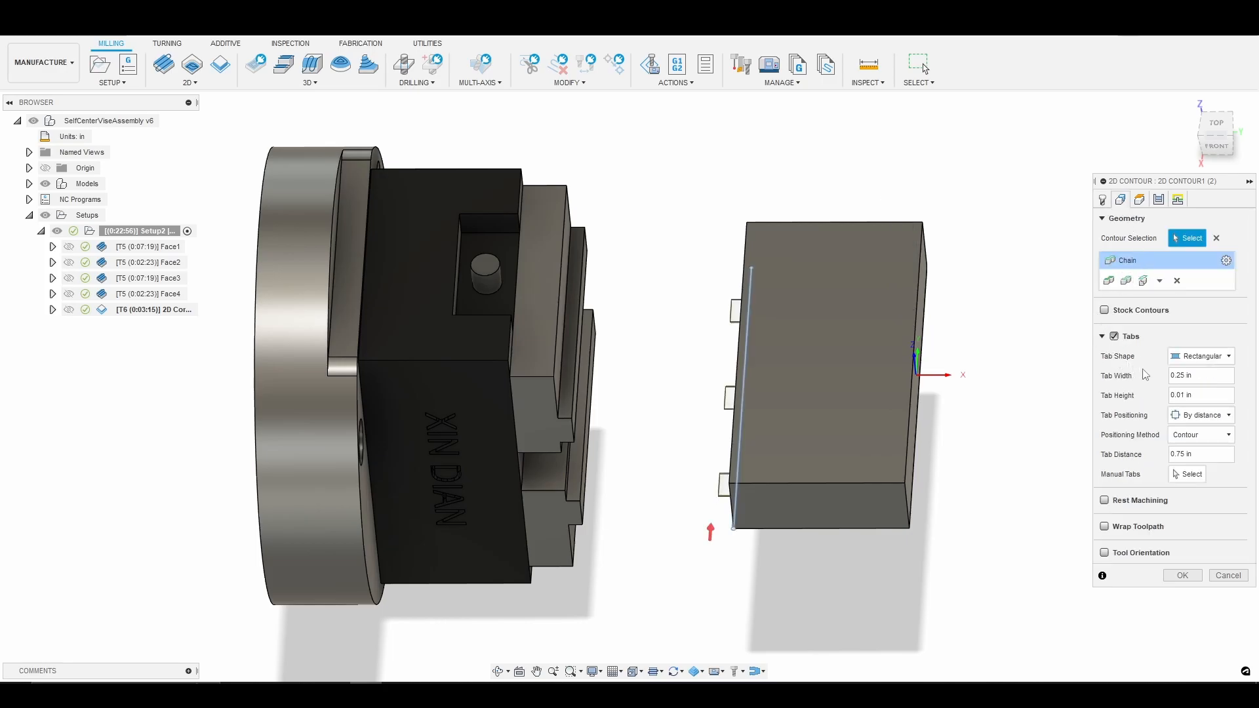
pyautogui.moveTo(1115, 340)
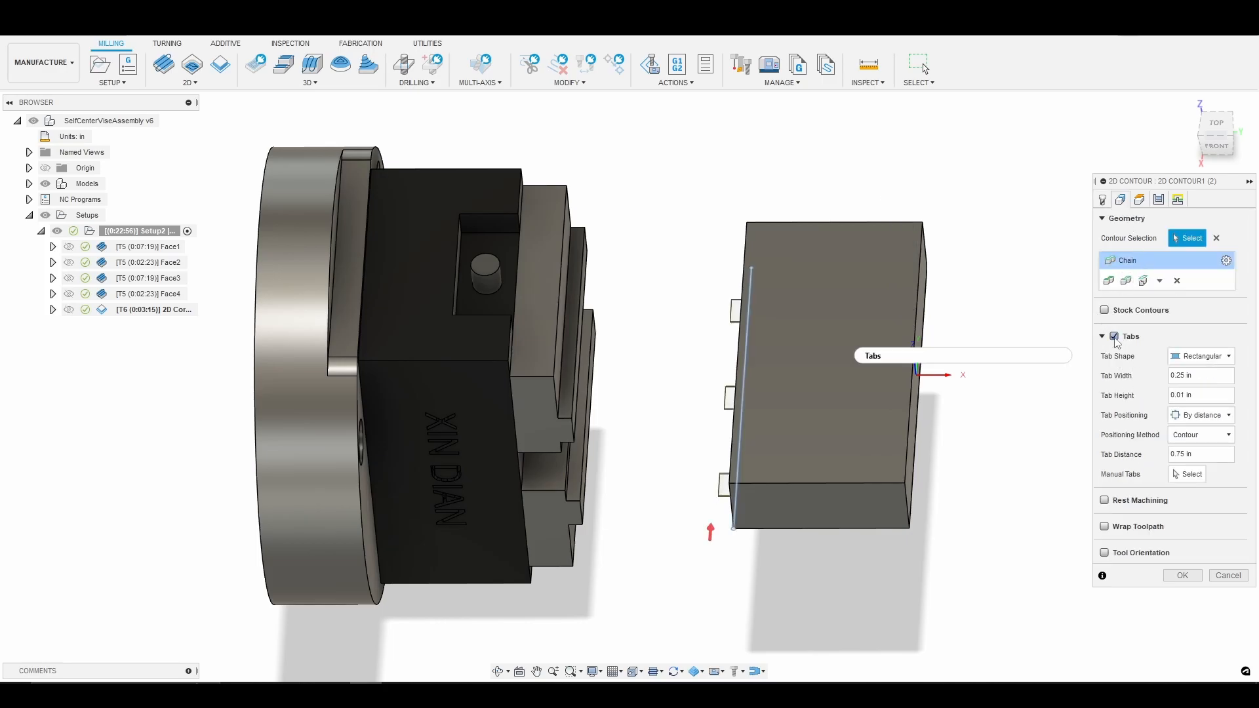
pyautogui.moveTo(1182, 328)
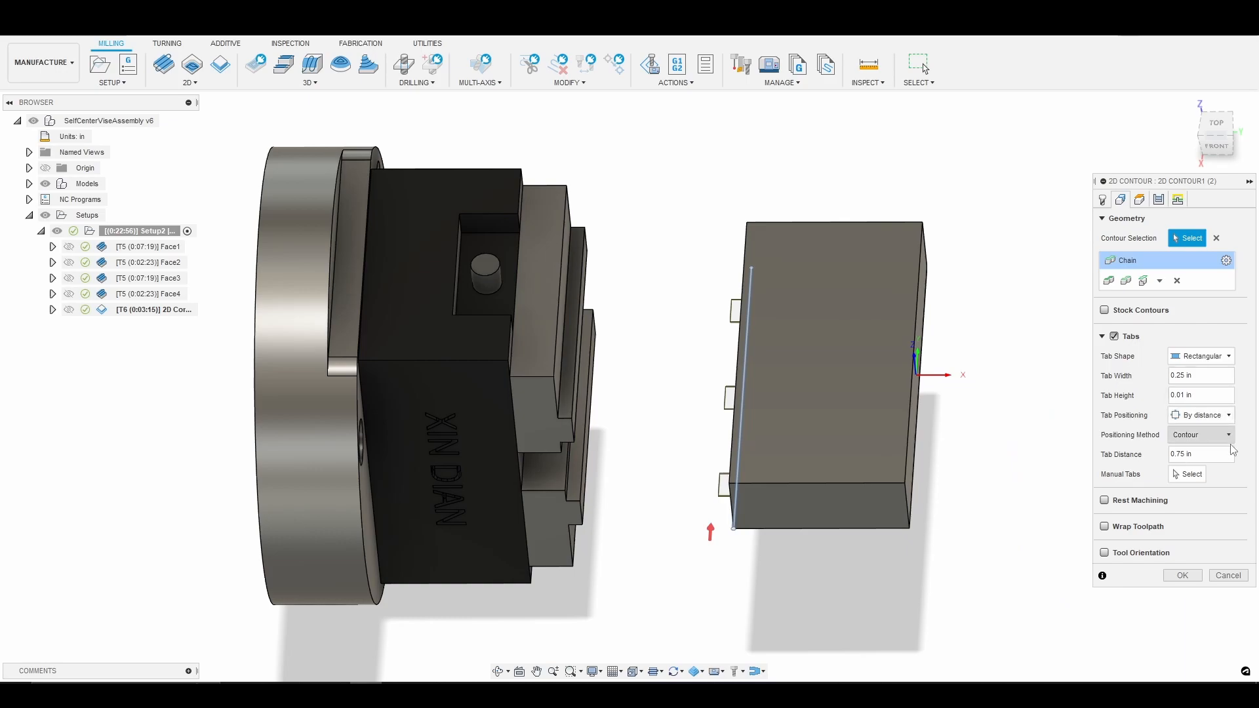
pyautogui.moveTo(1200, 454)
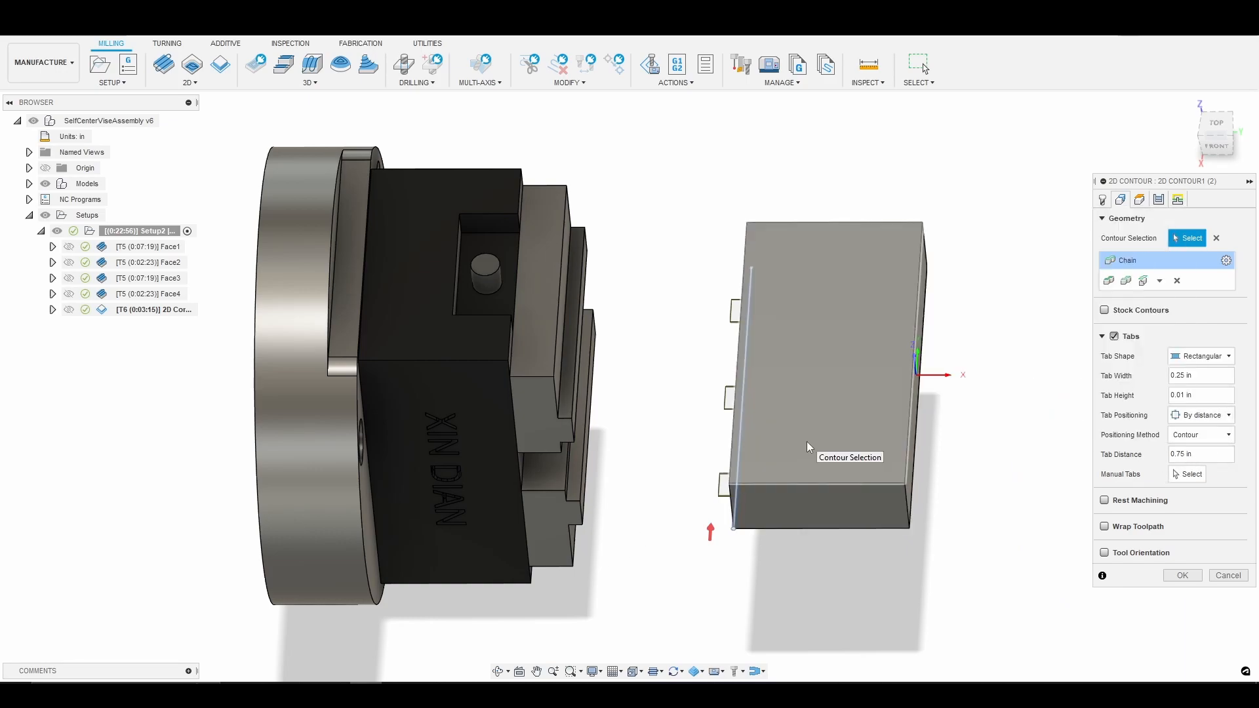
pyautogui.moveTo(995, 521)
pyautogui.write('0.5')
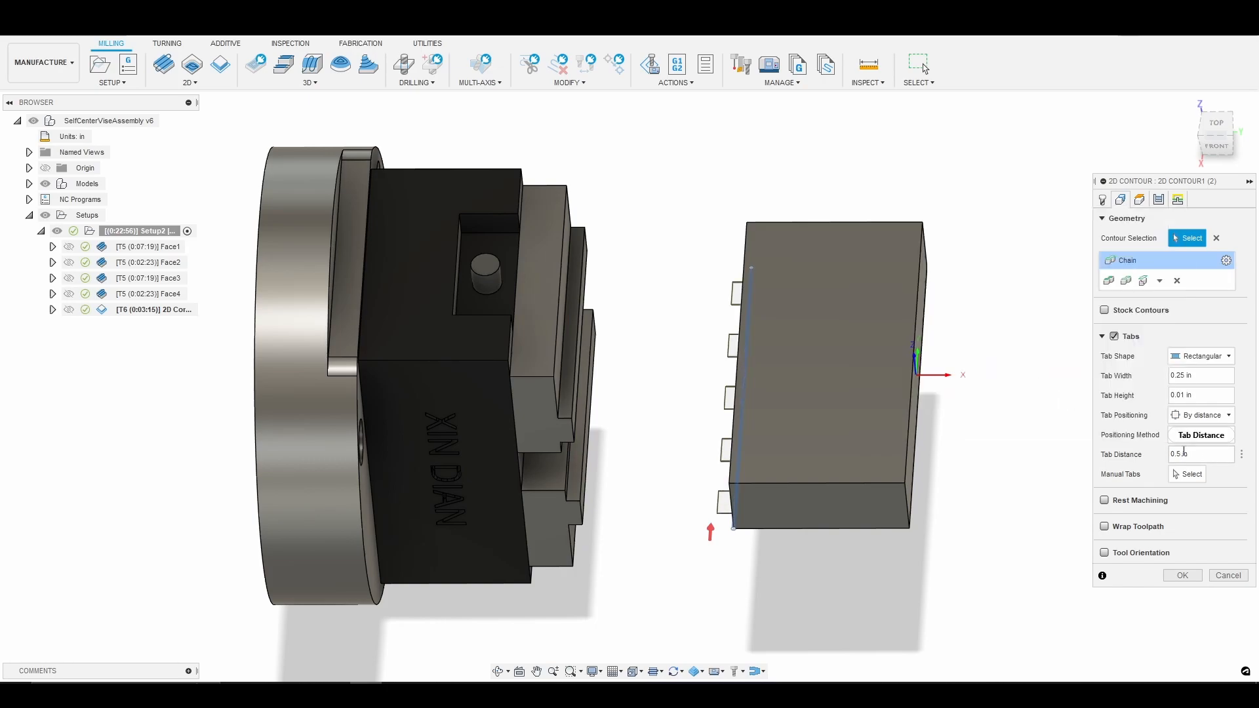
pyautogui.click(1200, 434)
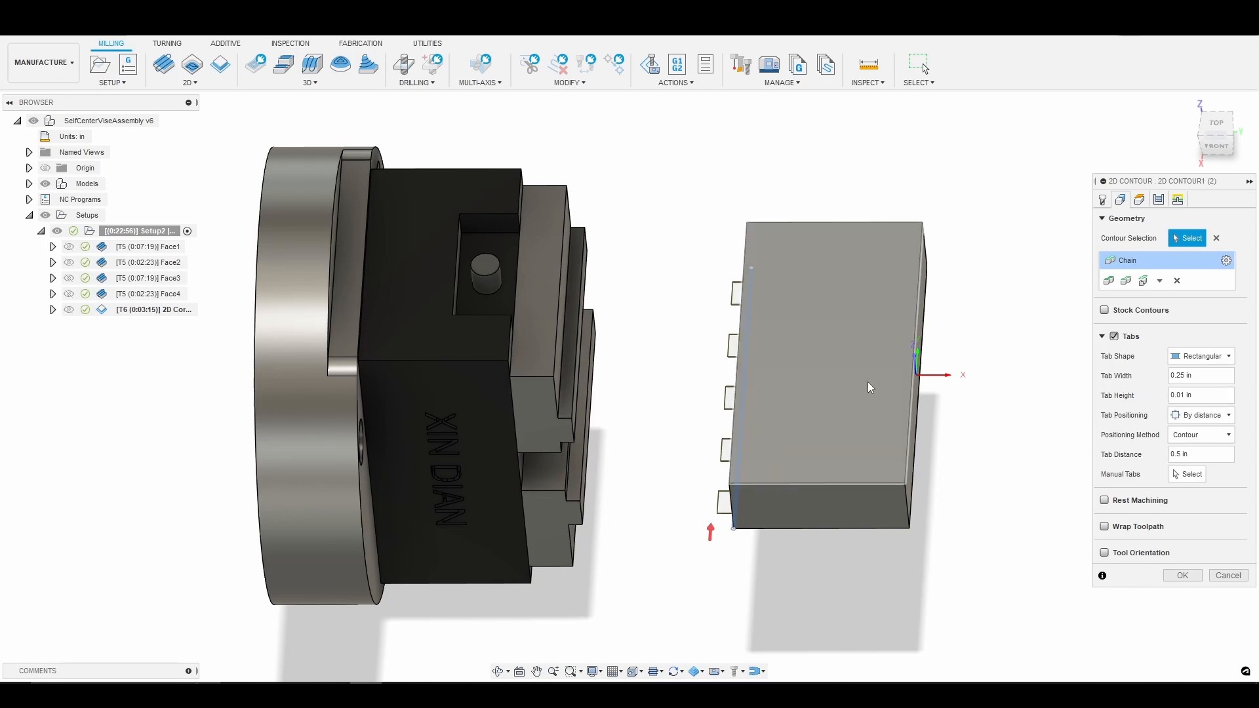
pyautogui.moveTo(1240, 437)
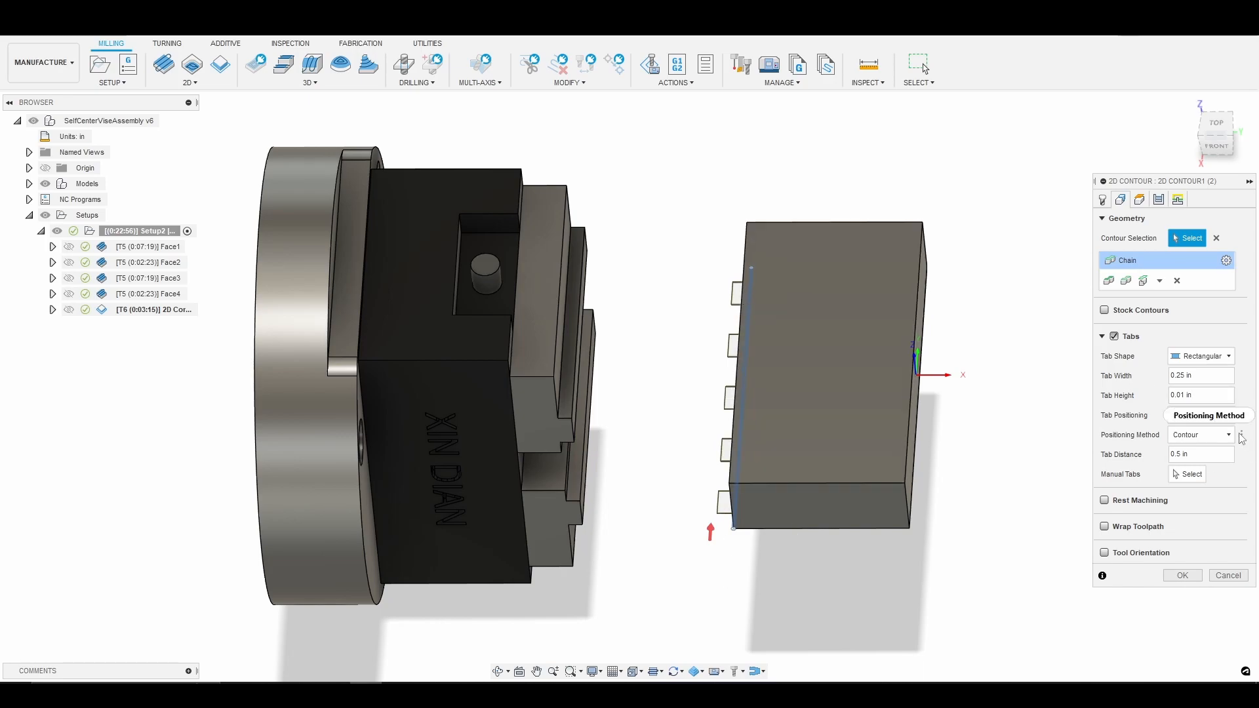
pyautogui.click(1202, 415)
pyautogui.write('0.75')
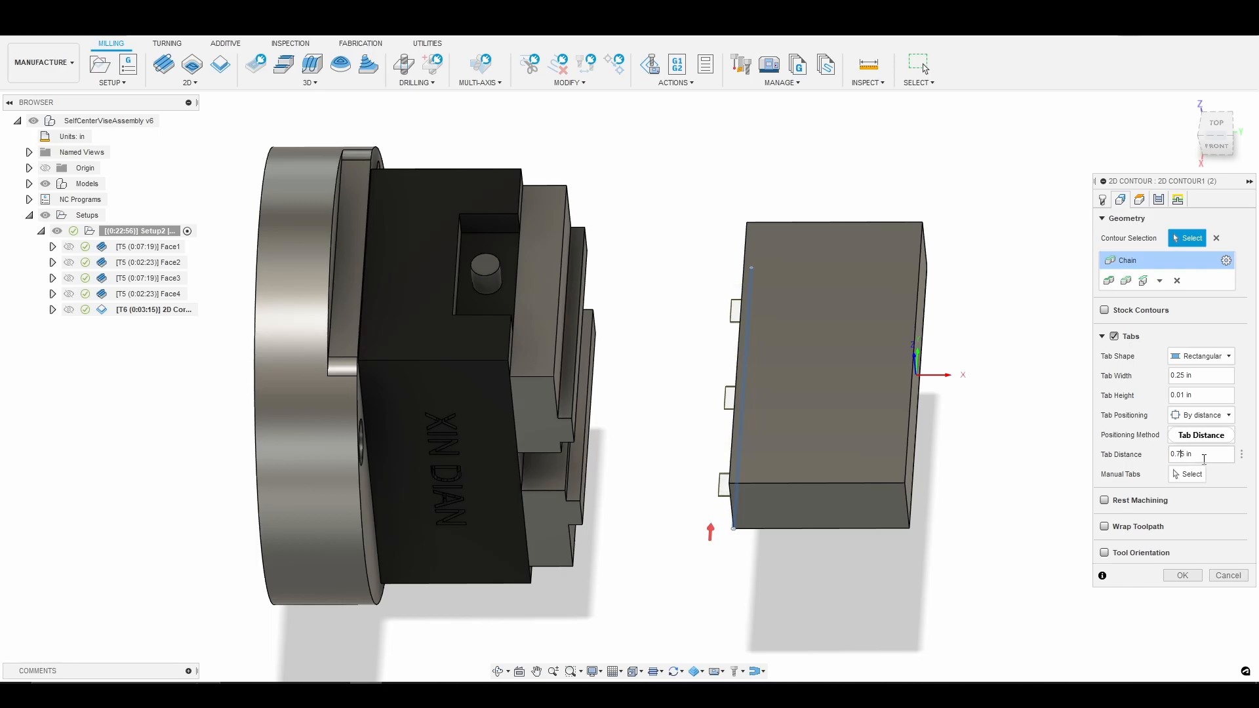
pyautogui.click(1200, 434)
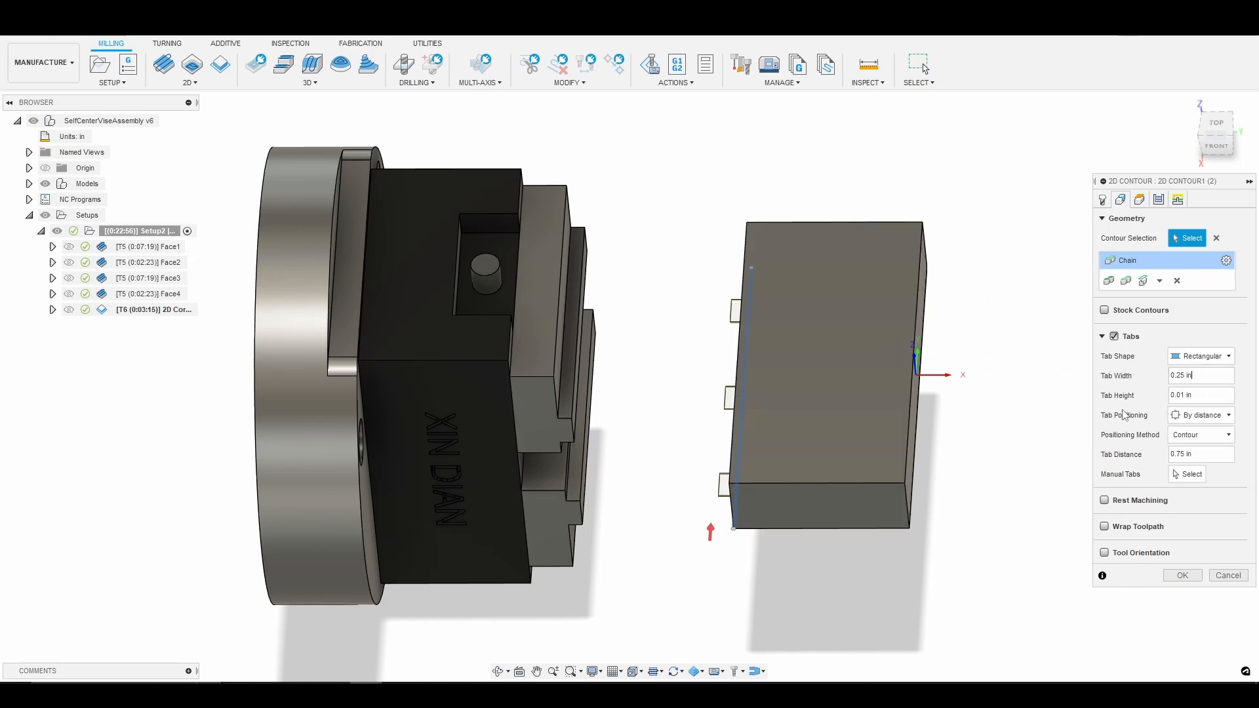
pyautogui.click(1200, 394)
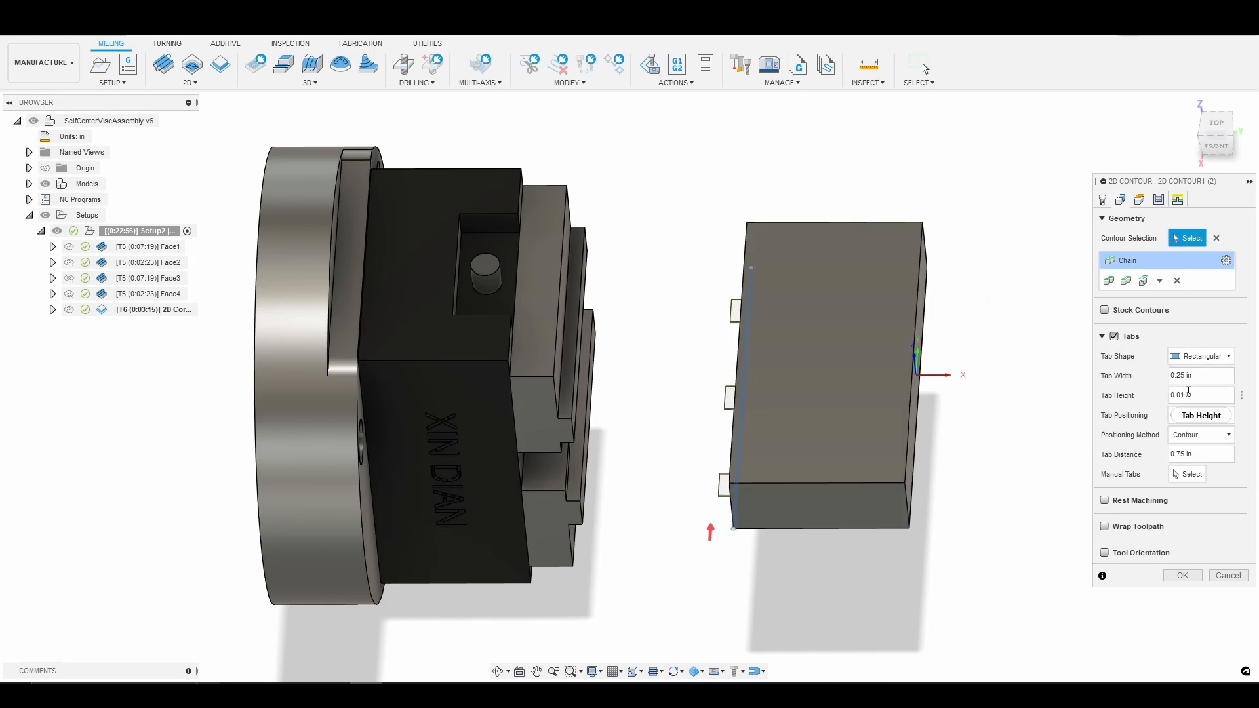
pyautogui.click(1200, 415)
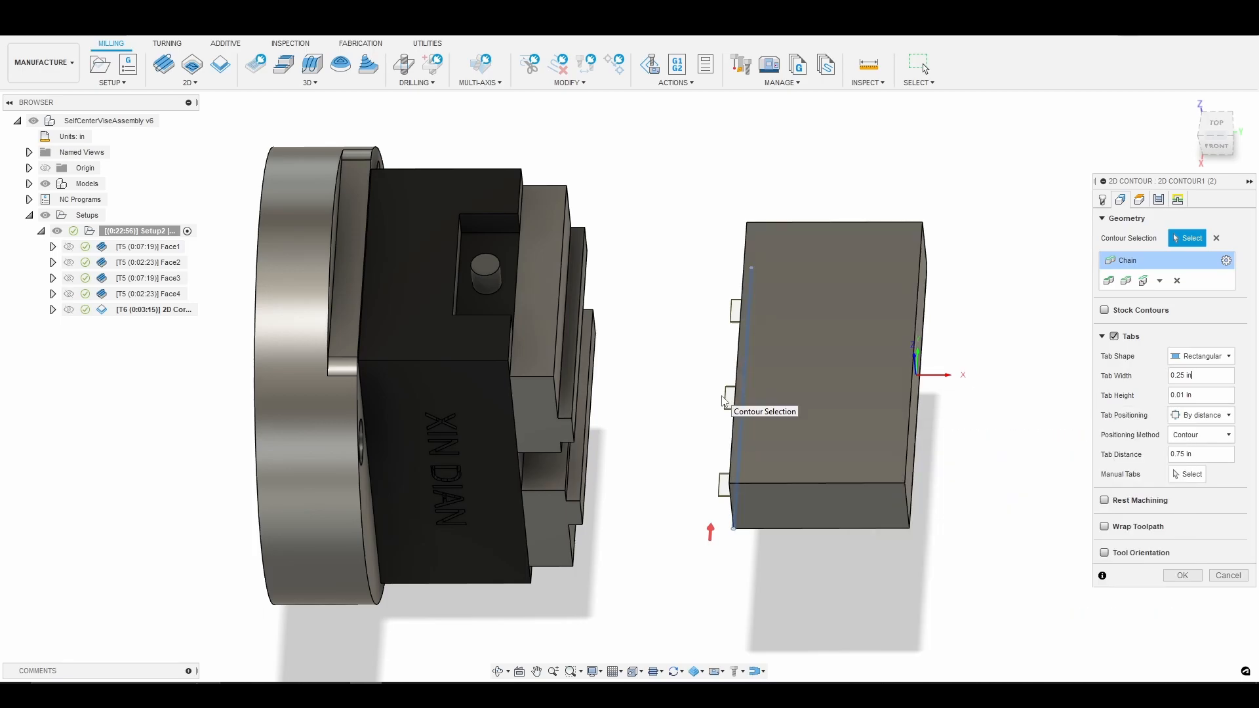
pyautogui.moveTo(724, 480)
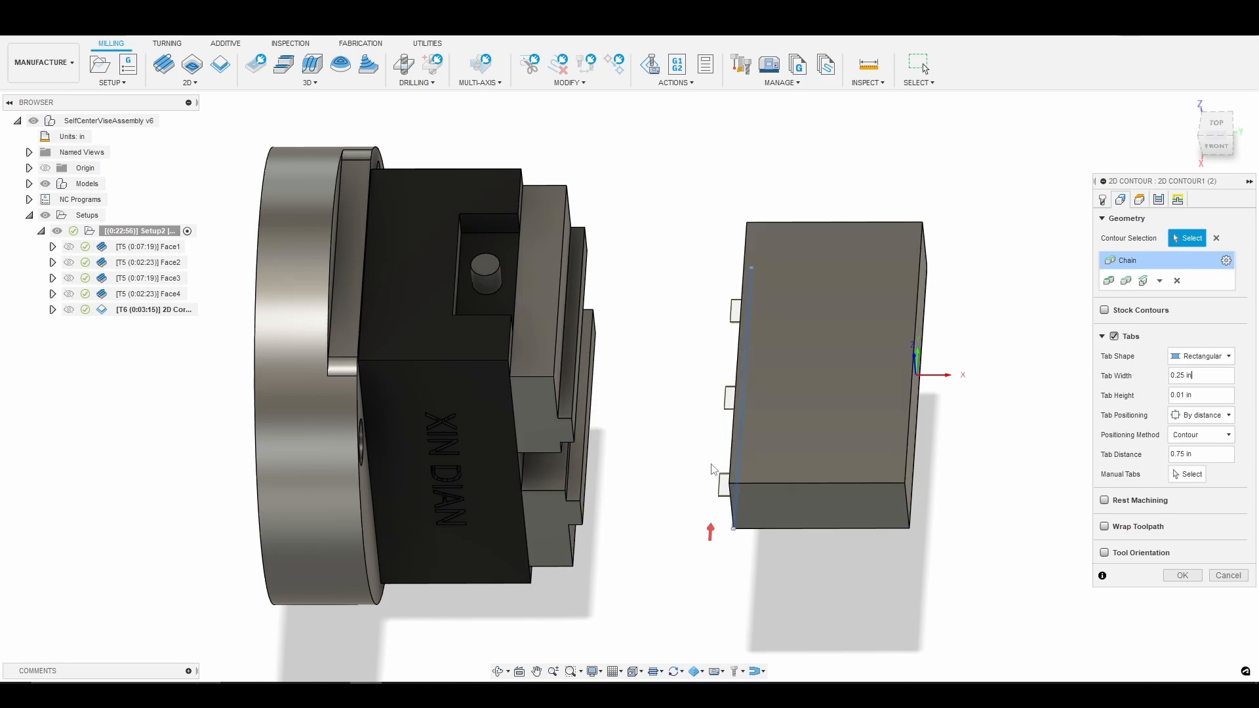
pyautogui.moveTo(615, 125)
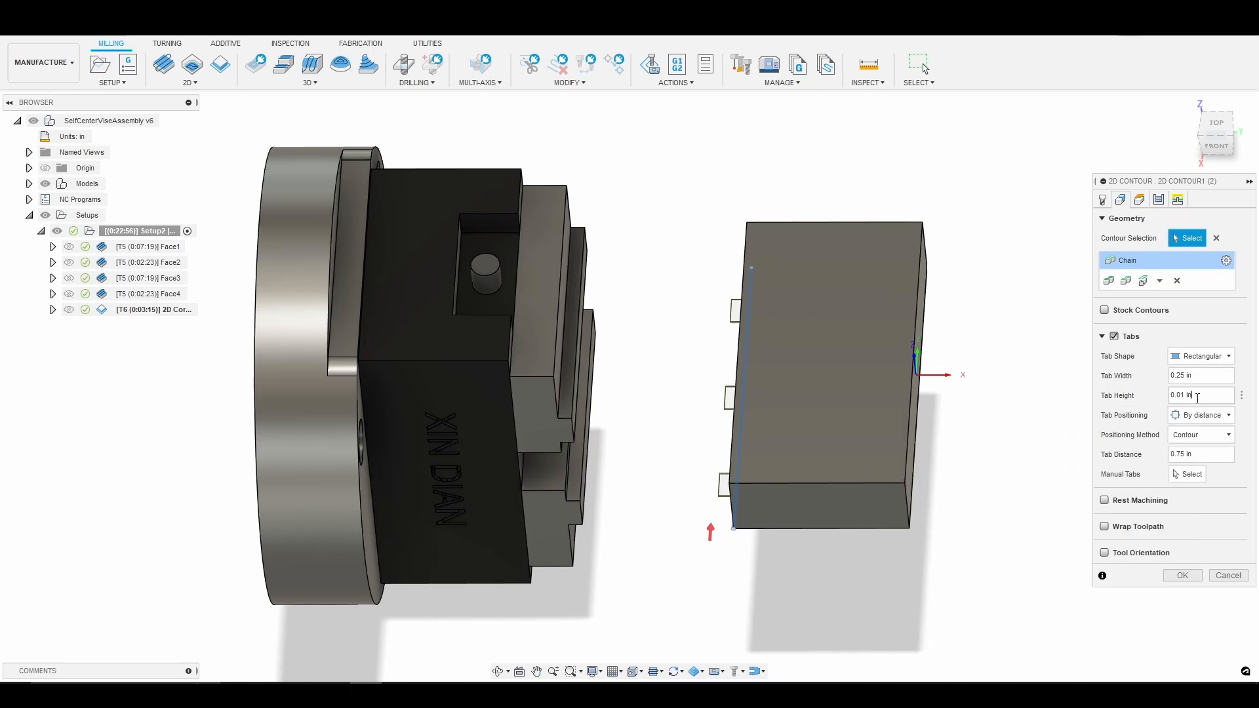
pyautogui.moveTo(668, 368)
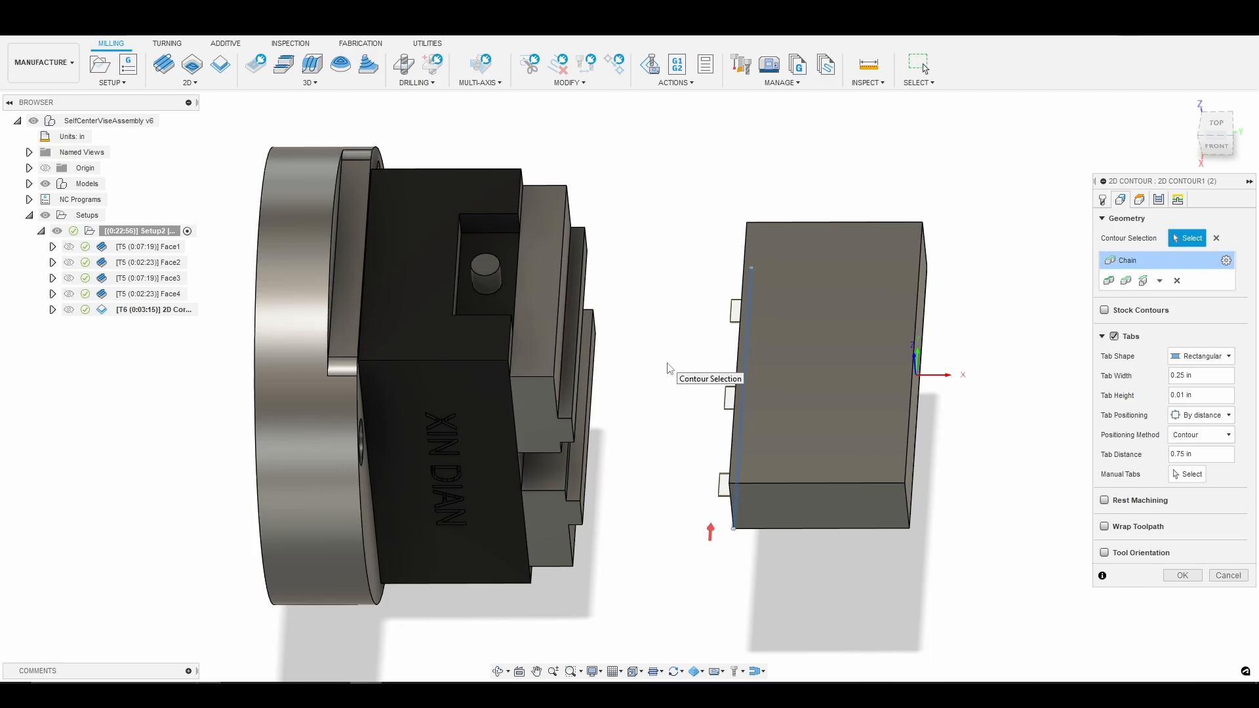
pyautogui.moveTo(1193, 533)
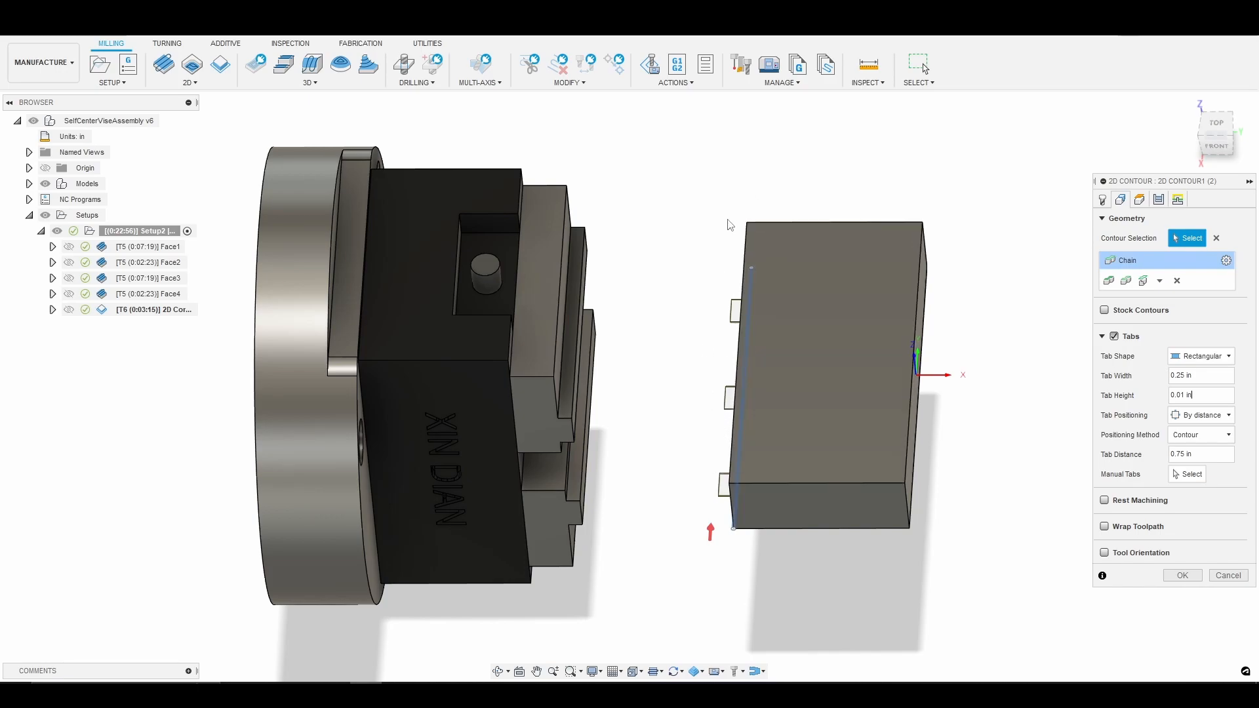
pyautogui.moveTo(714, 394)
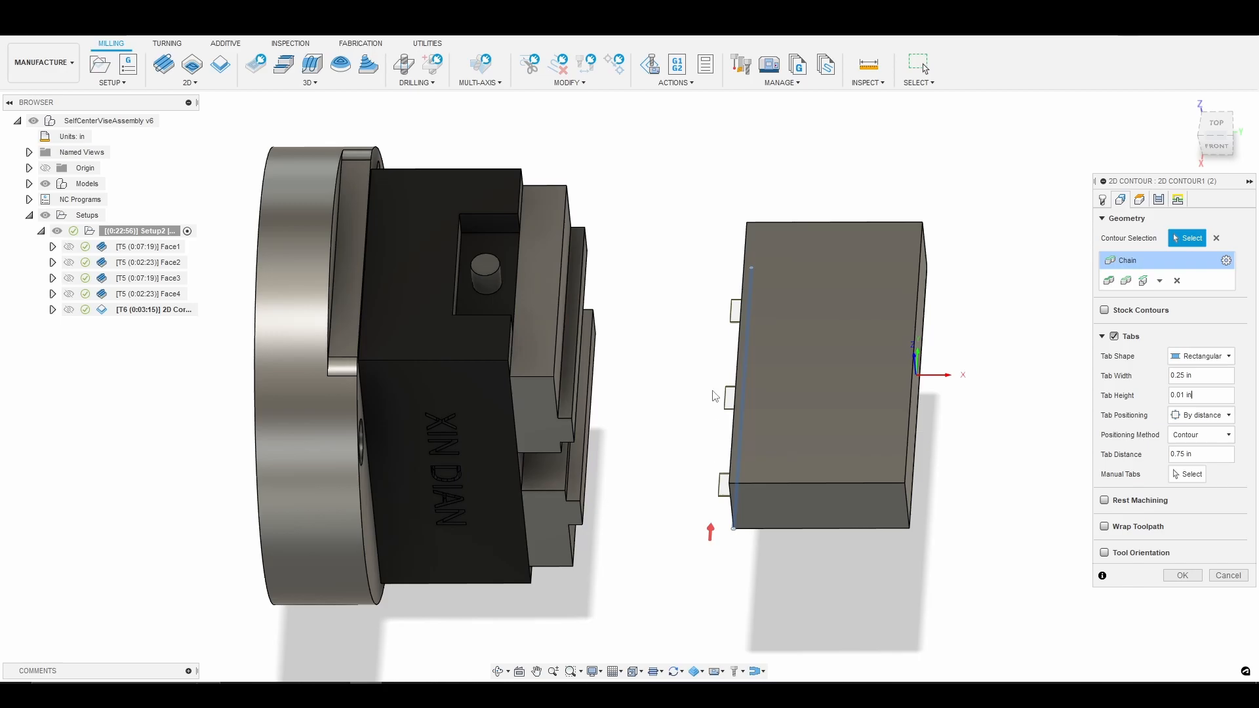
pyautogui.moveTo(1173, 332)
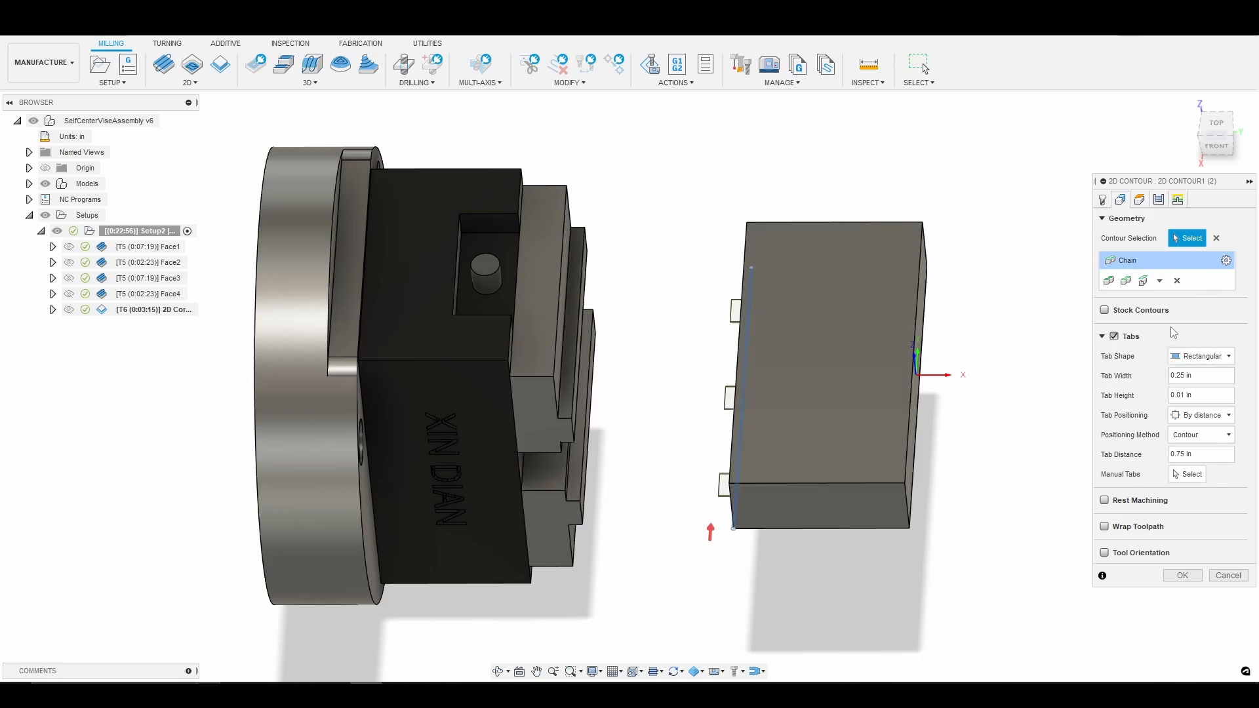
pyautogui.moveTo(1194, 122)
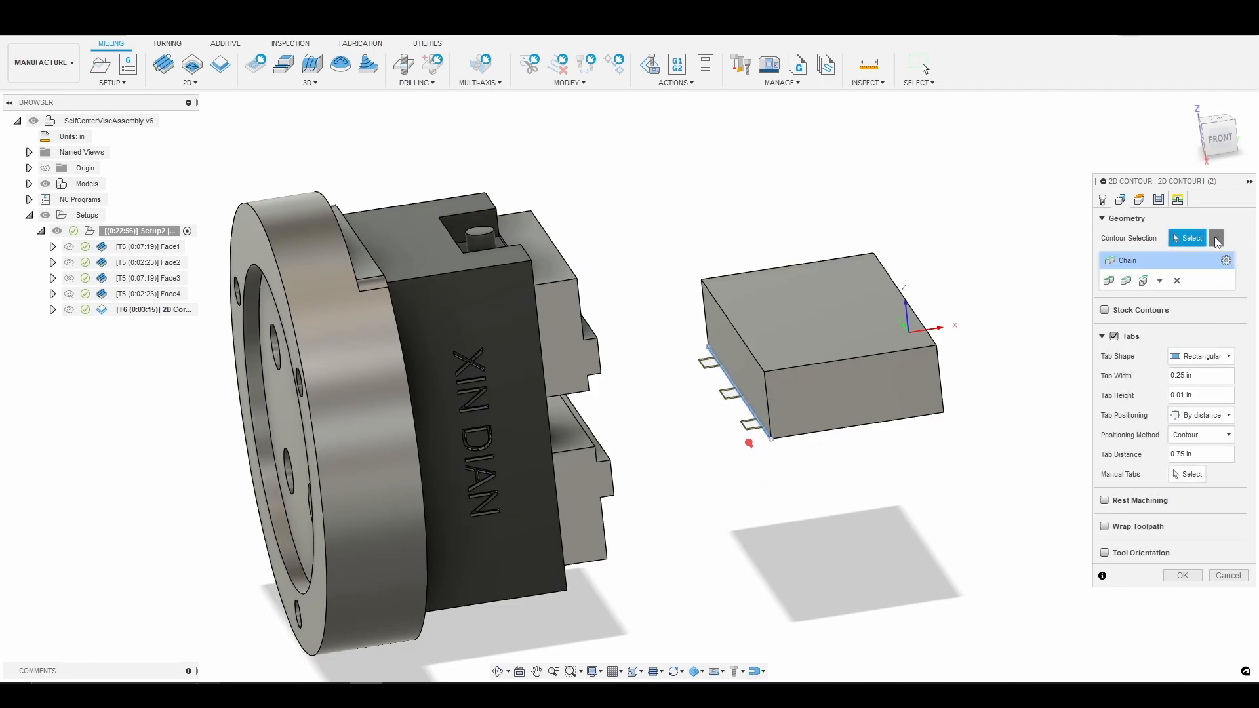
# - Clear the 2D contour's existing chained edge selection
pyautogui.click(1176, 280)
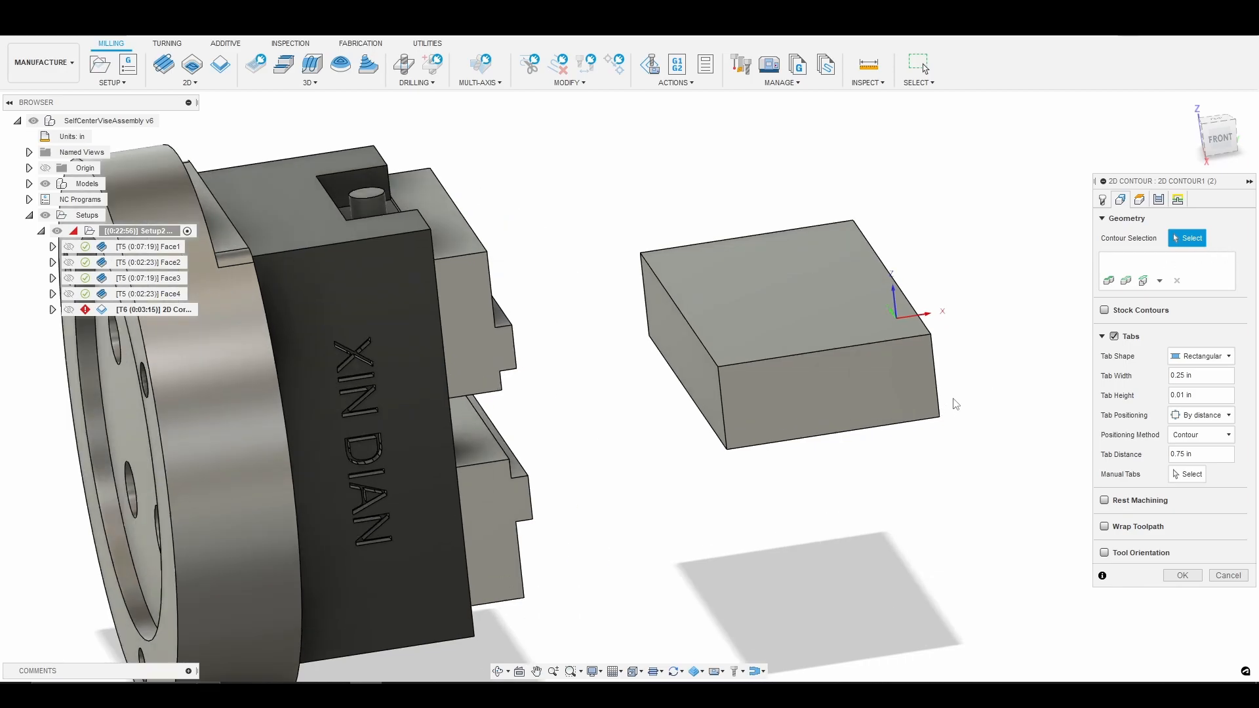
pyautogui.moveTo(1206, 256)
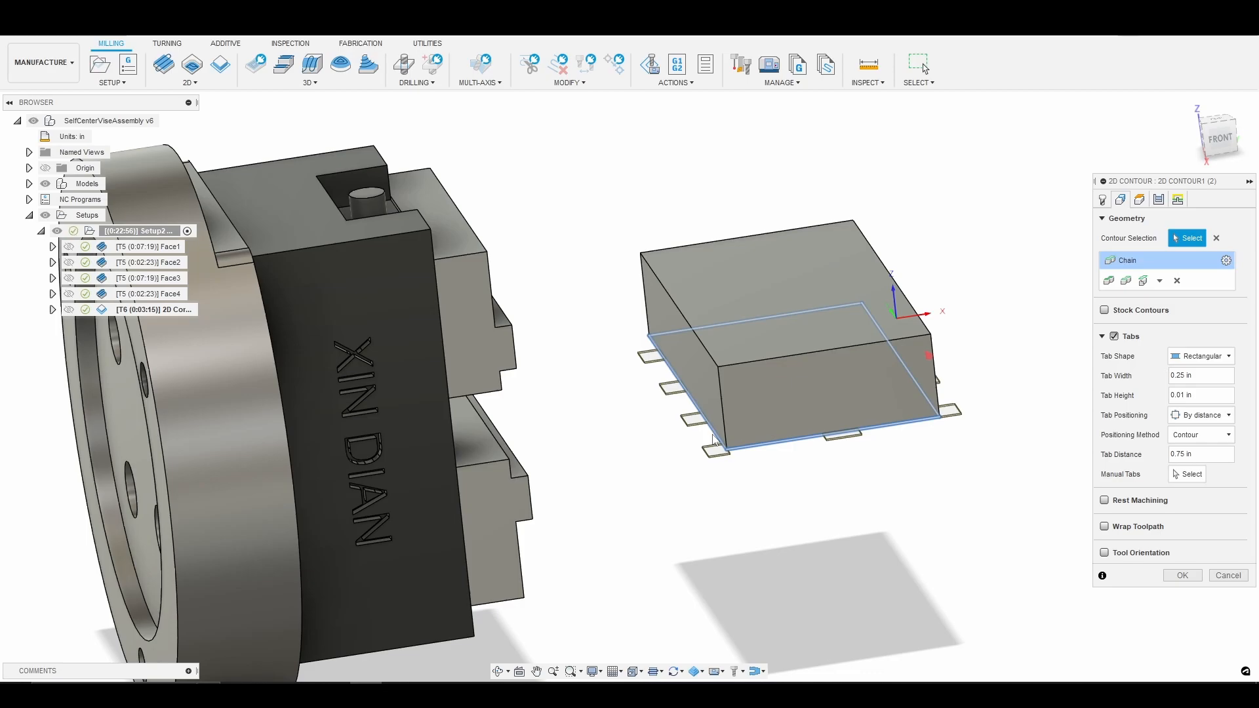
pyautogui.moveTo(762, 499)
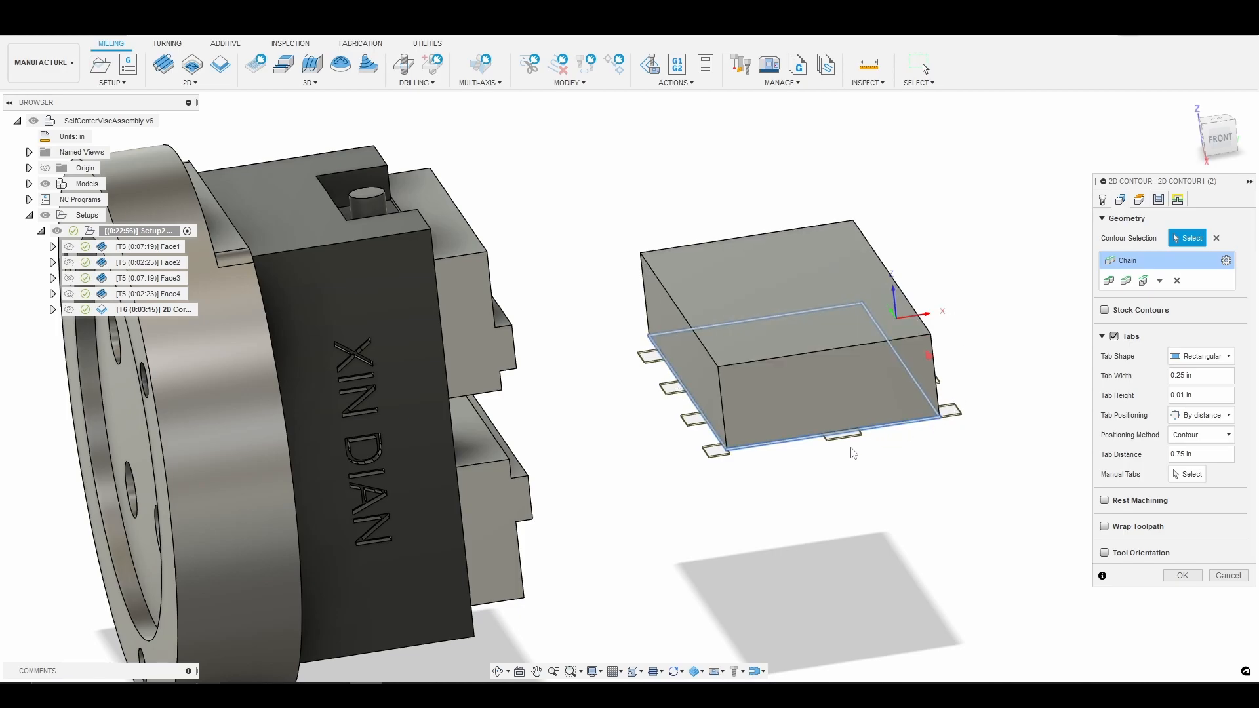
pyautogui.moveTo(793, 472)
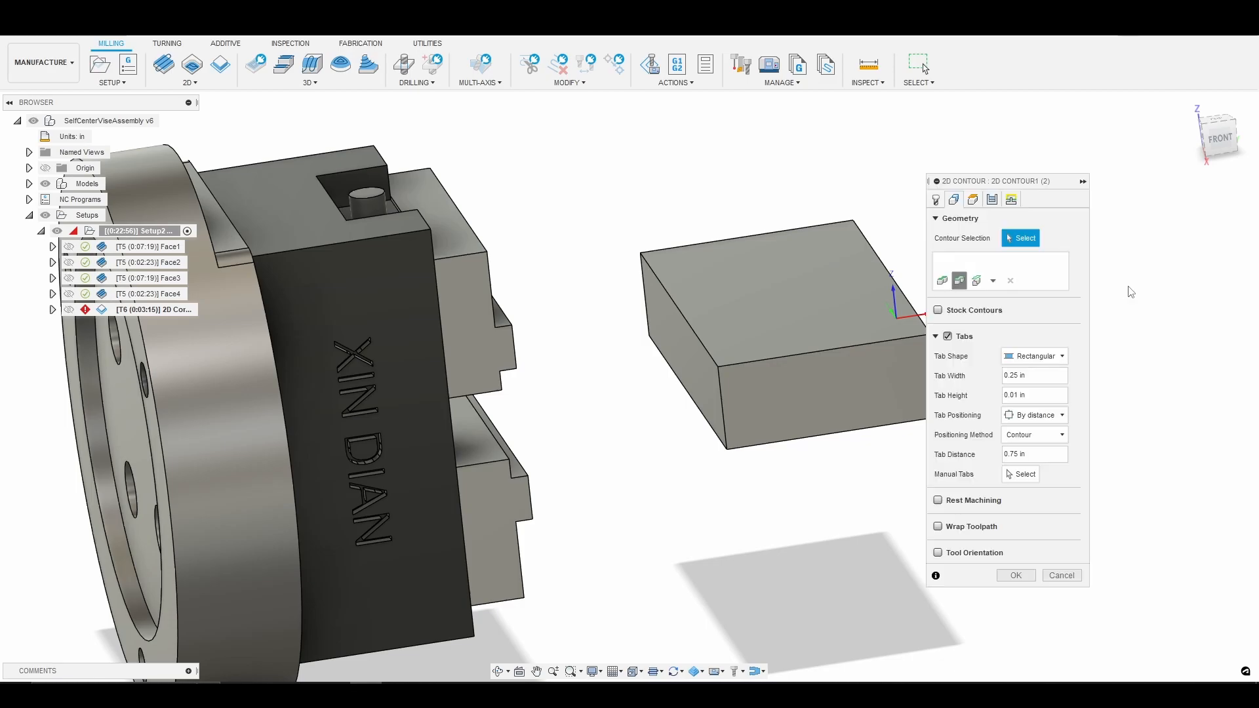
# - Set the contour to the single 2.90 in lower front block edge
pyautogui.click(1026, 237)
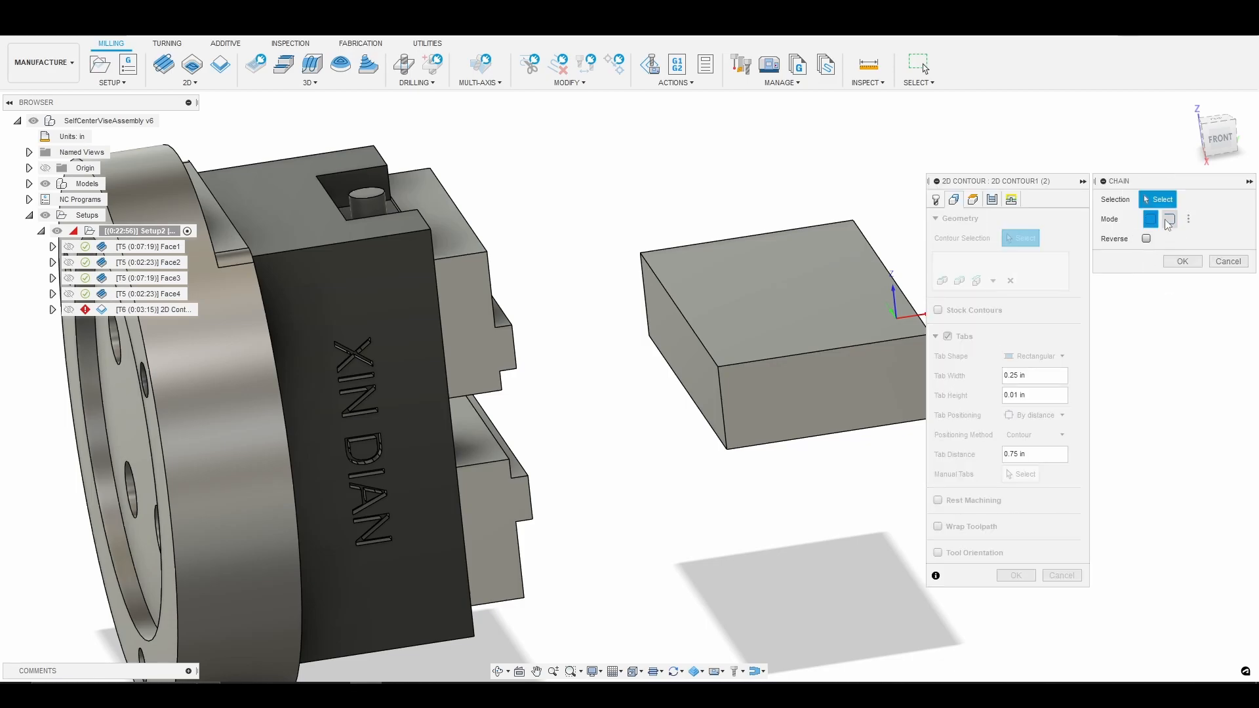
pyautogui.click(1168, 219)
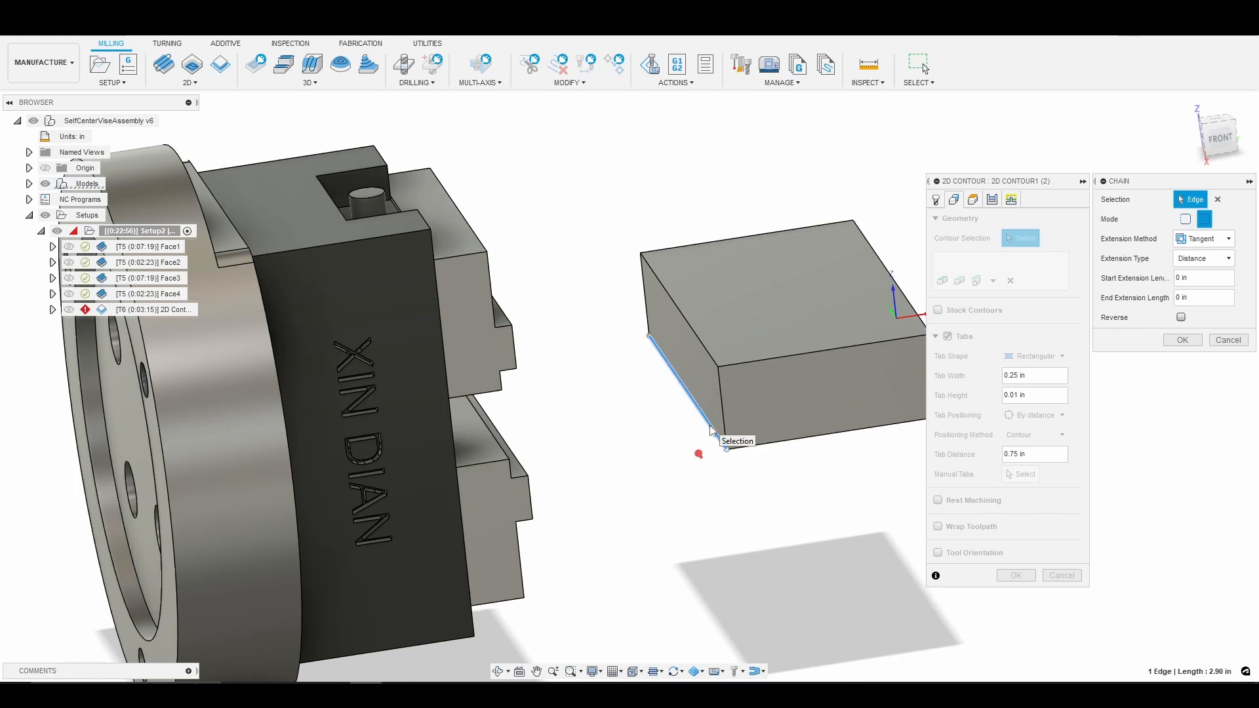
pyautogui.moveTo(663, 338)
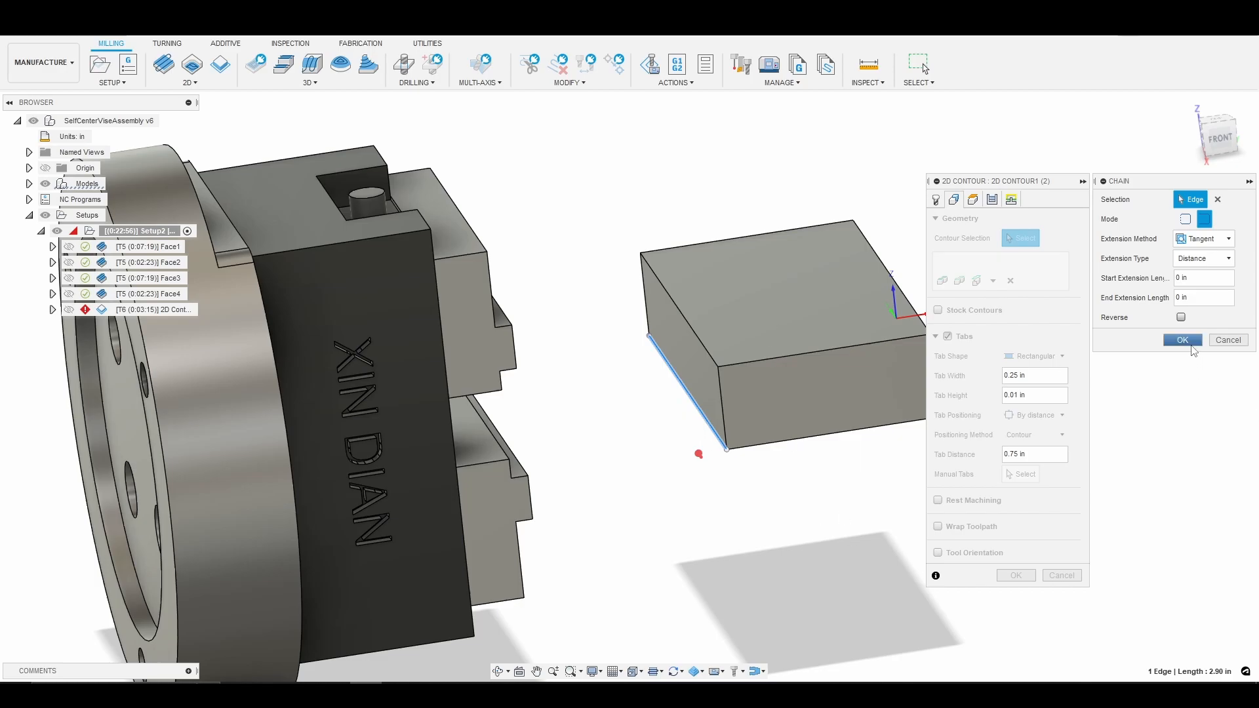
pyautogui.click(1181, 340)
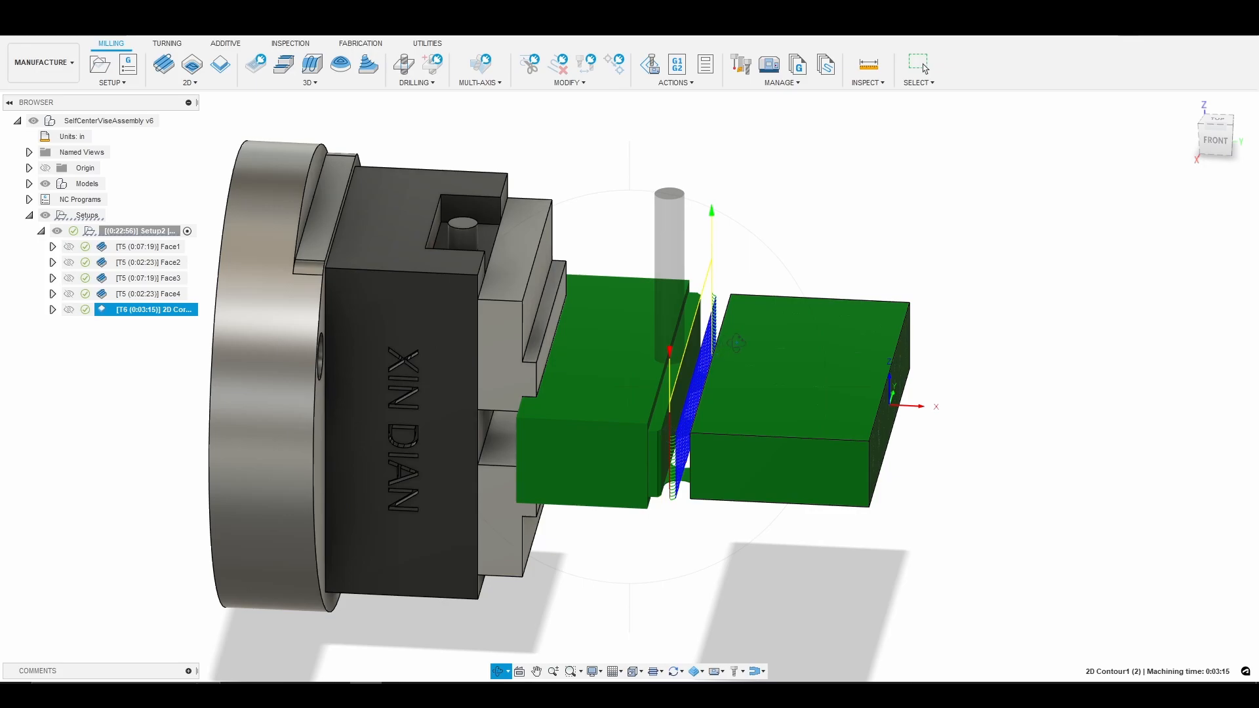
pyautogui.moveTo(815, 236)
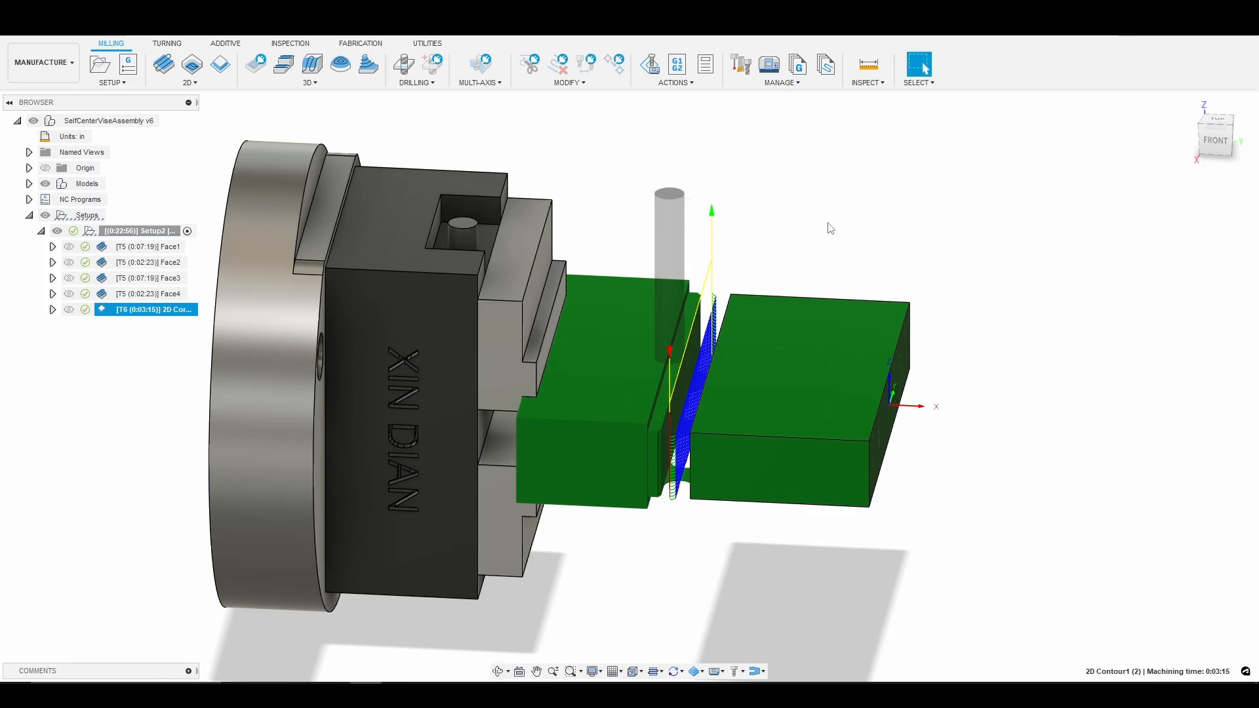
pyautogui.moveTo(816, 244)
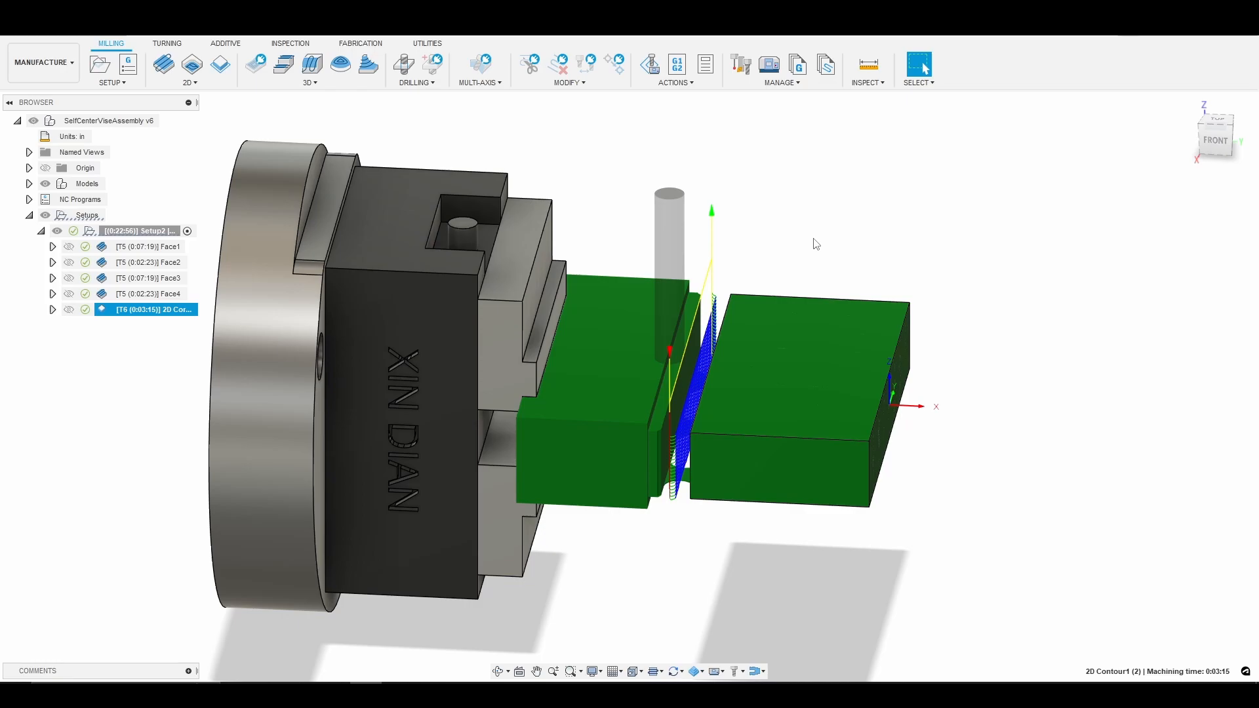
pyautogui.moveTo(731, 283)
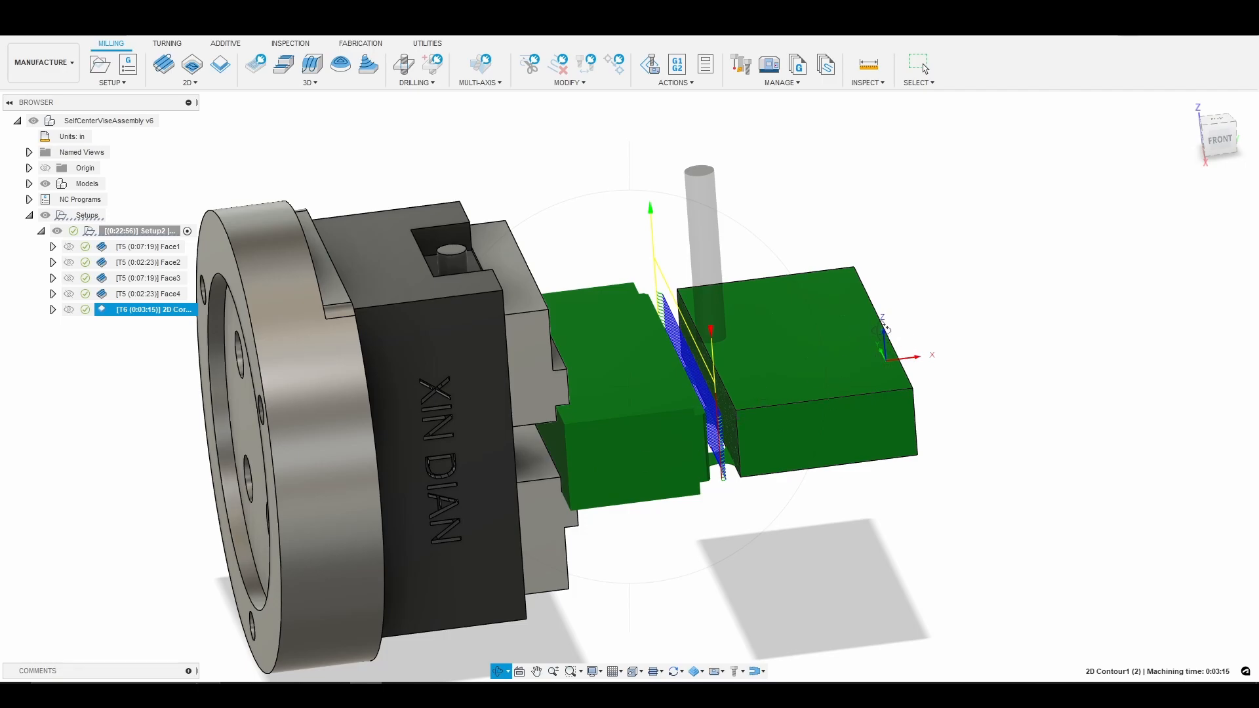
pyautogui.moveTo(702, 546)
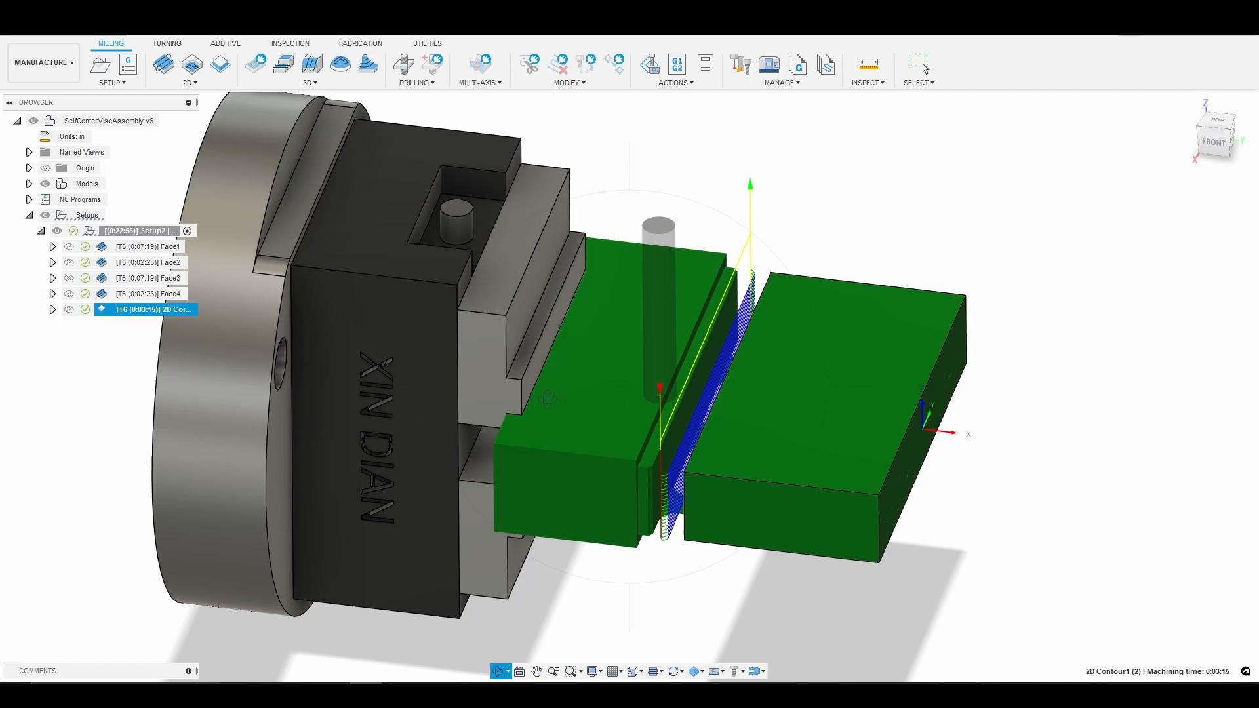
pyautogui.moveTo(522, 389)
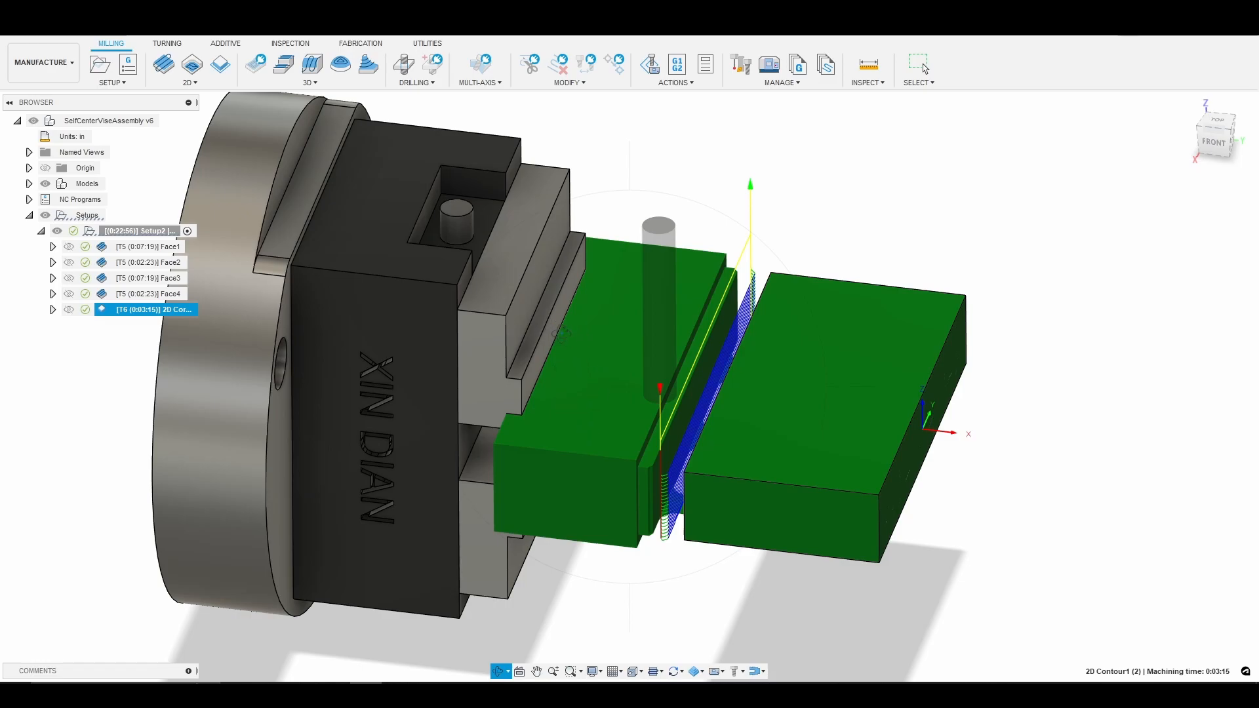
pyautogui.moveTo(574, 341)
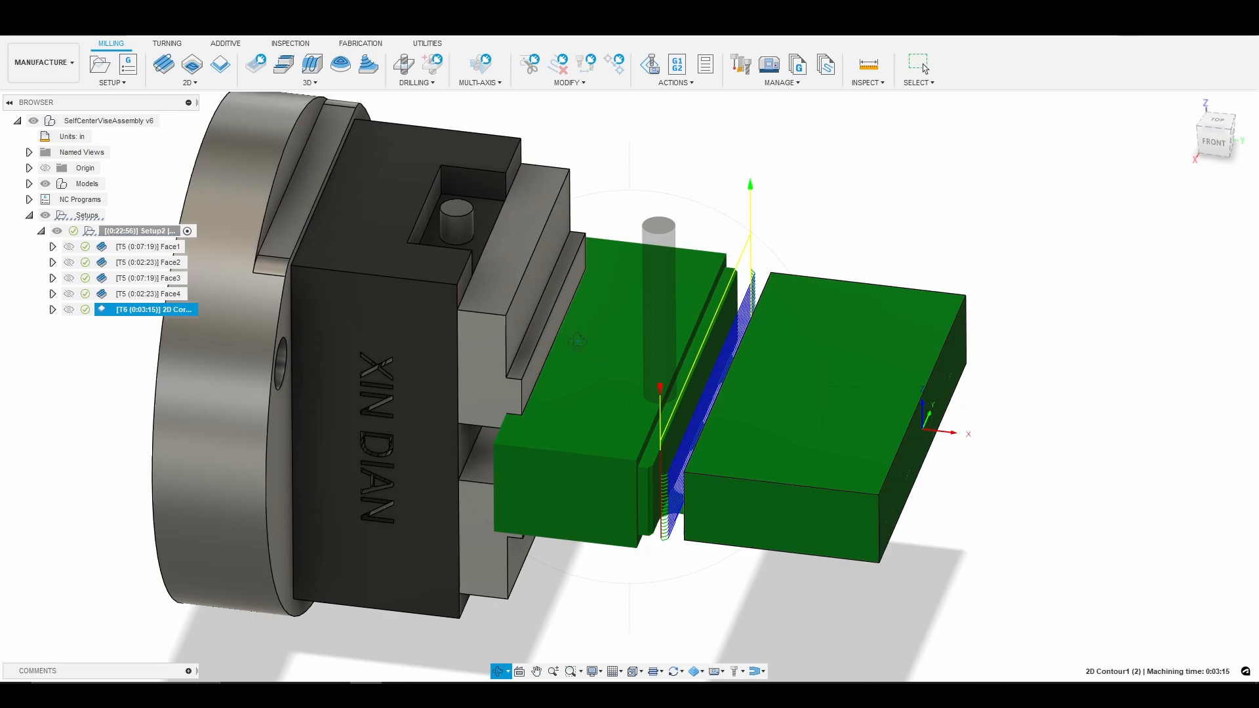
pyautogui.moveTo(566, 418)
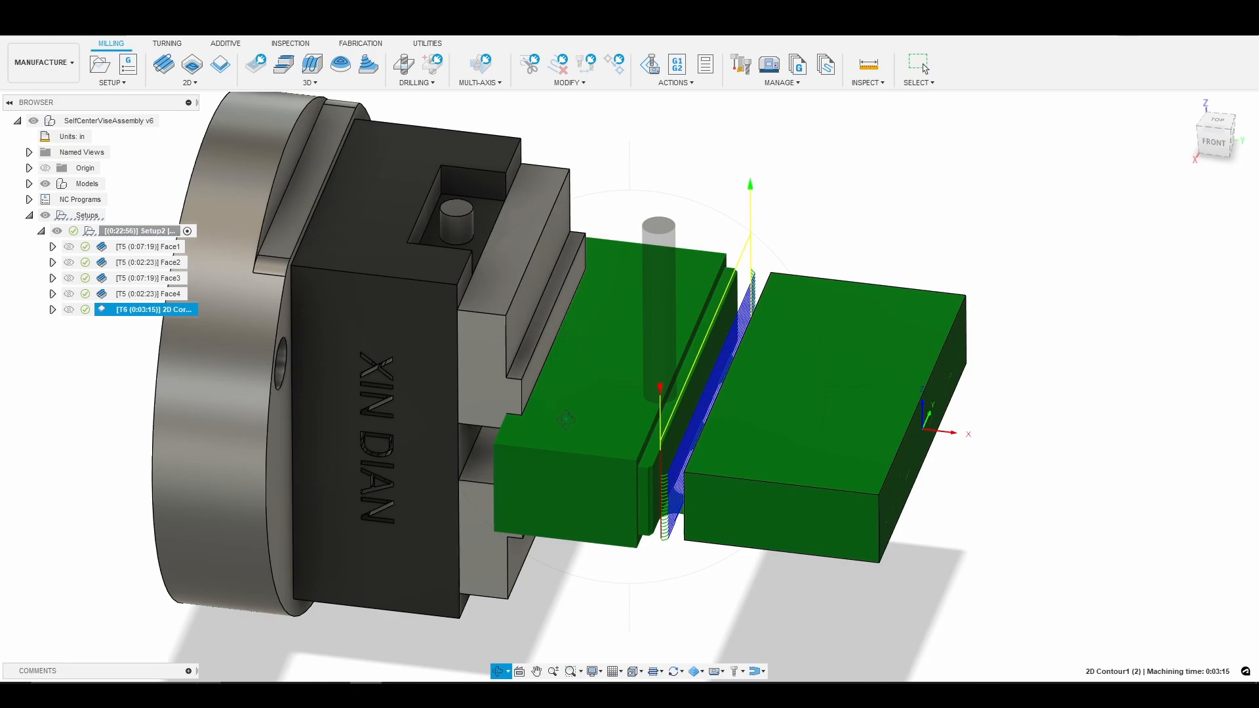